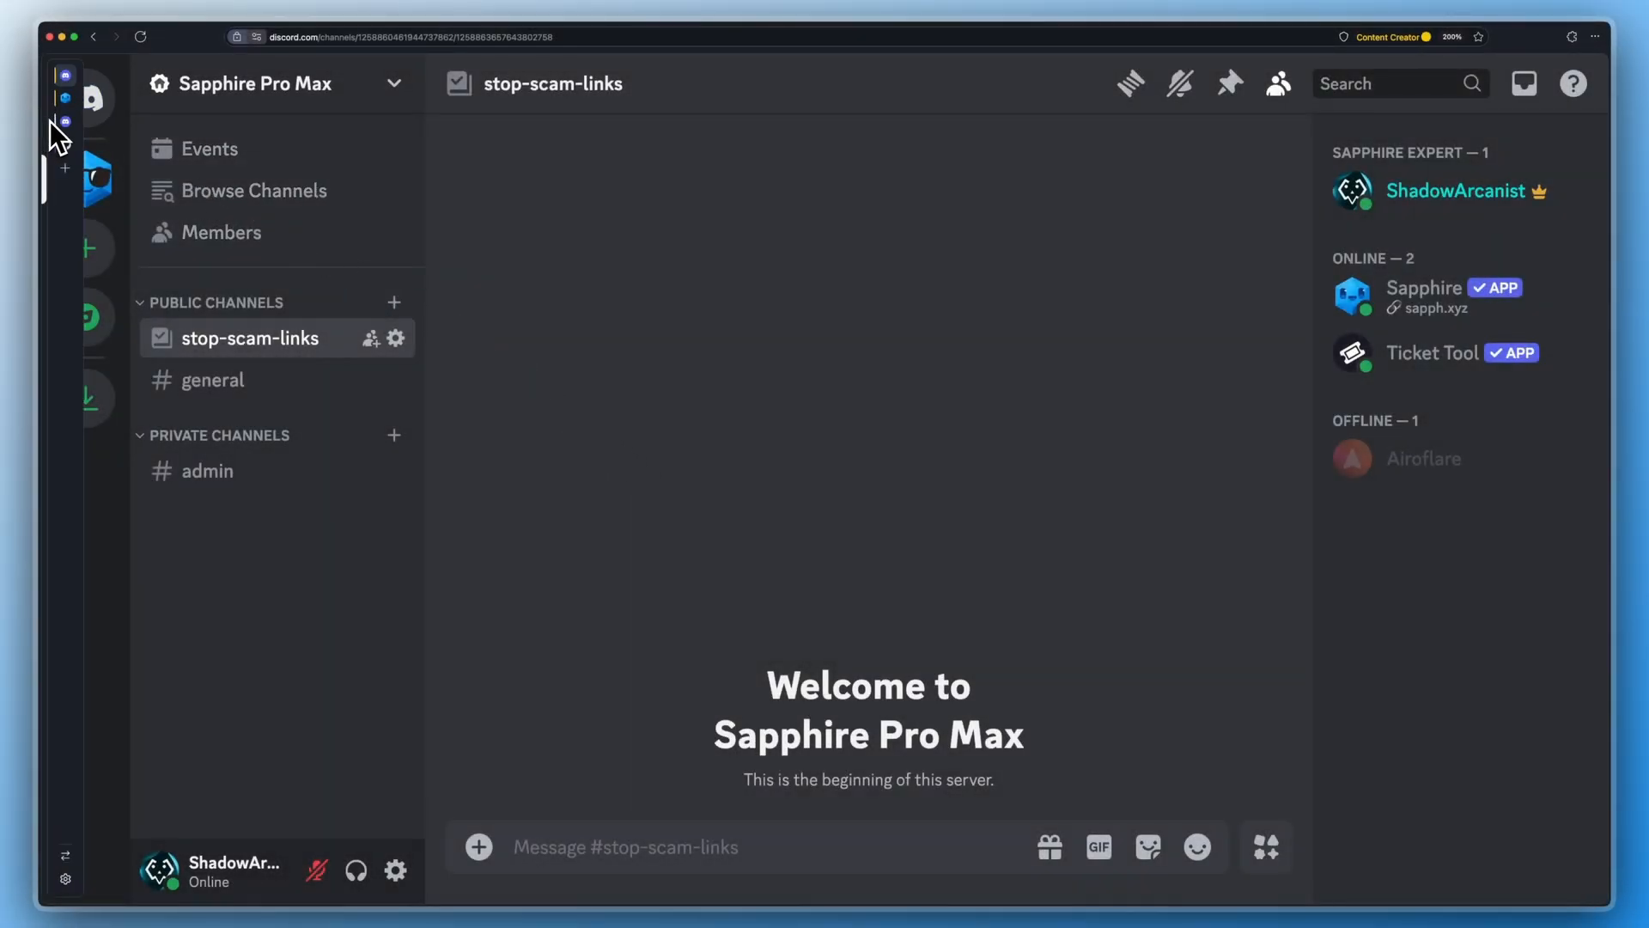
# Step: Switch to the browser tab with the Sapphire dashboard home for Sapphire Pro Max
pyautogui.click(65, 100)
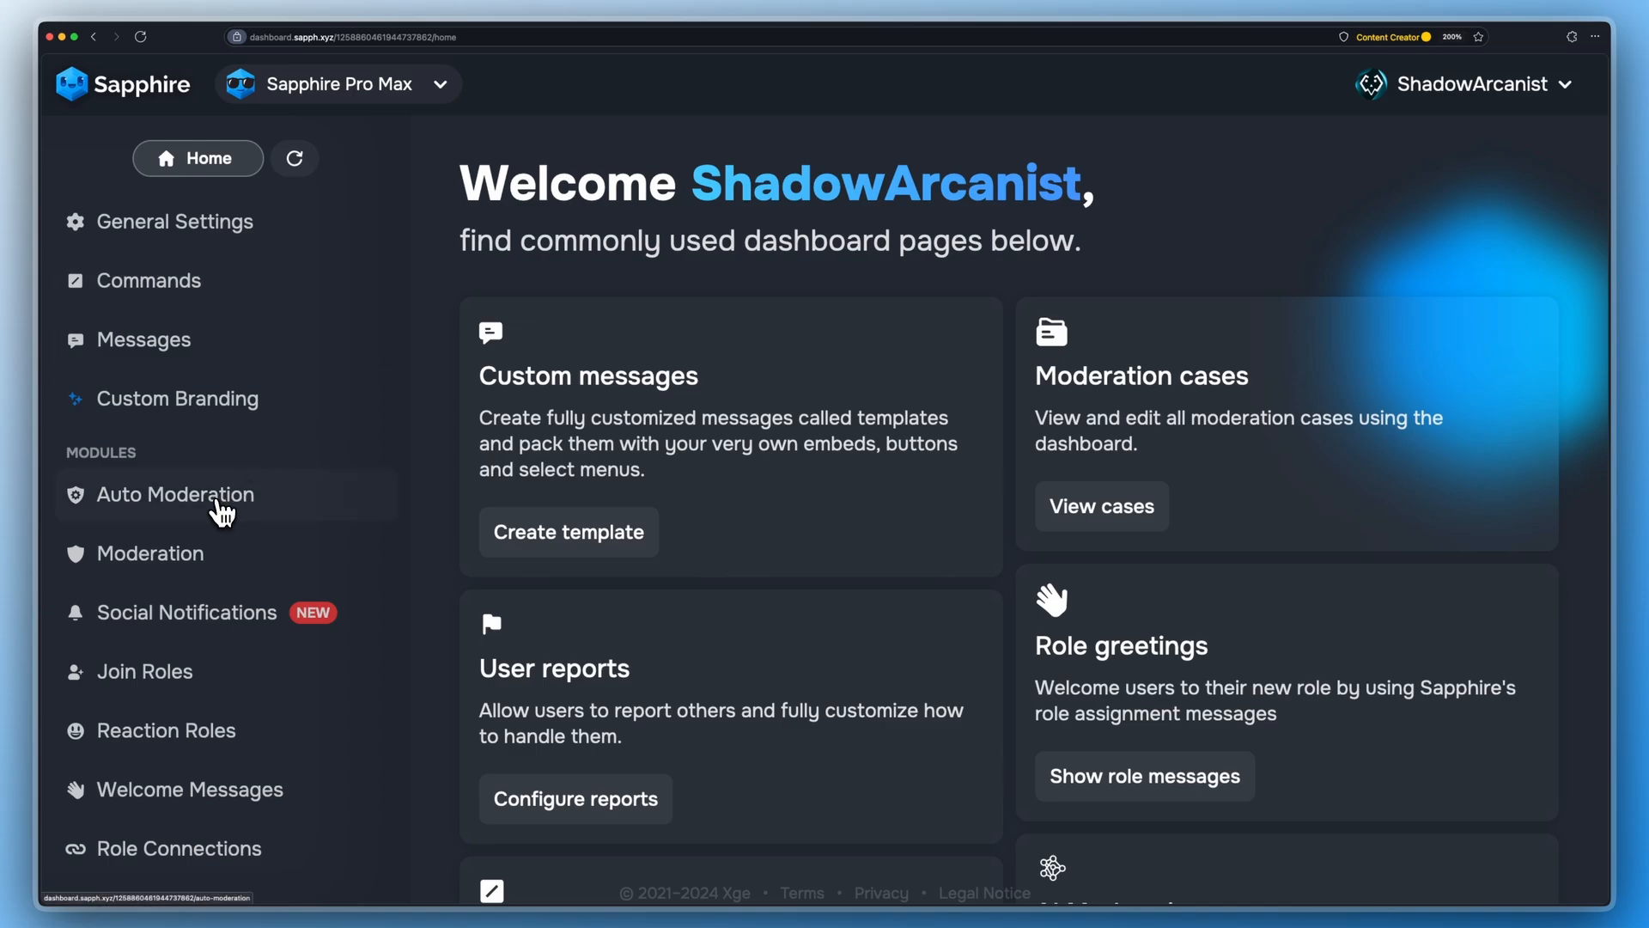
# Step: Add two groups to the Auto Moderation Links filter, naming the second 'Blacklist', and view the link-format guide
pyautogui.click(175, 495)
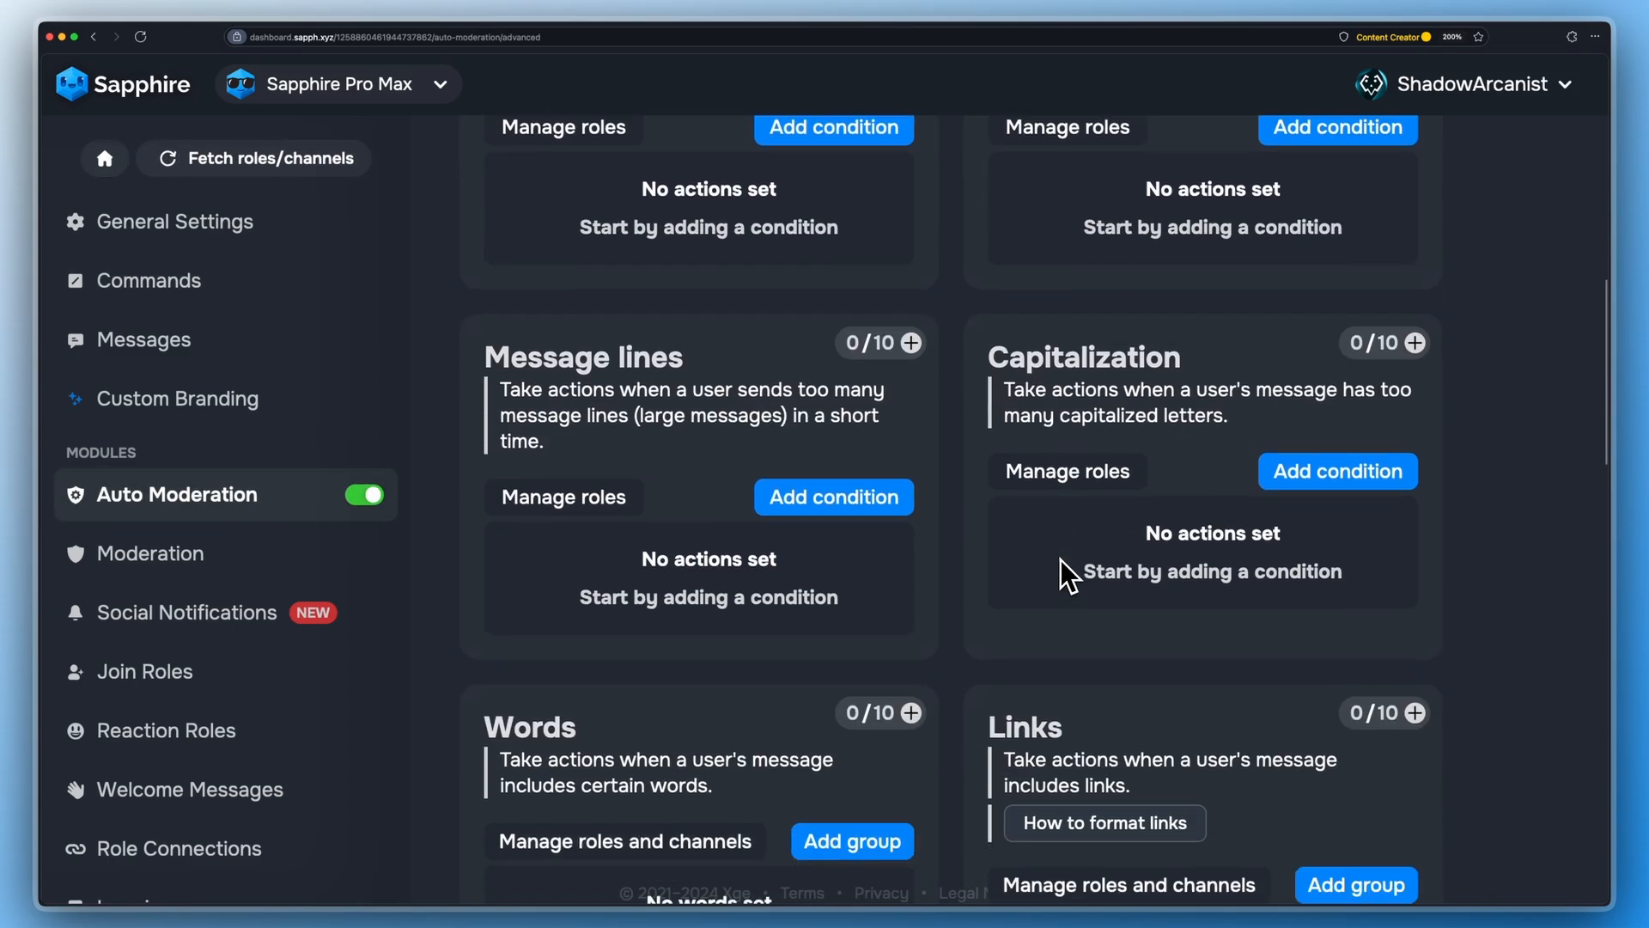
pyautogui.scroll(-3)
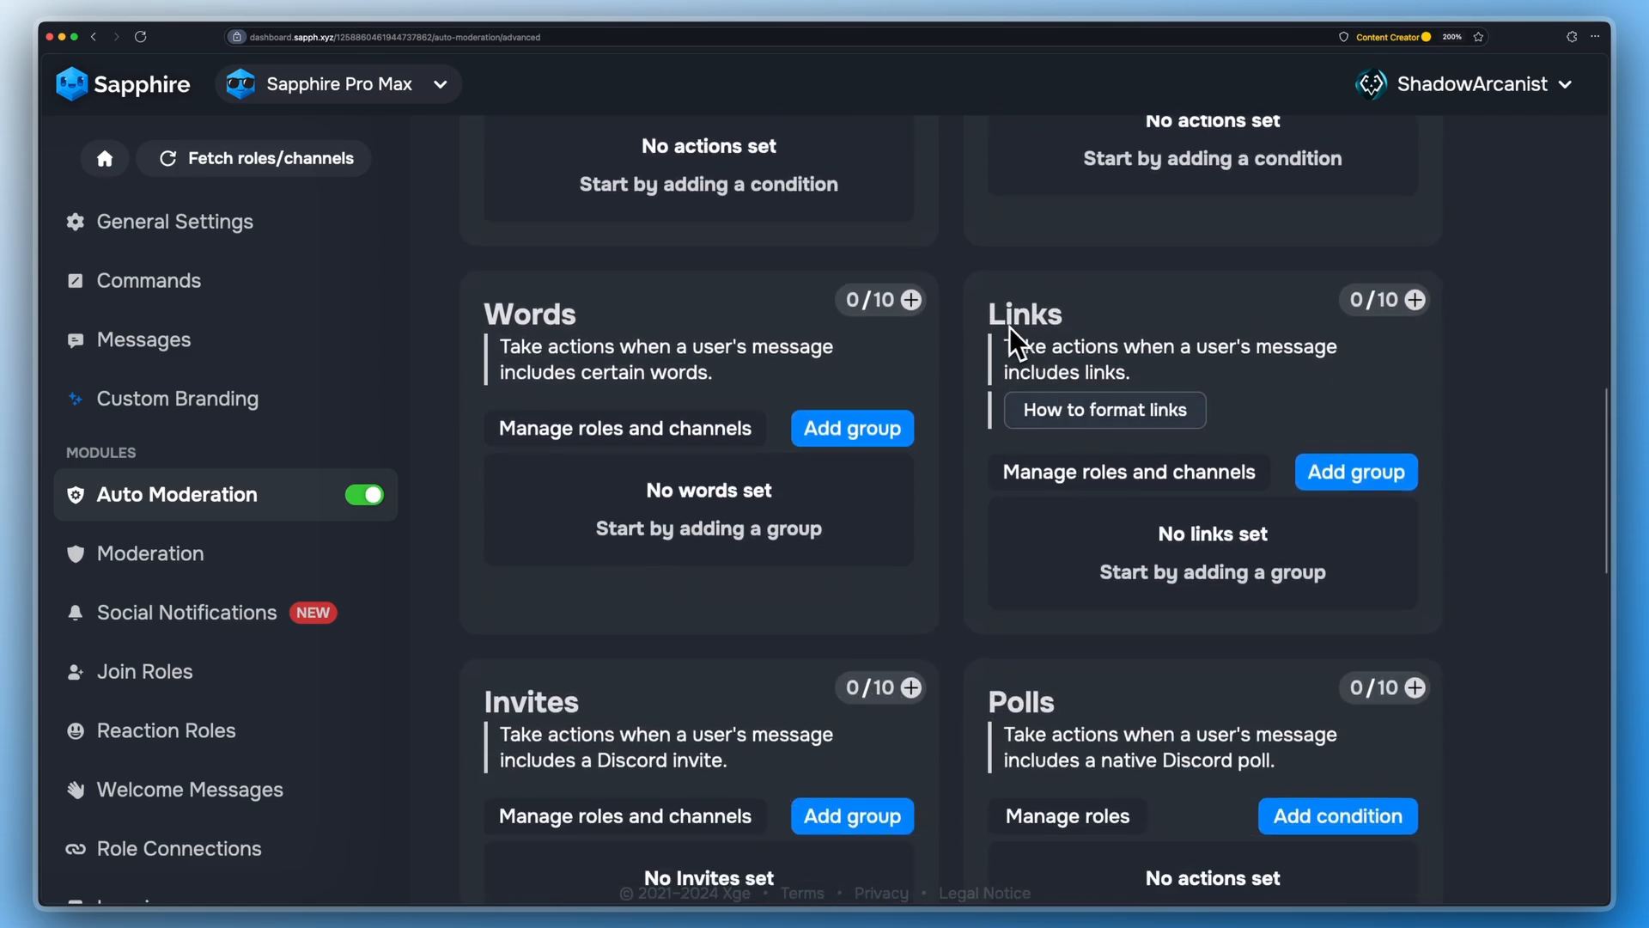
pyautogui.click(1355, 472)
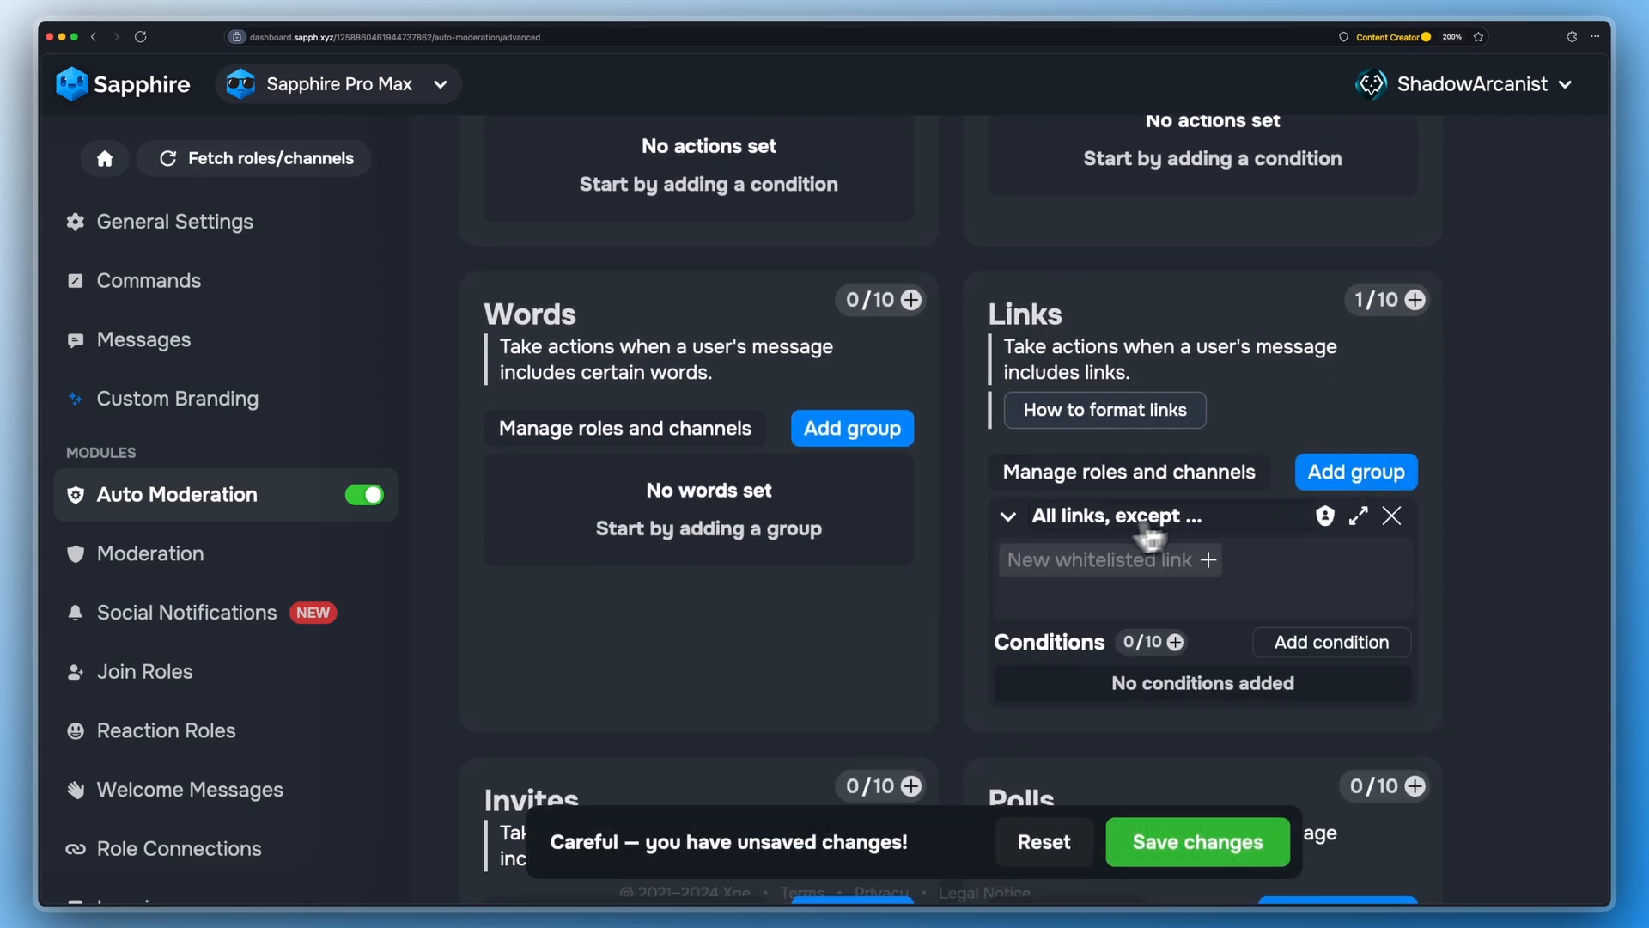
pyautogui.click(1356, 472)
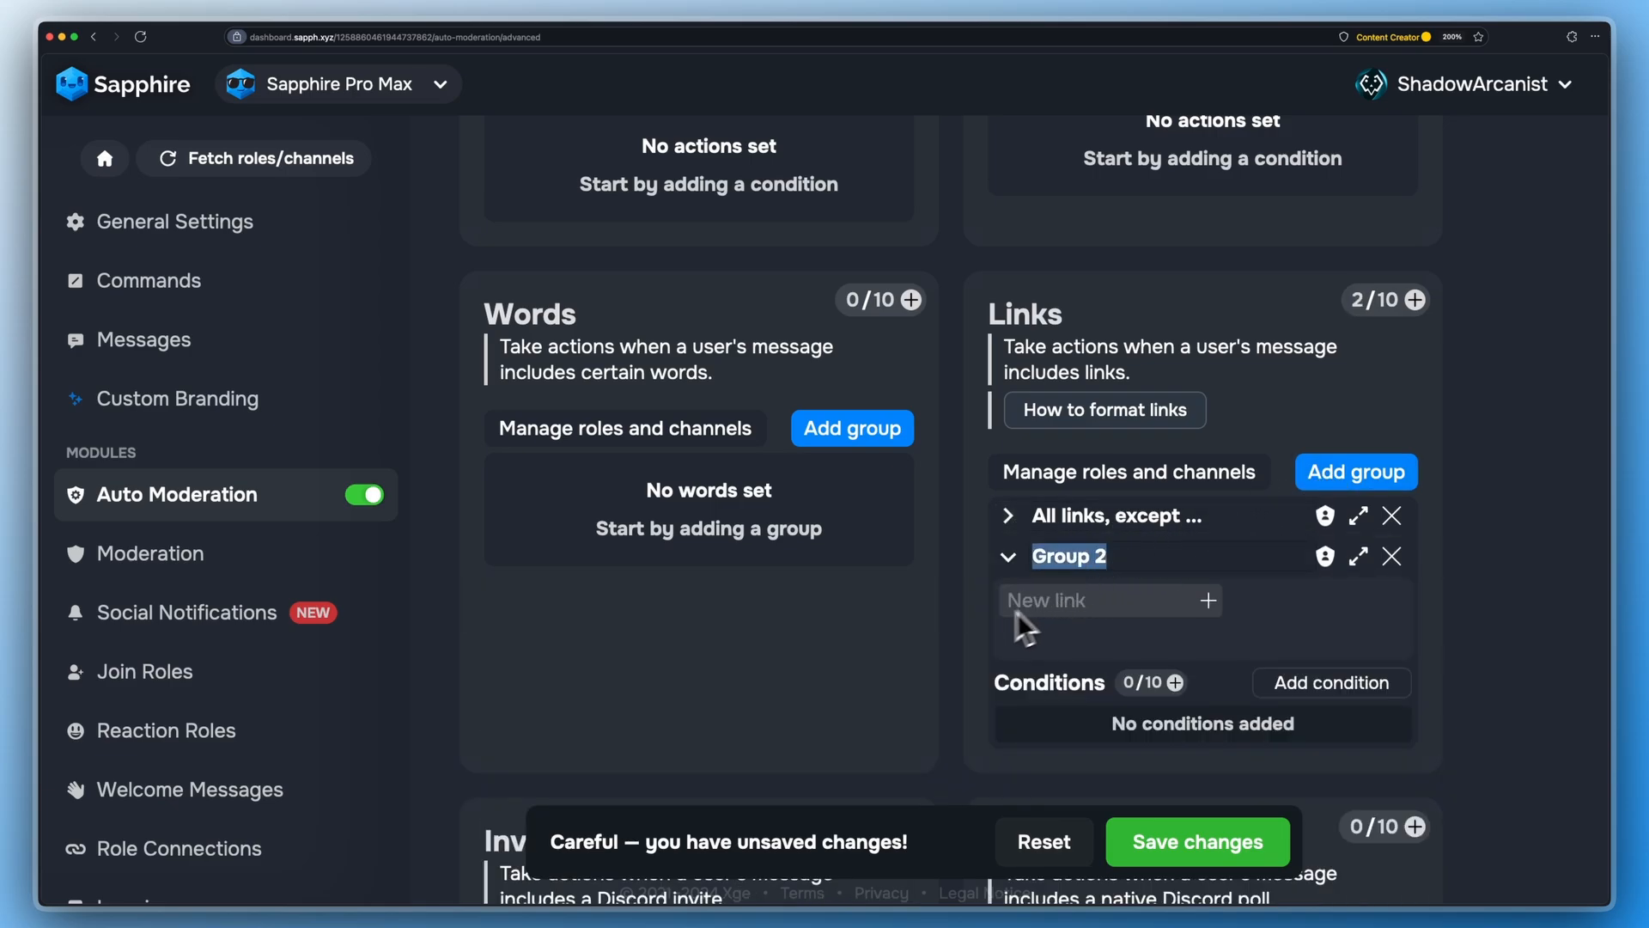
pyautogui.write('Blacklist')
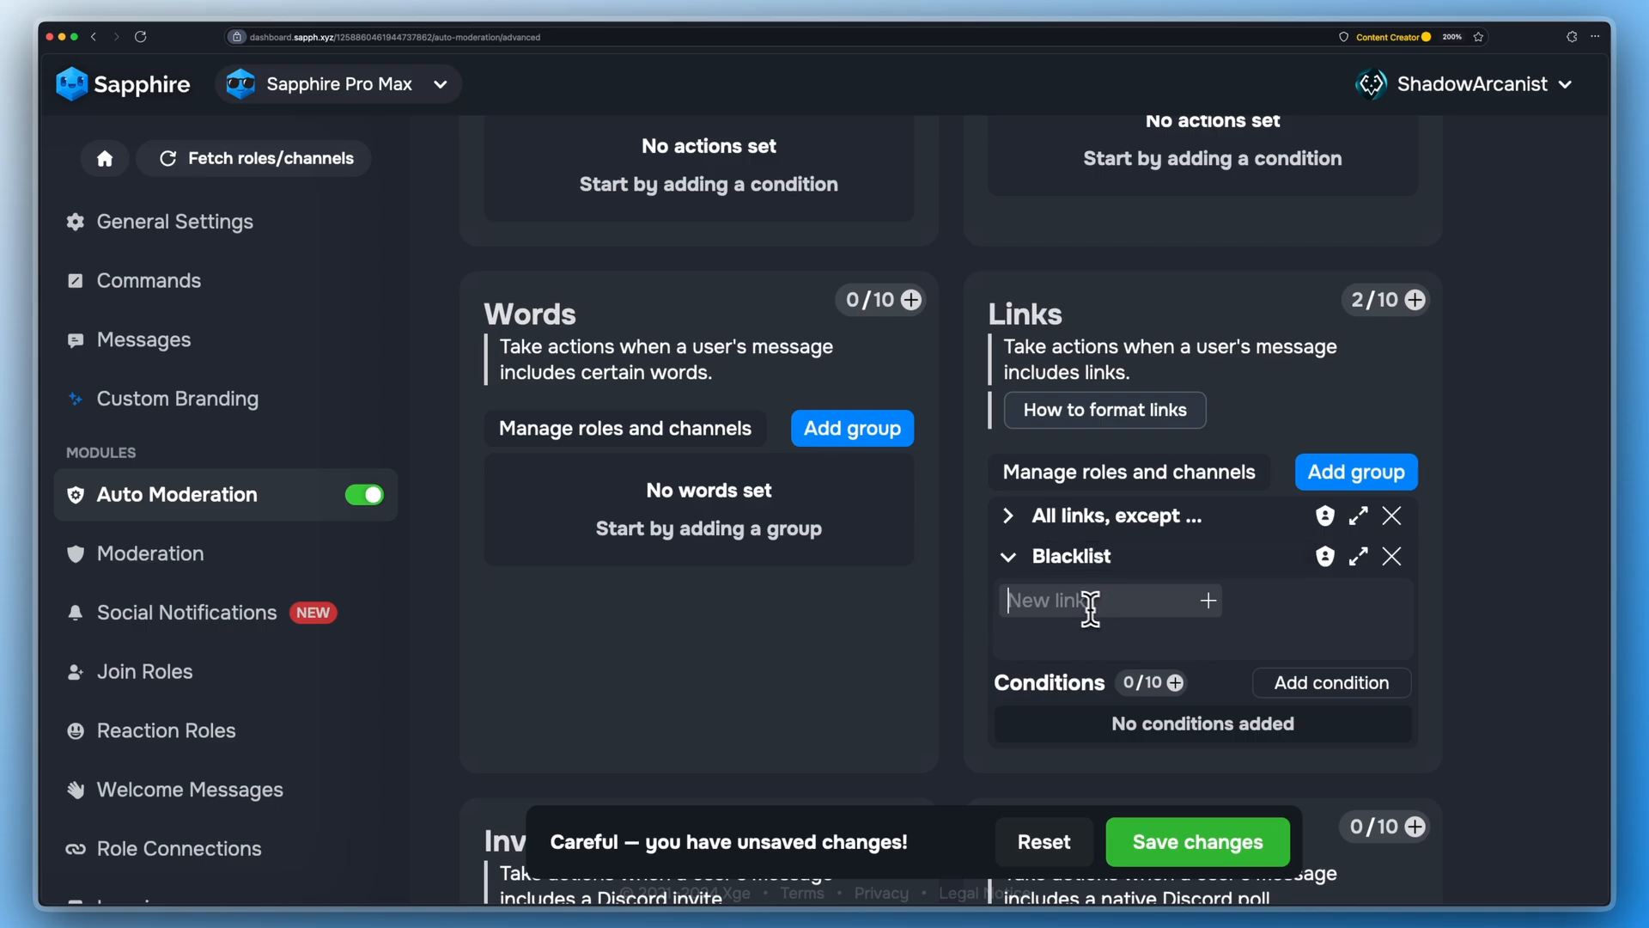
pyautogui.moveTo(1130, 431)
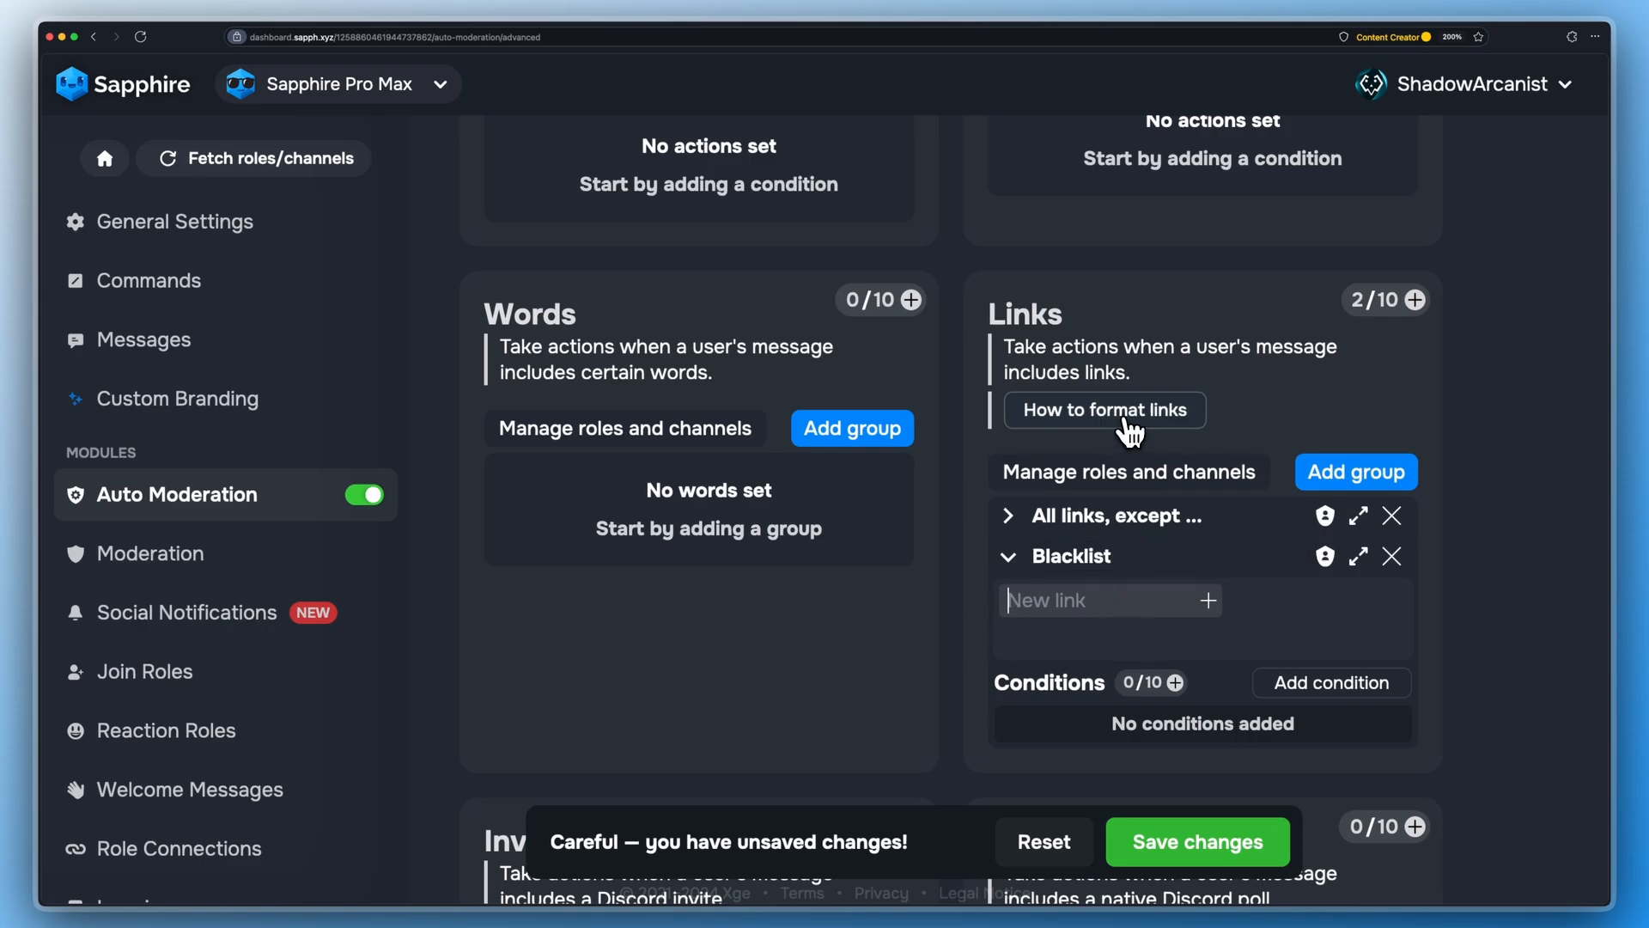
pyautogui.click(1105, 409)
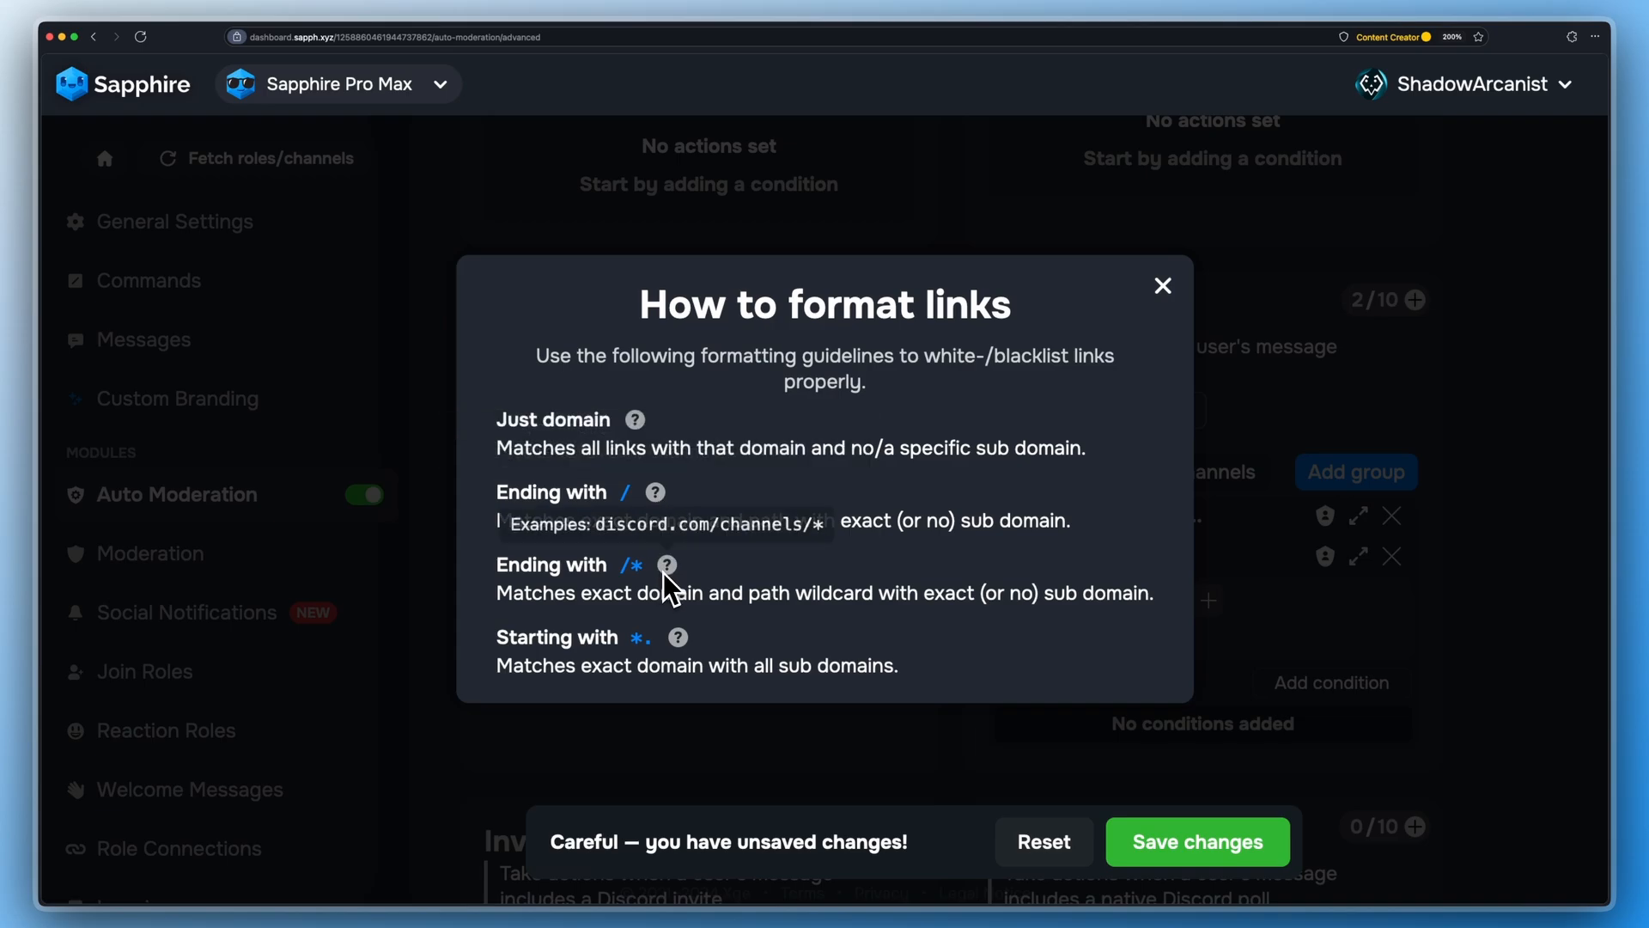
pyautogui.moveTo(676, 637)
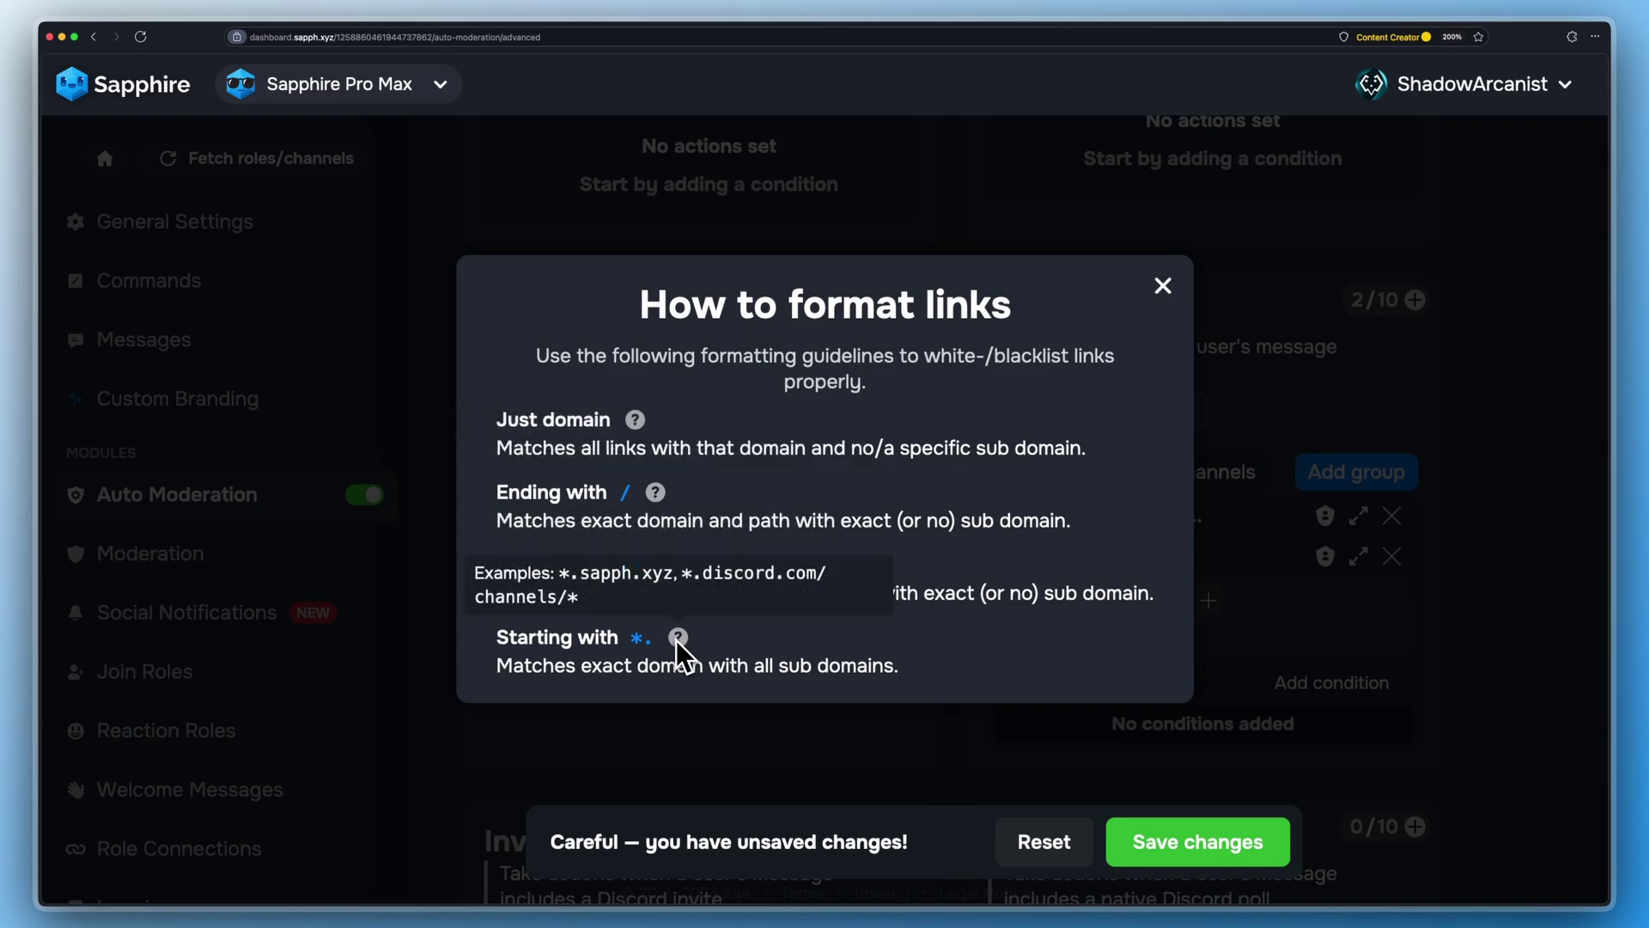
# Step: Close the format guide and add shadowarcanist.com to the Blacklist link group
pyautogui.click(1163, 285)
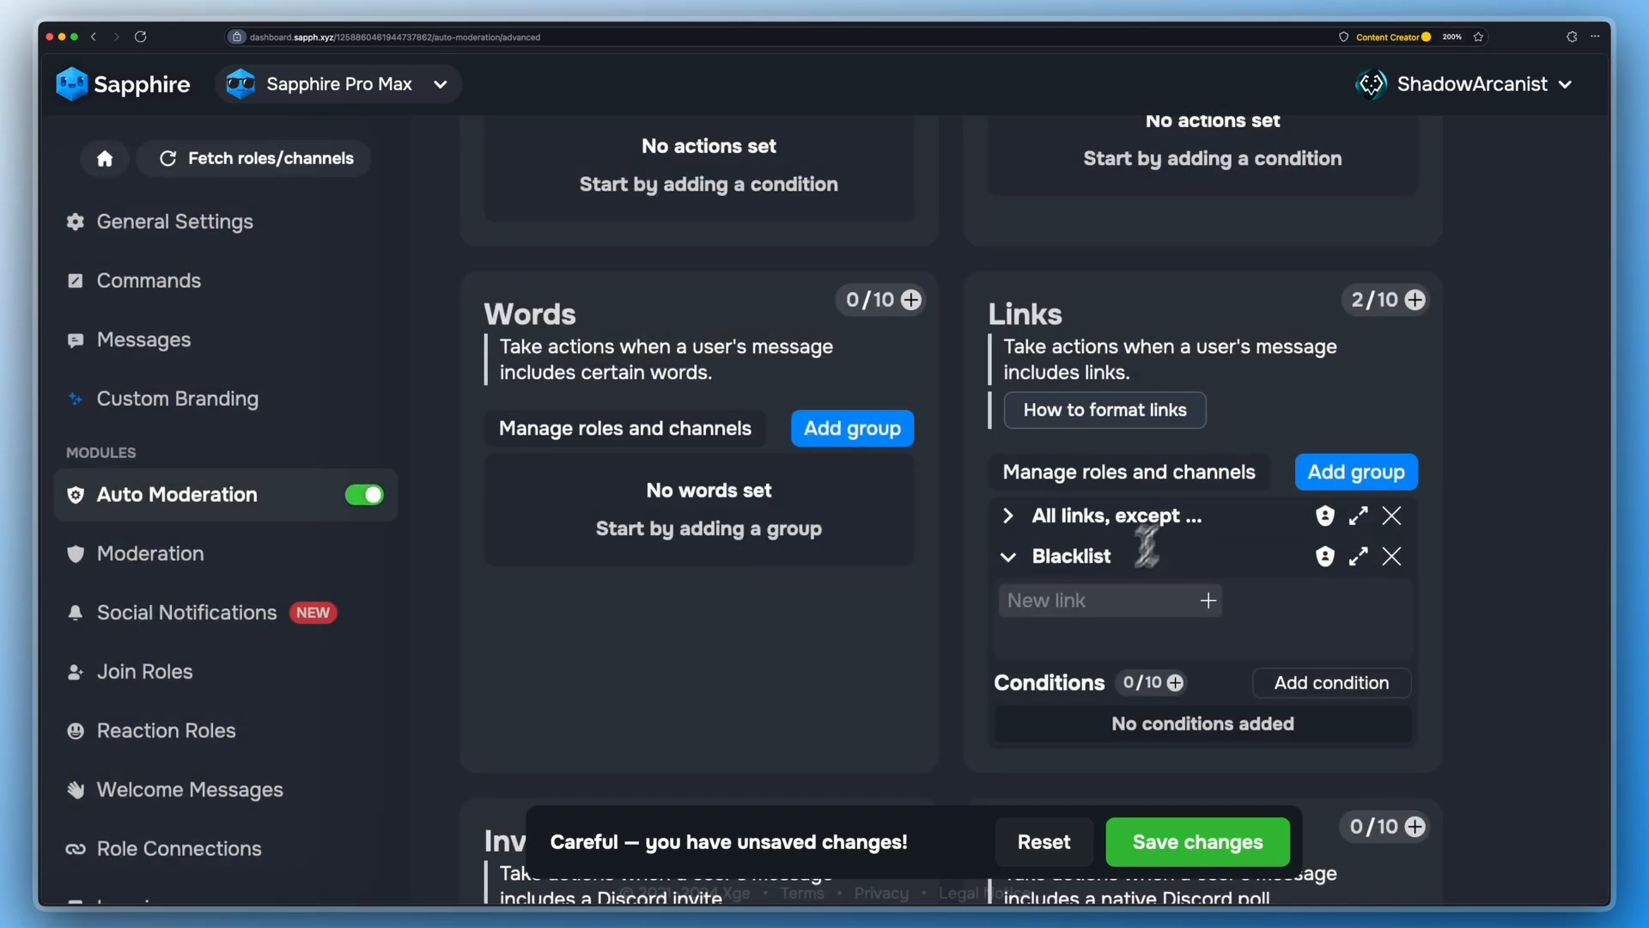
pyautogui.write('shadowarca')
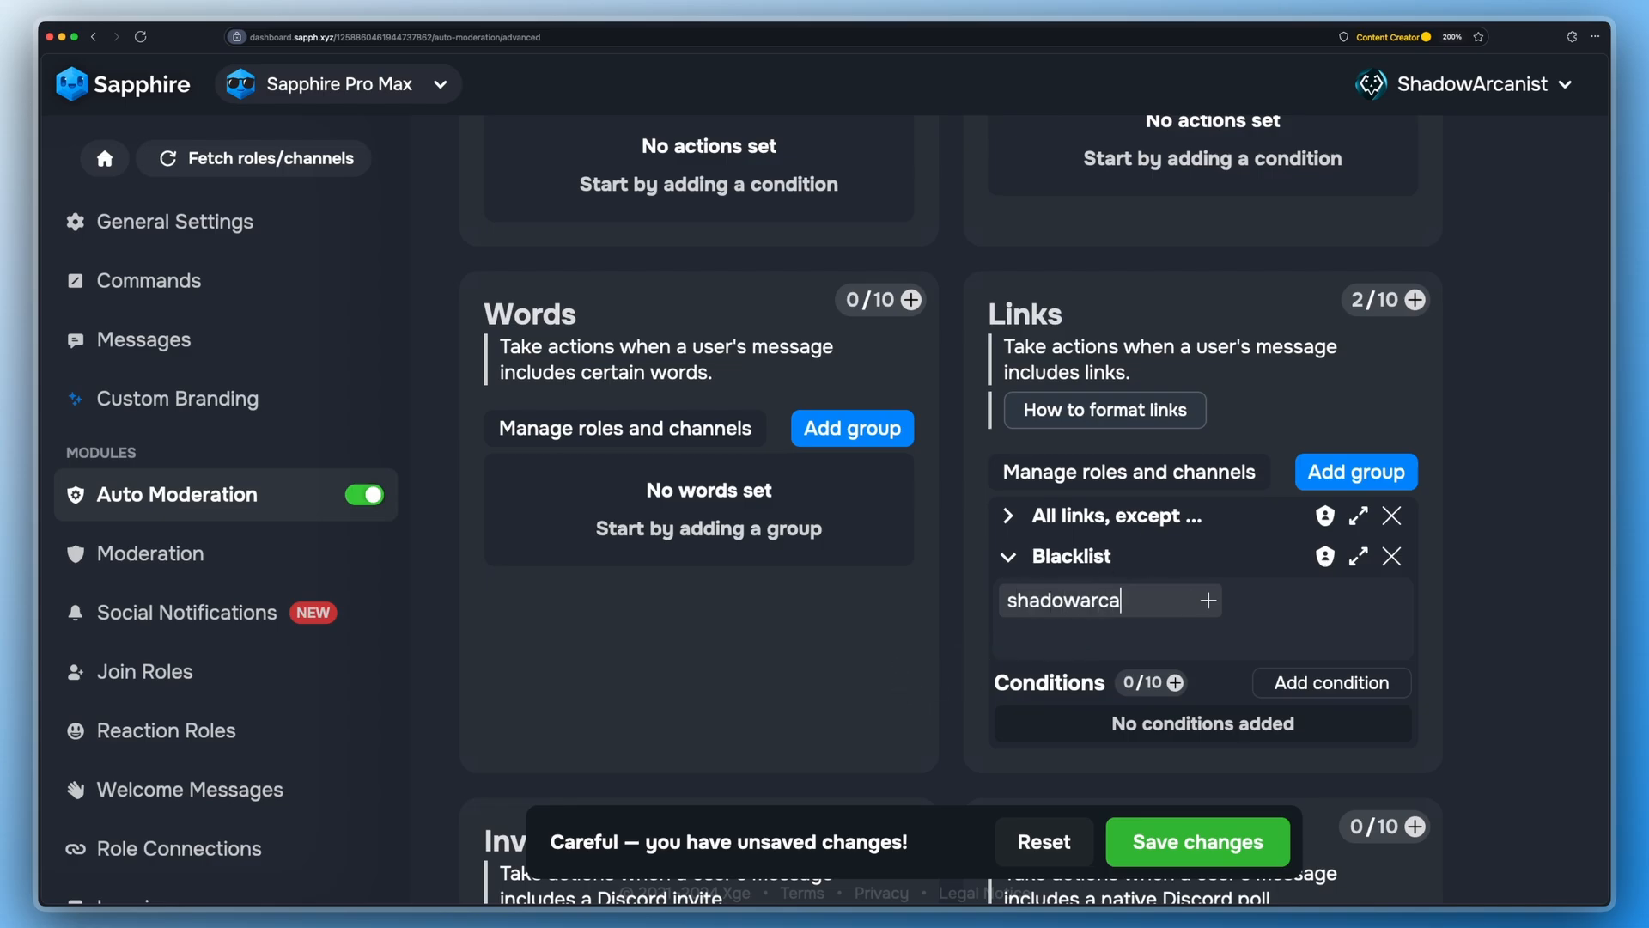
pyautogui.write('nist.com')
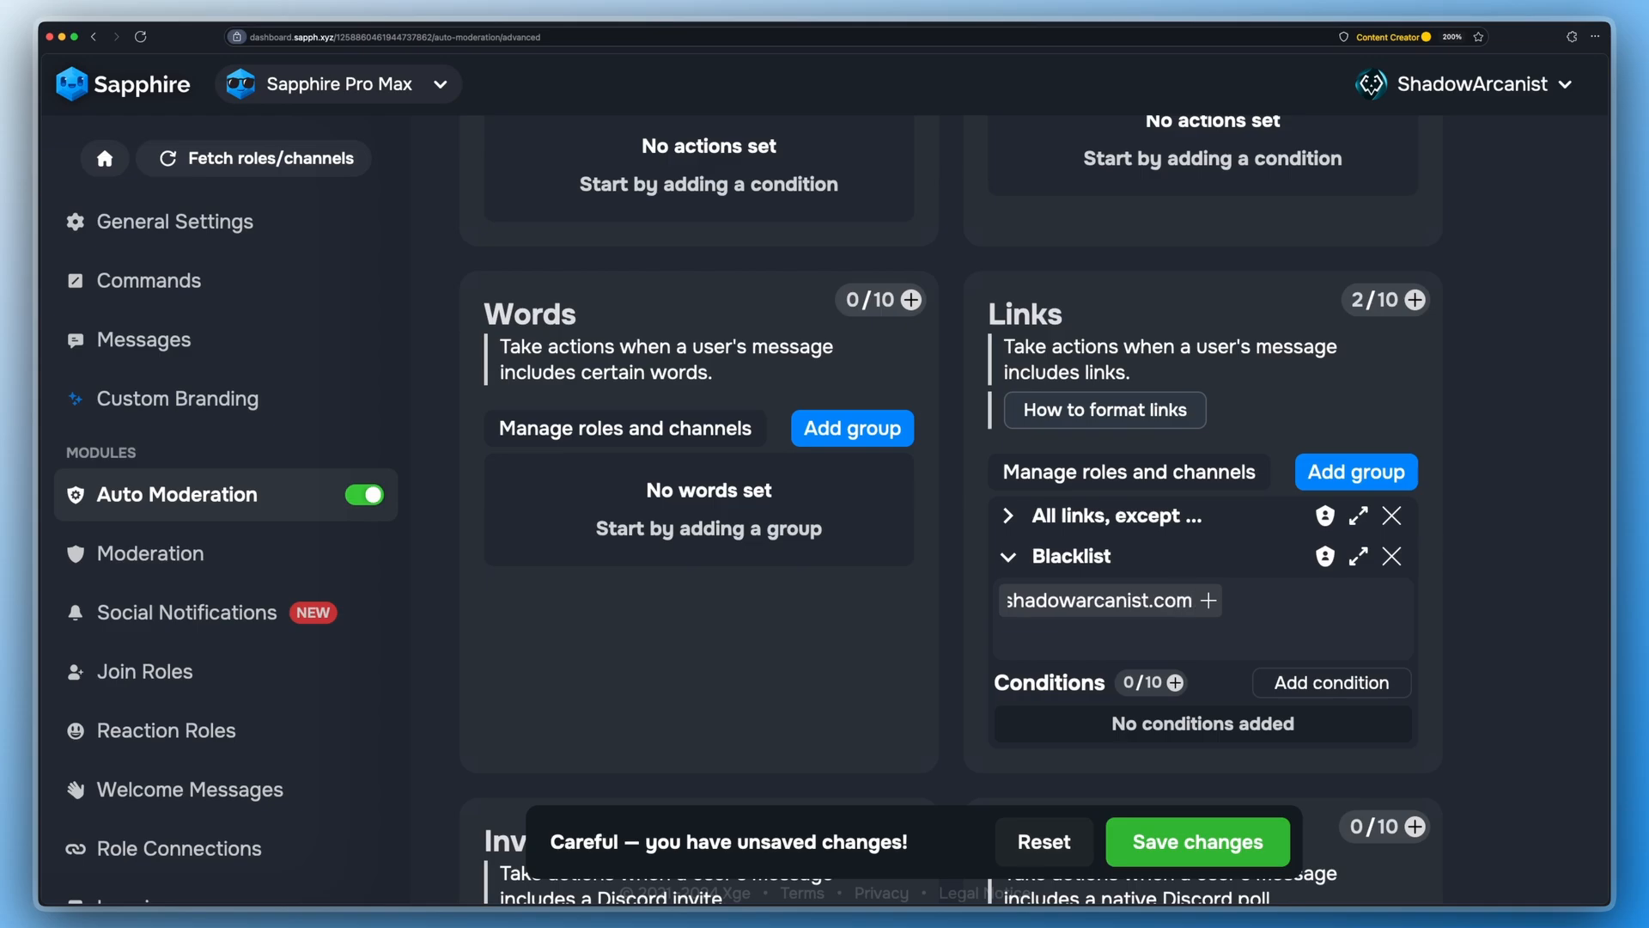
pyautogui.click(1208, 601)
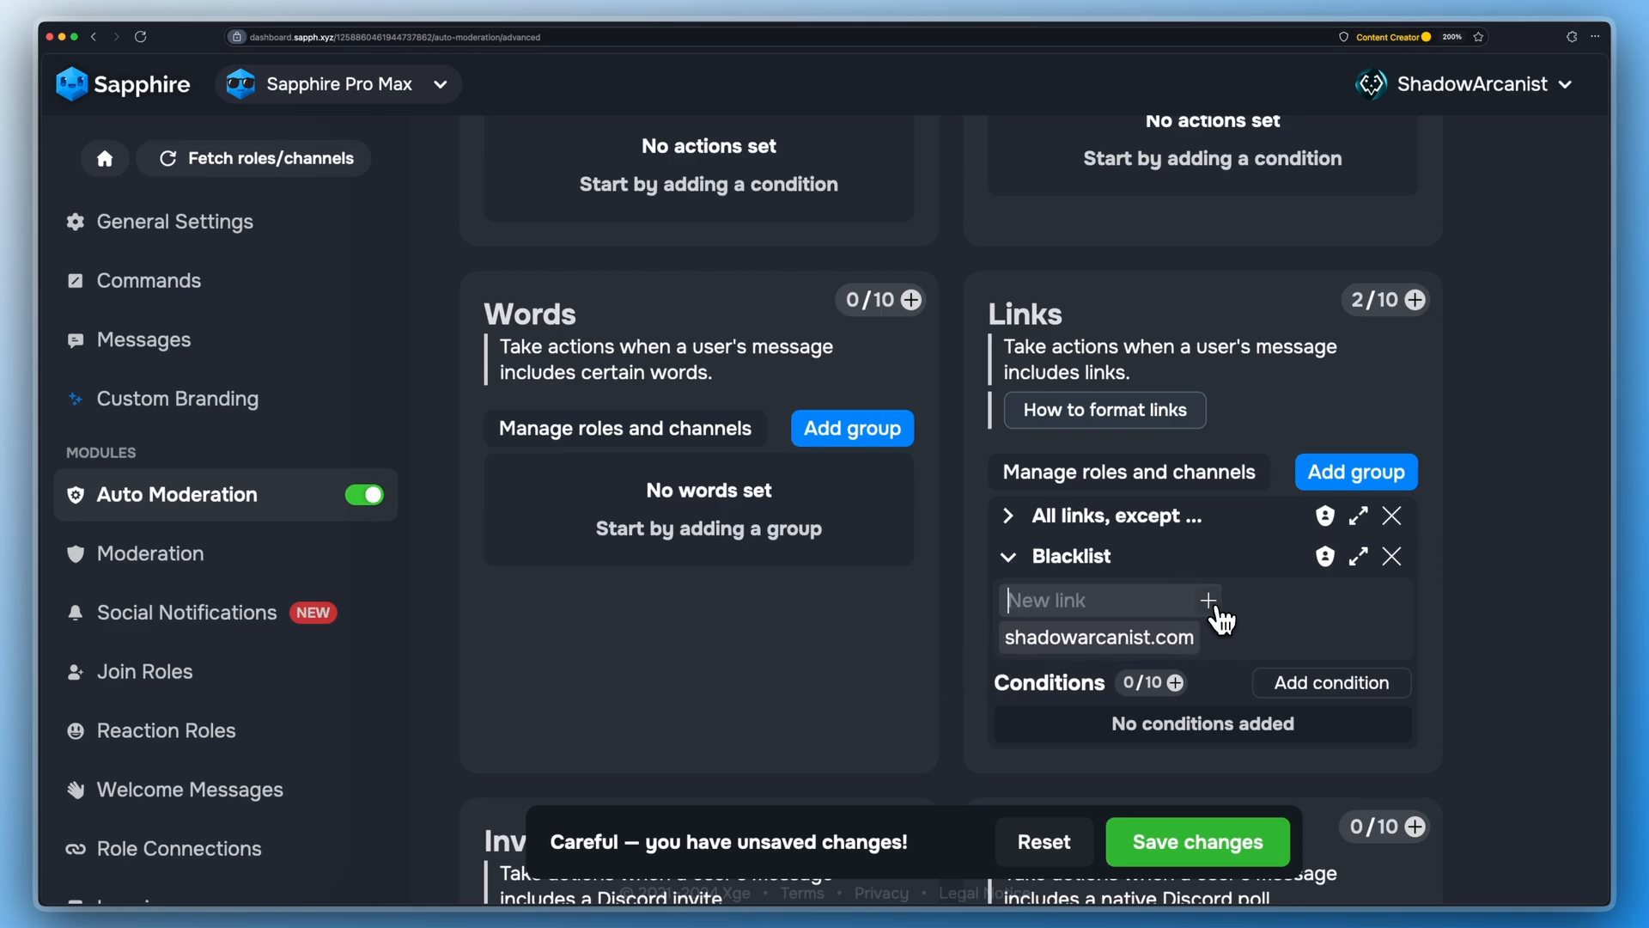
pyautogui.moveTo(1264, 665)
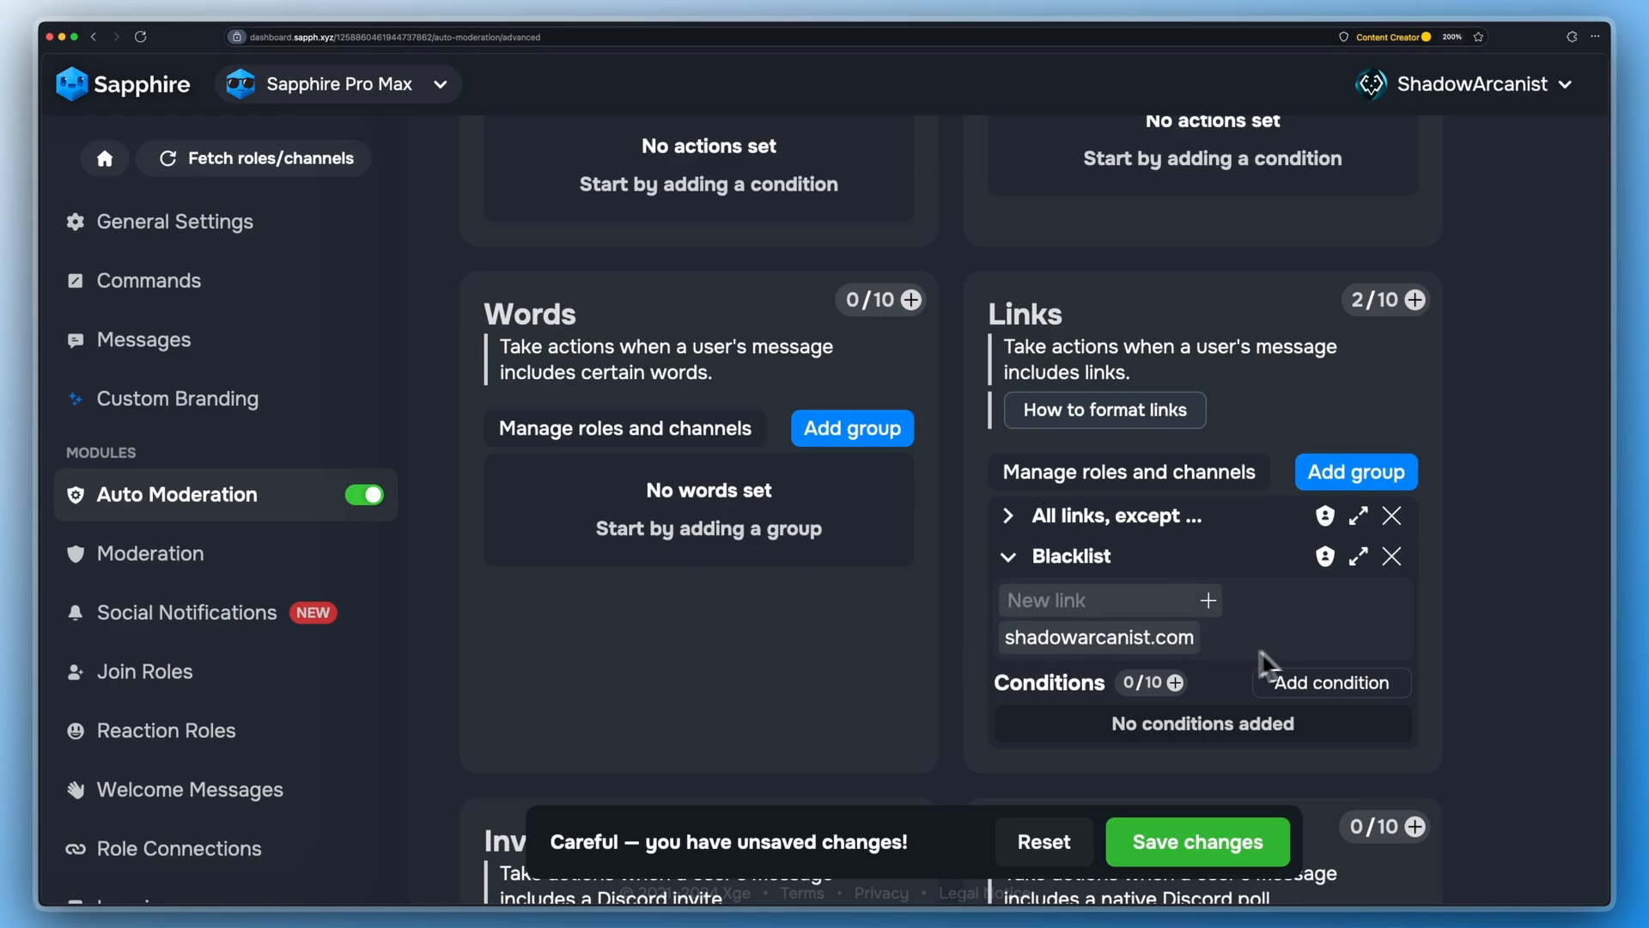
# Step: Attach an every-message condition to Blacklist with a Delete messages action
pyautogui.click(1330, 682)
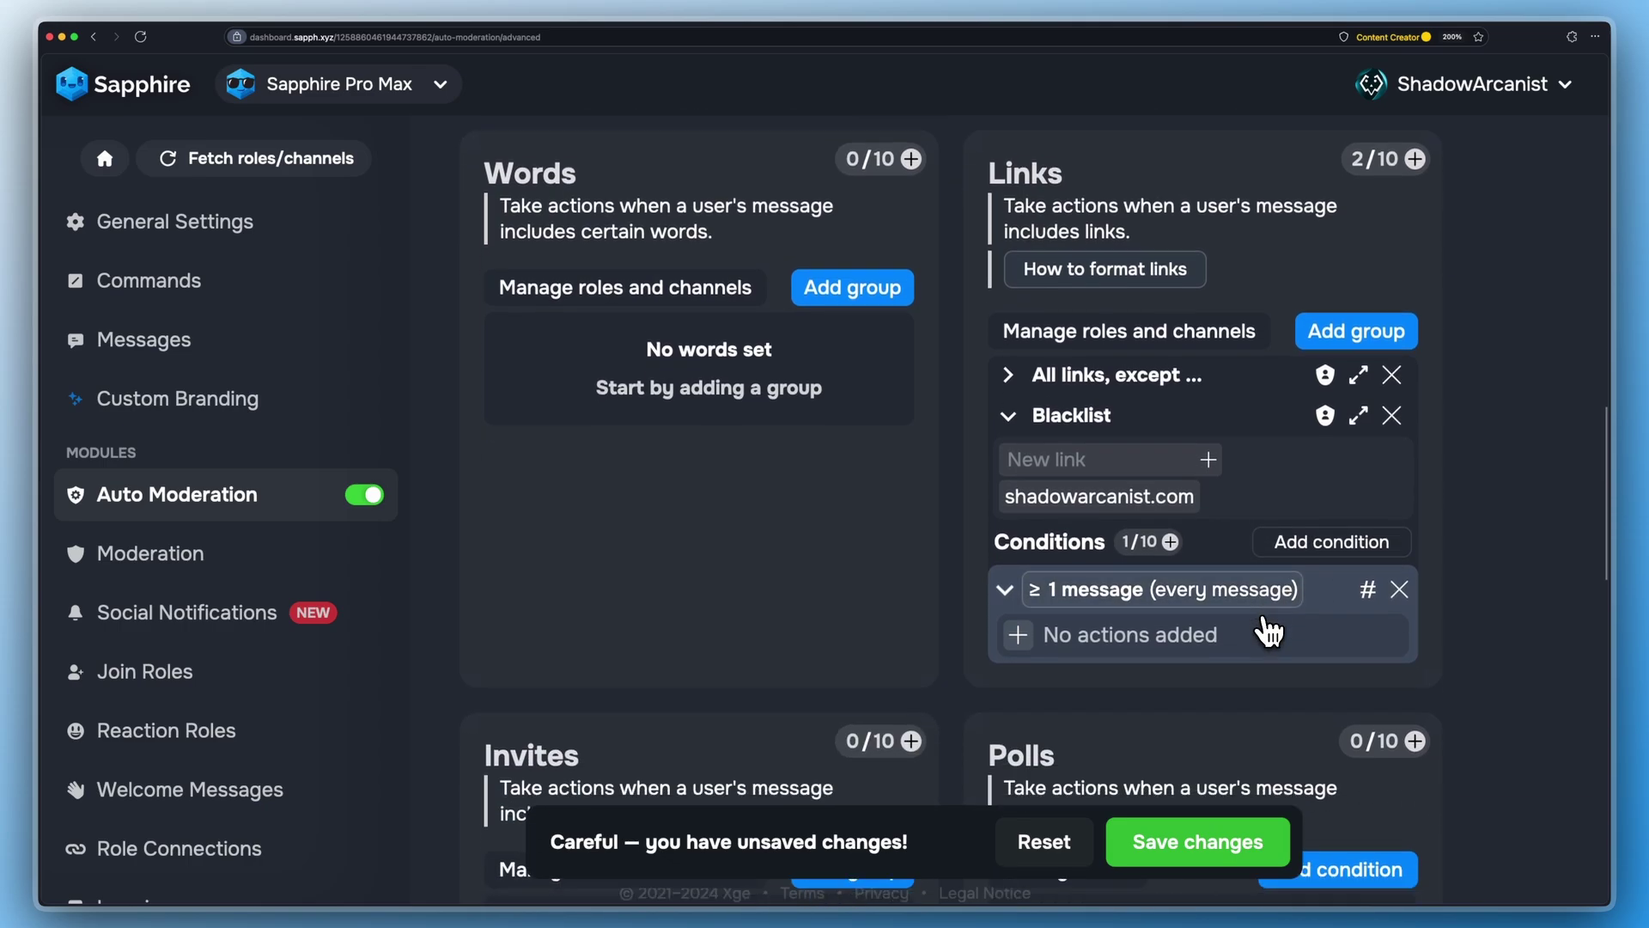
pyautogui.scroll(-3)
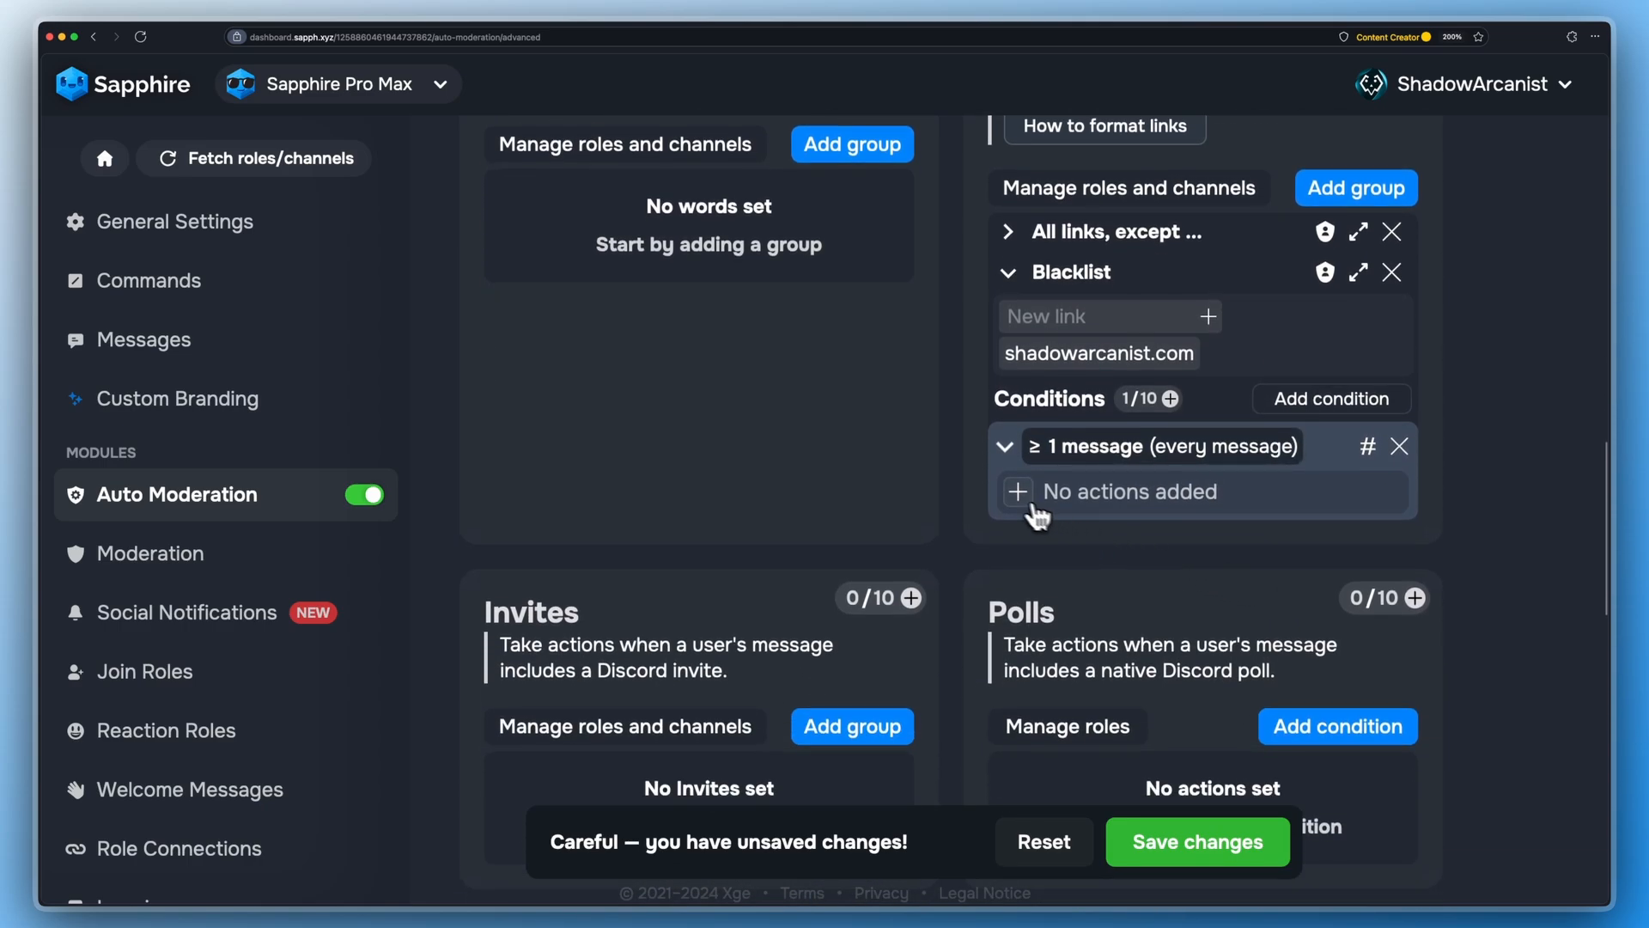
pyautogui.click(1016, 491)
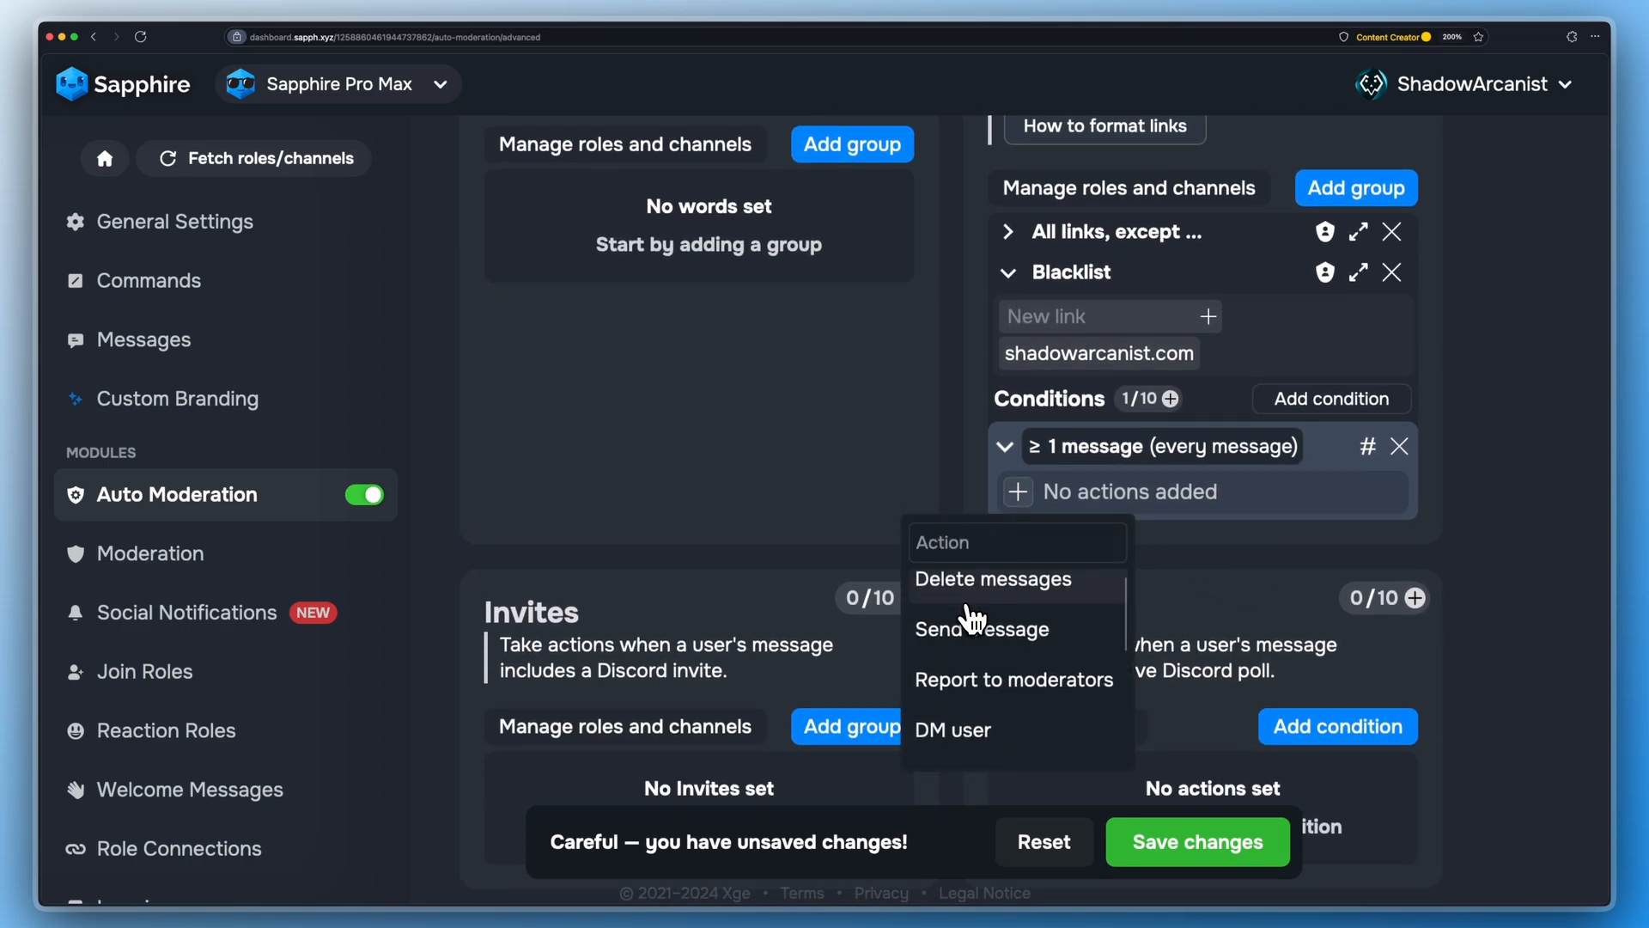
pyautogui.click(991, 579)
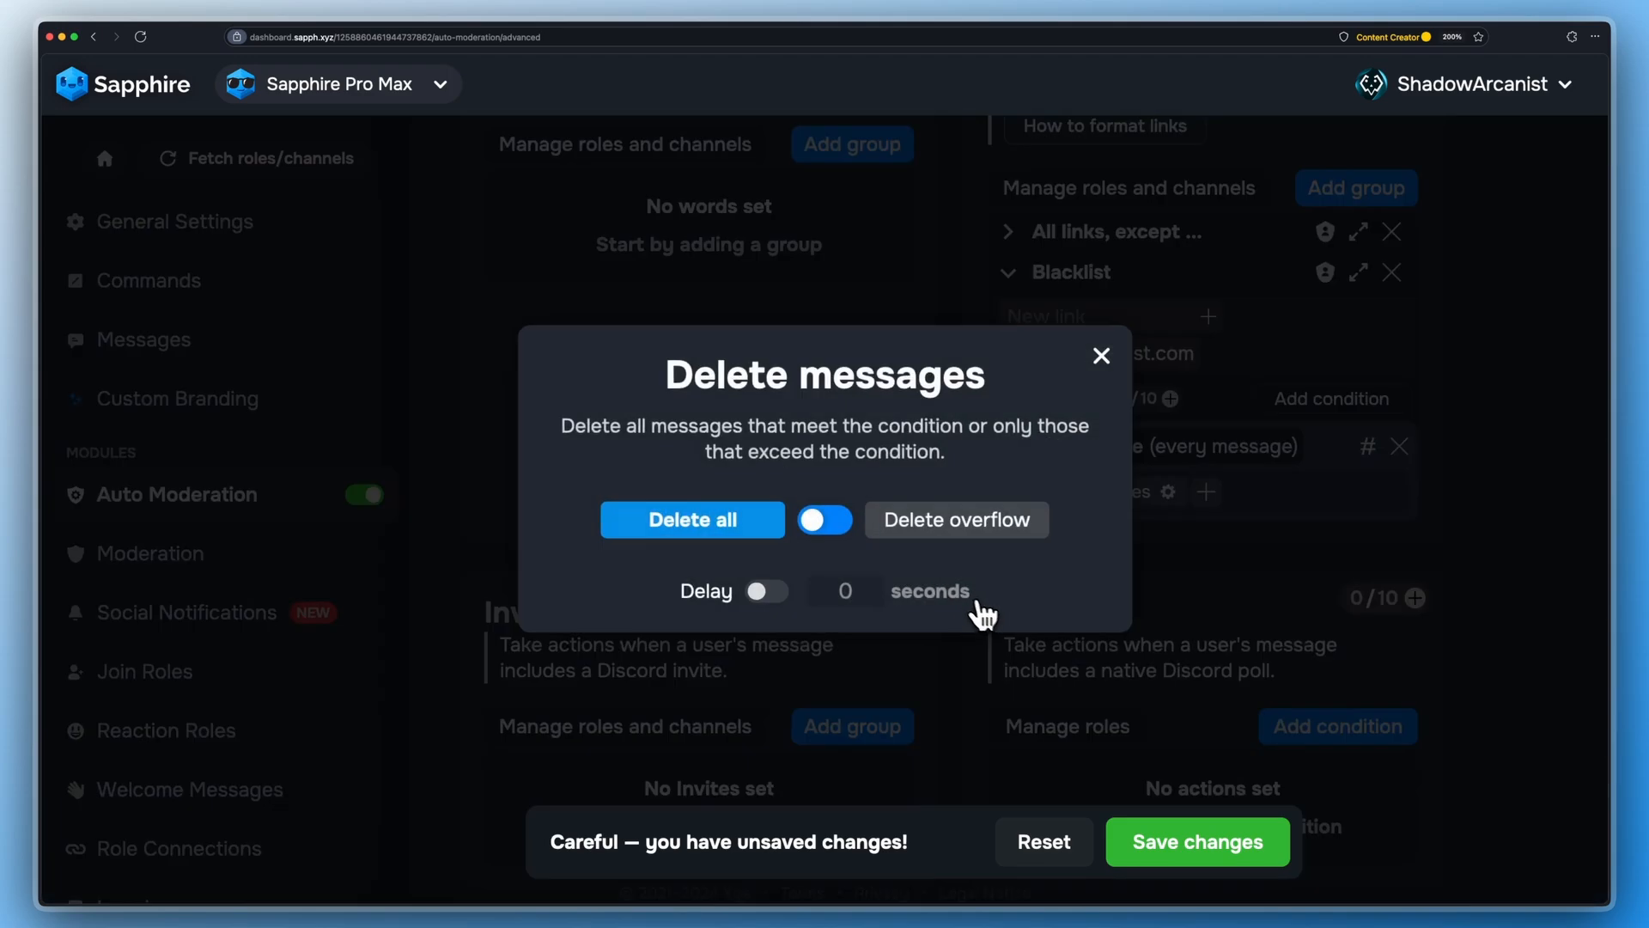
pyautogui.moveTo(1113, 379)
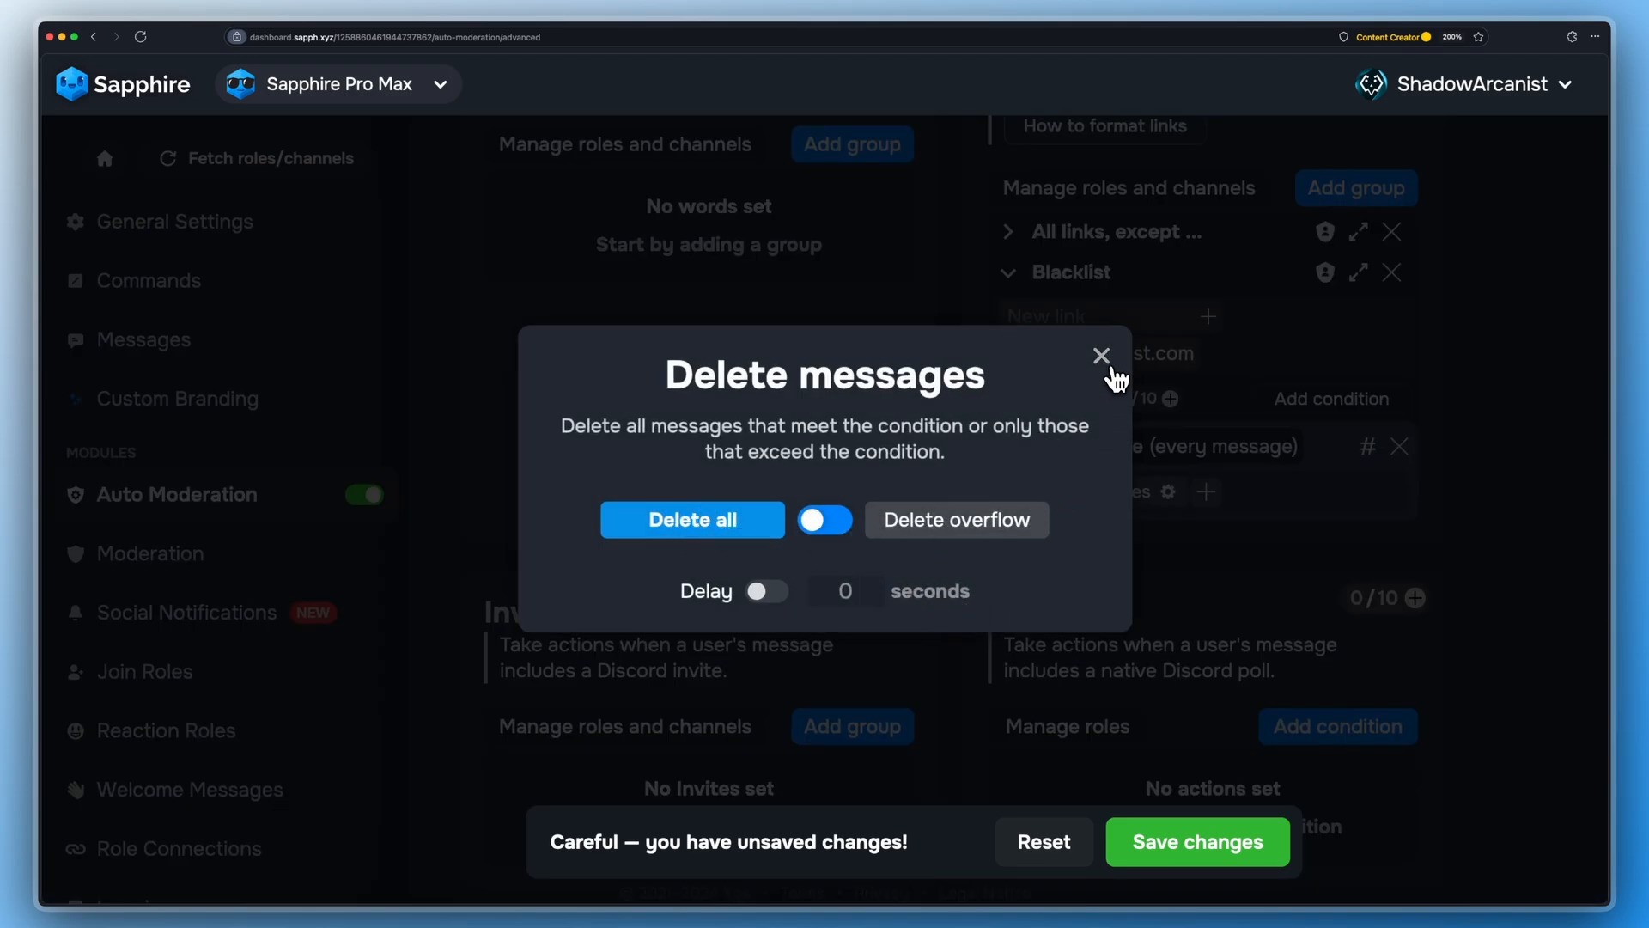
pyautogui.click(1101, 355)
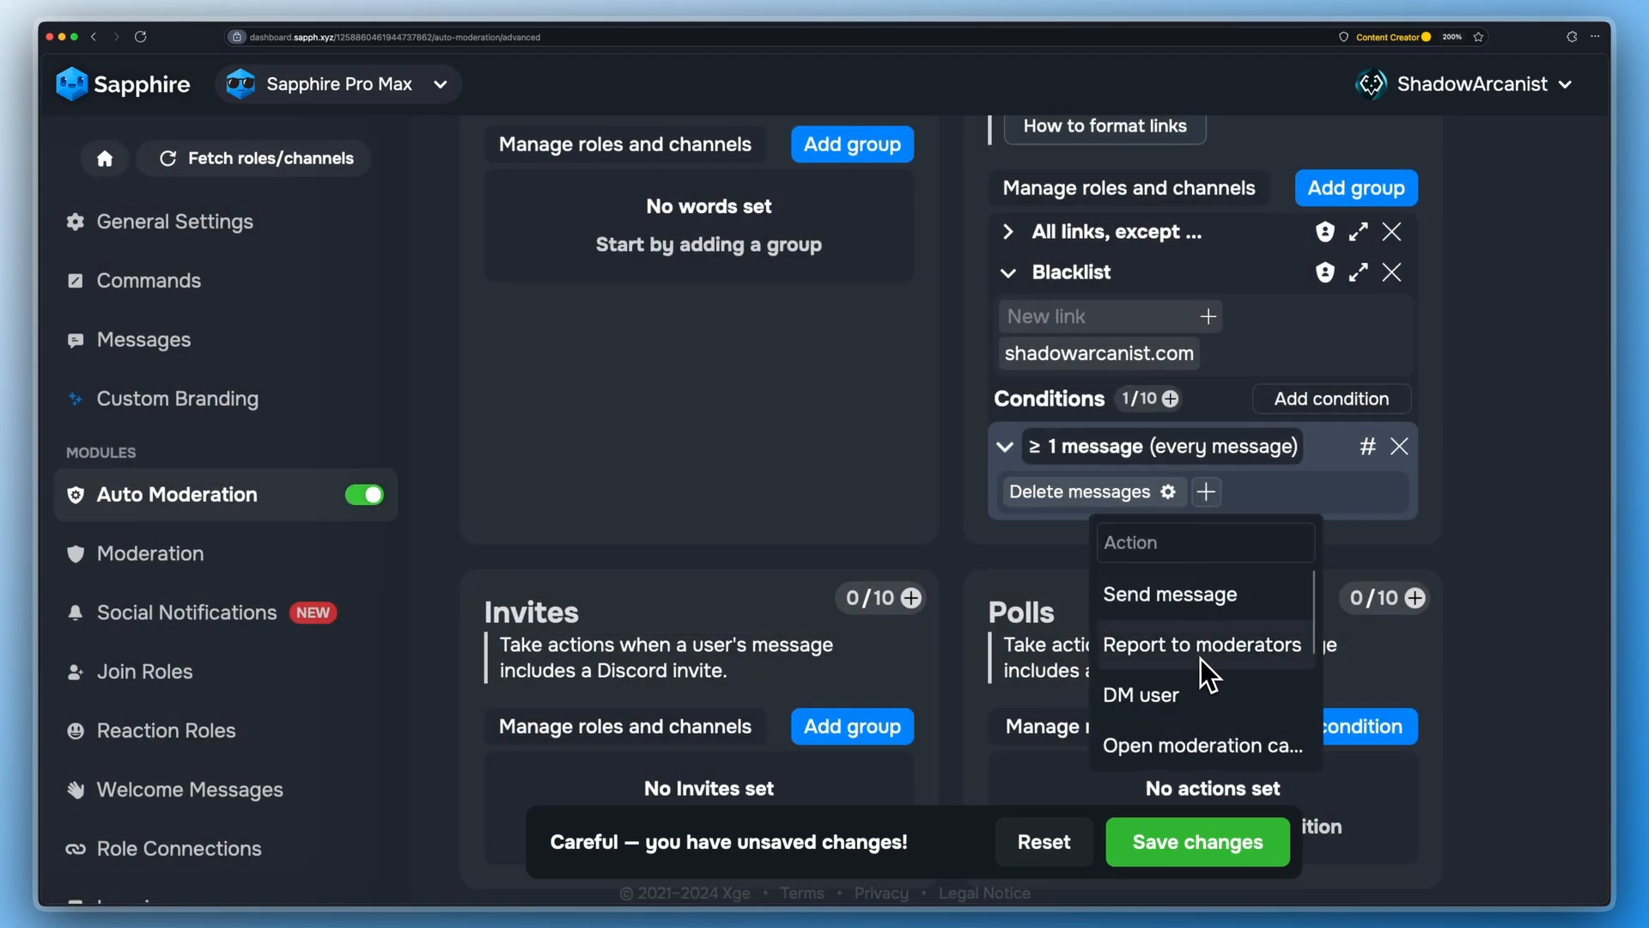
# Step: Add a moderation-case action to the Blacklist condition that warns with reason 'Scam link'
pyautogui.click(1203, 745)
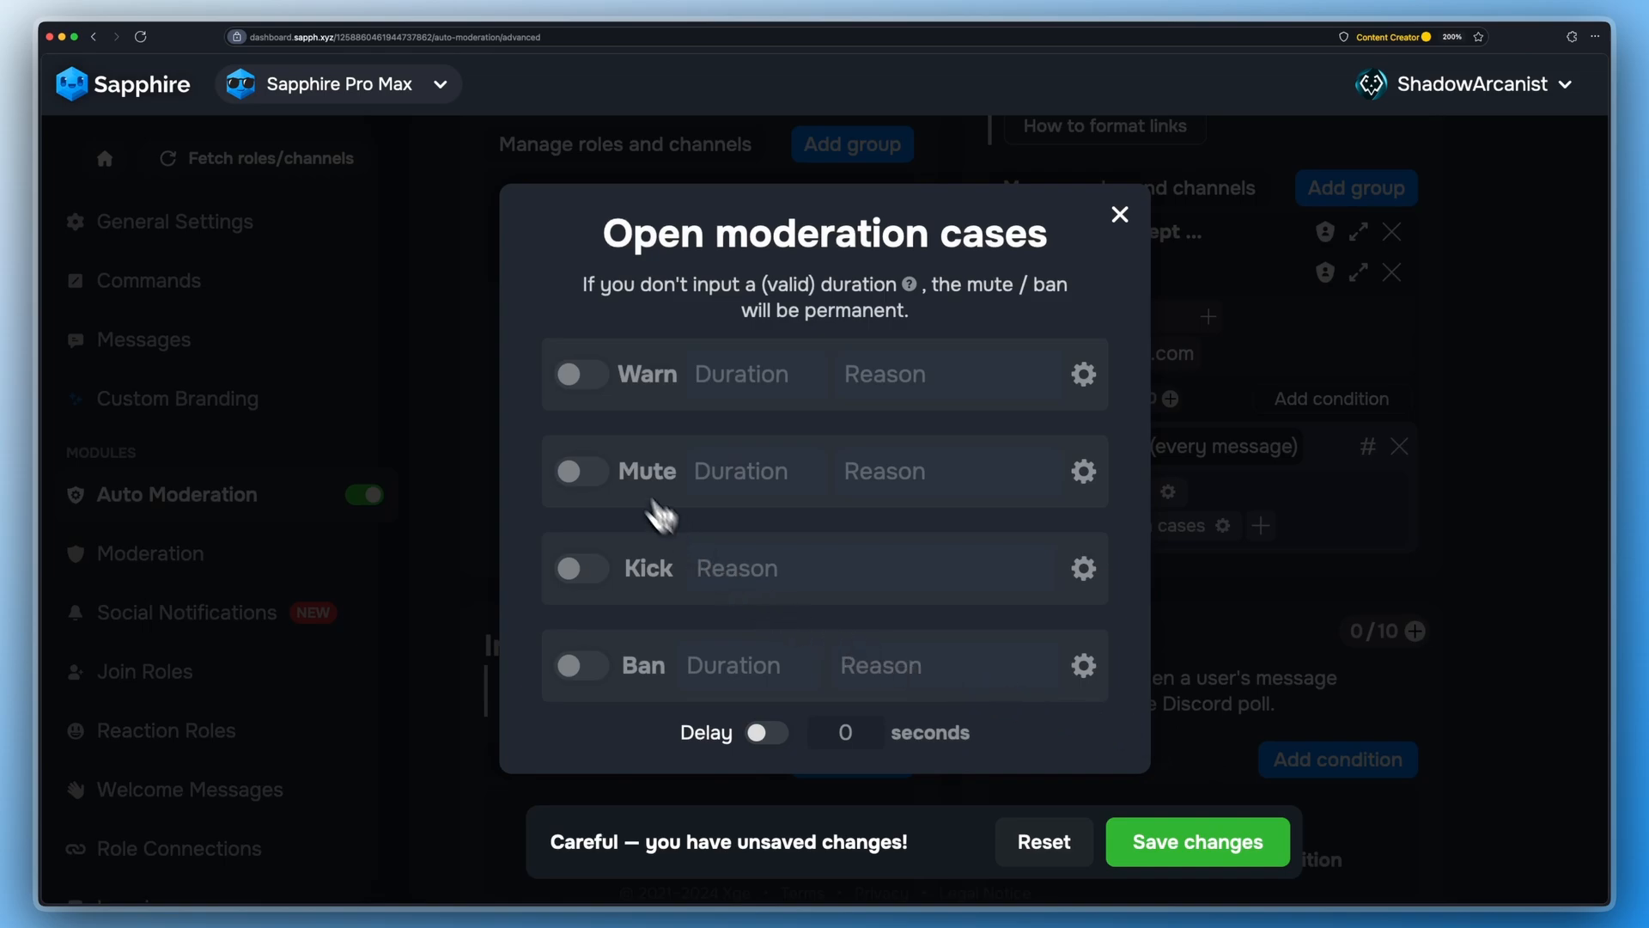
pyautogui.click(580, 375)
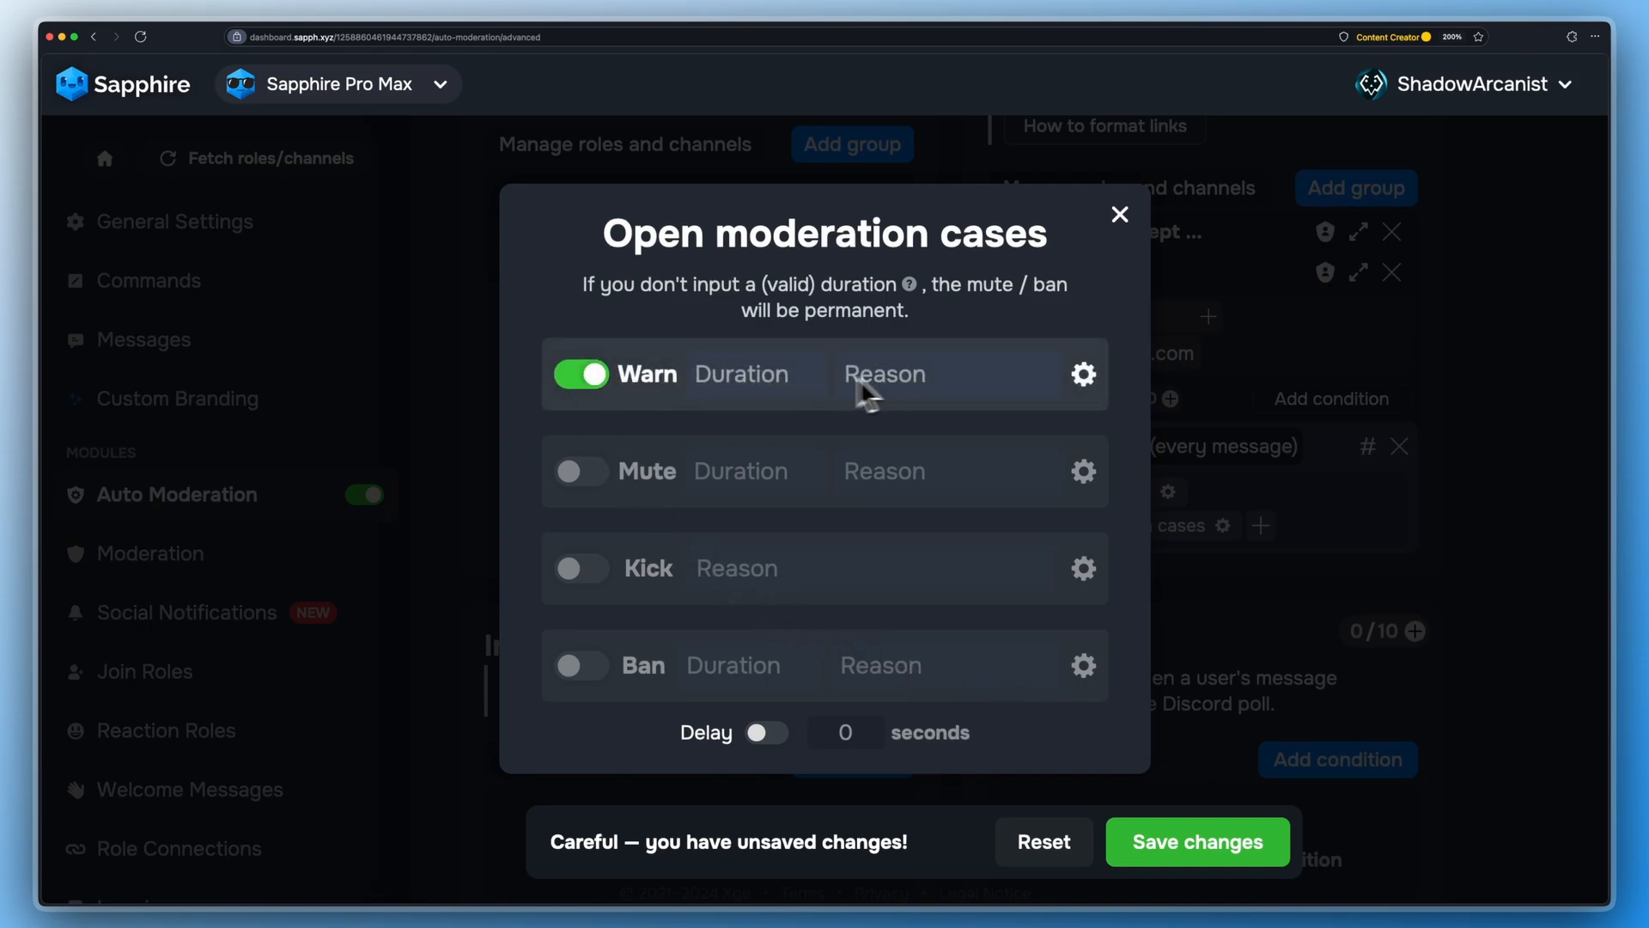
pyautogui.click(580, 374)
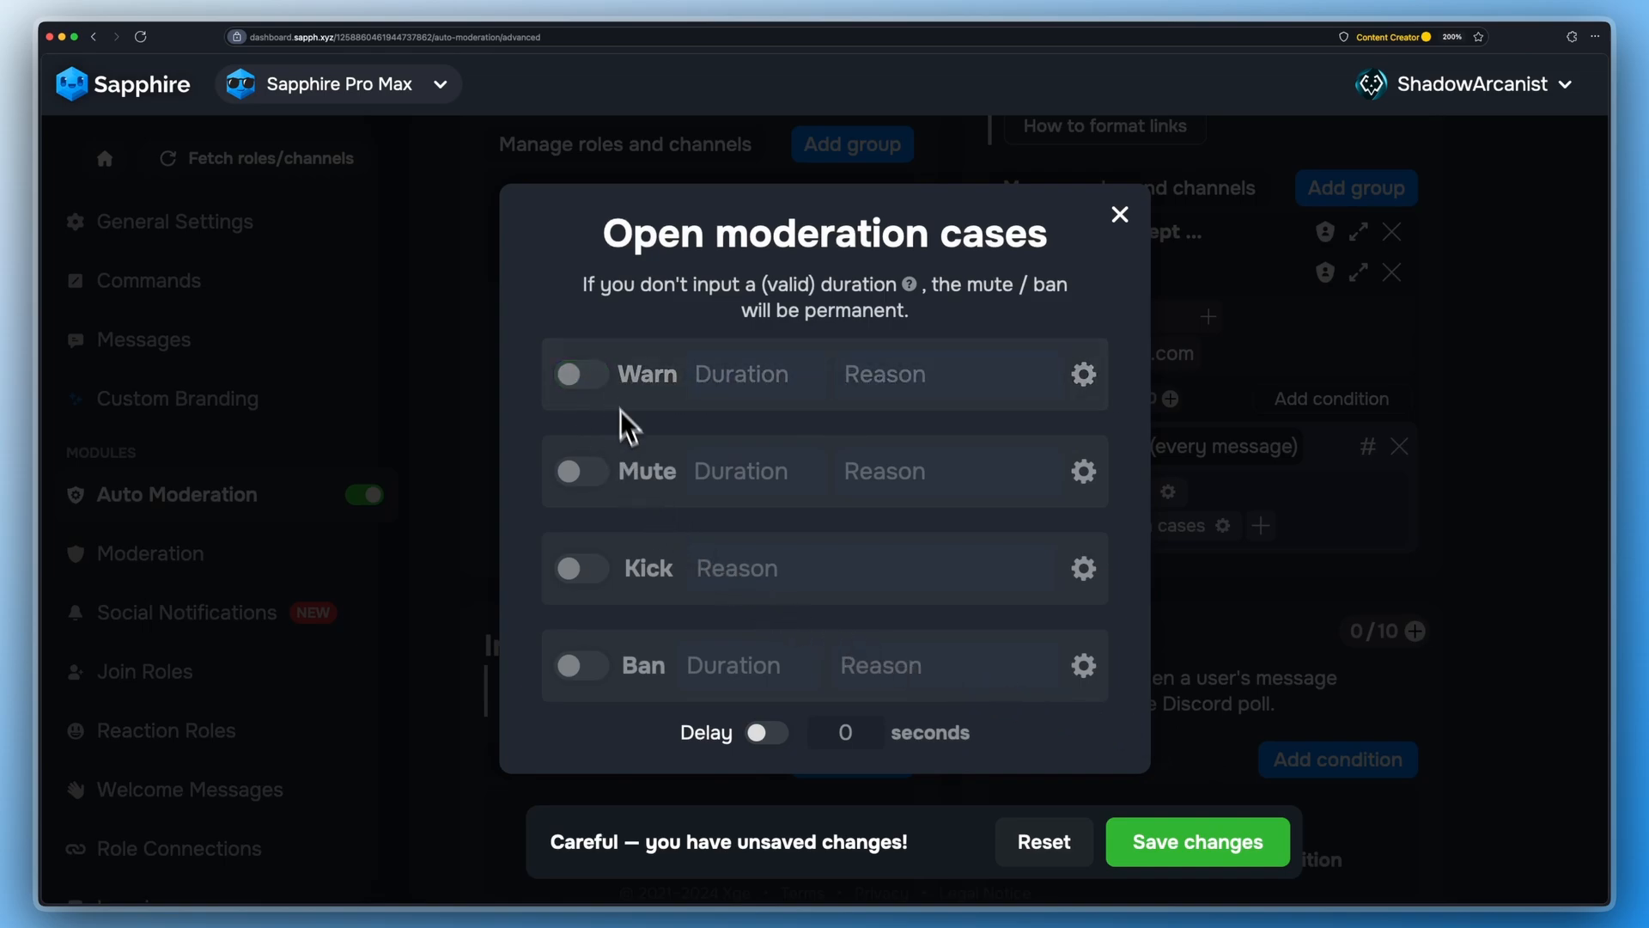
pyautogui.click(581, 568)
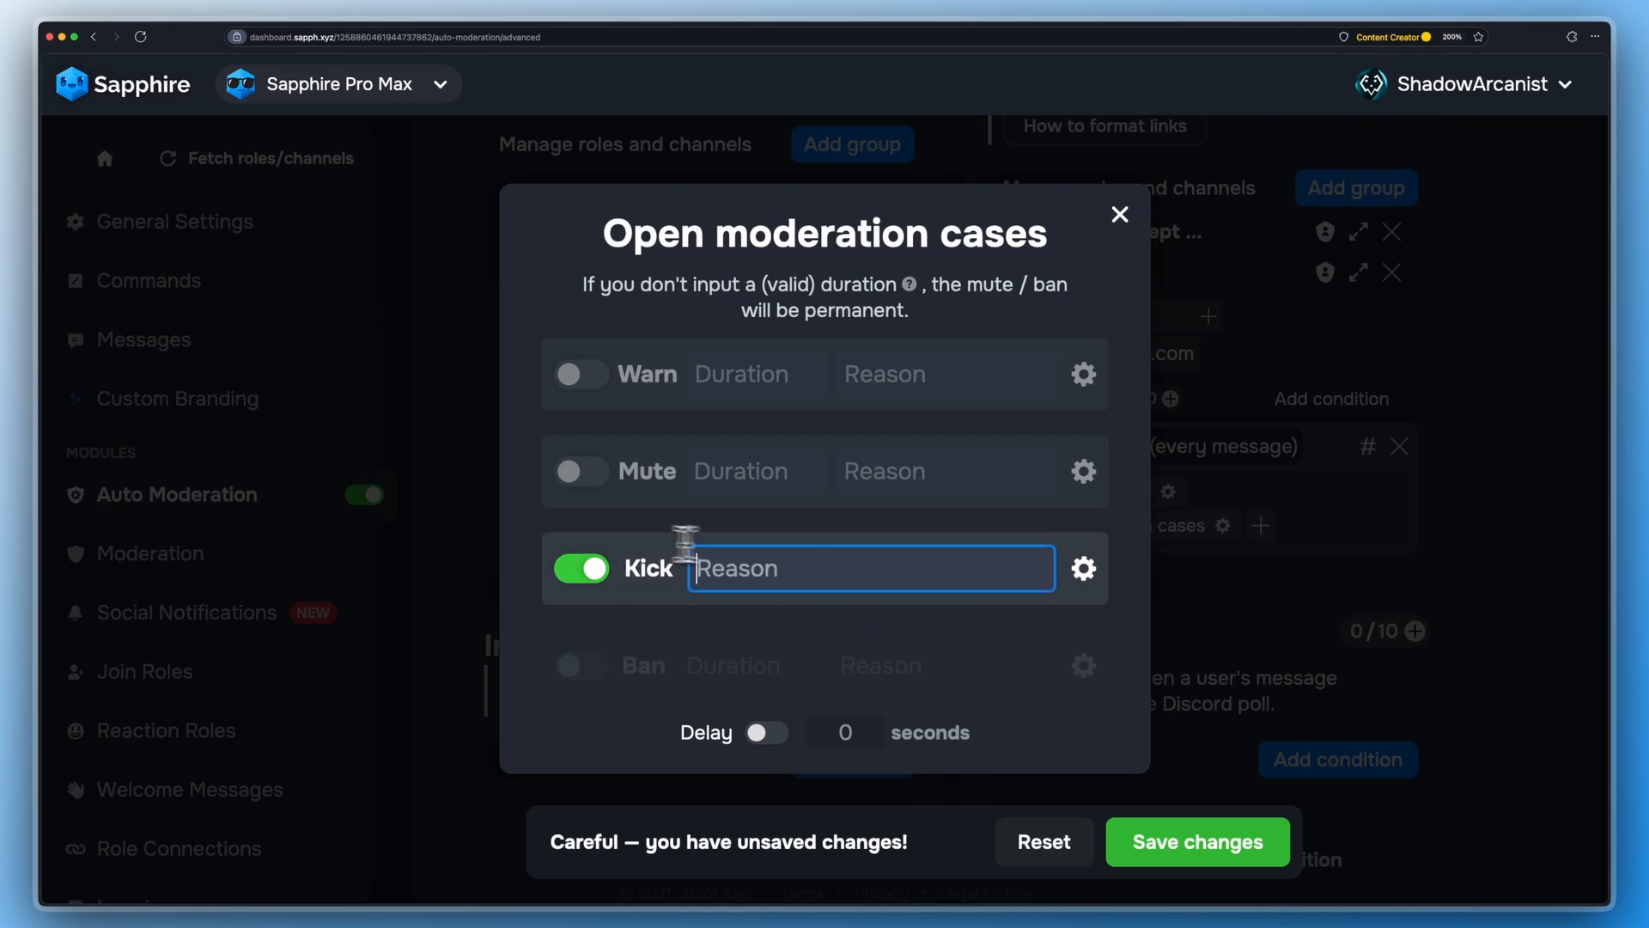
pyautogui.click(581, 374)
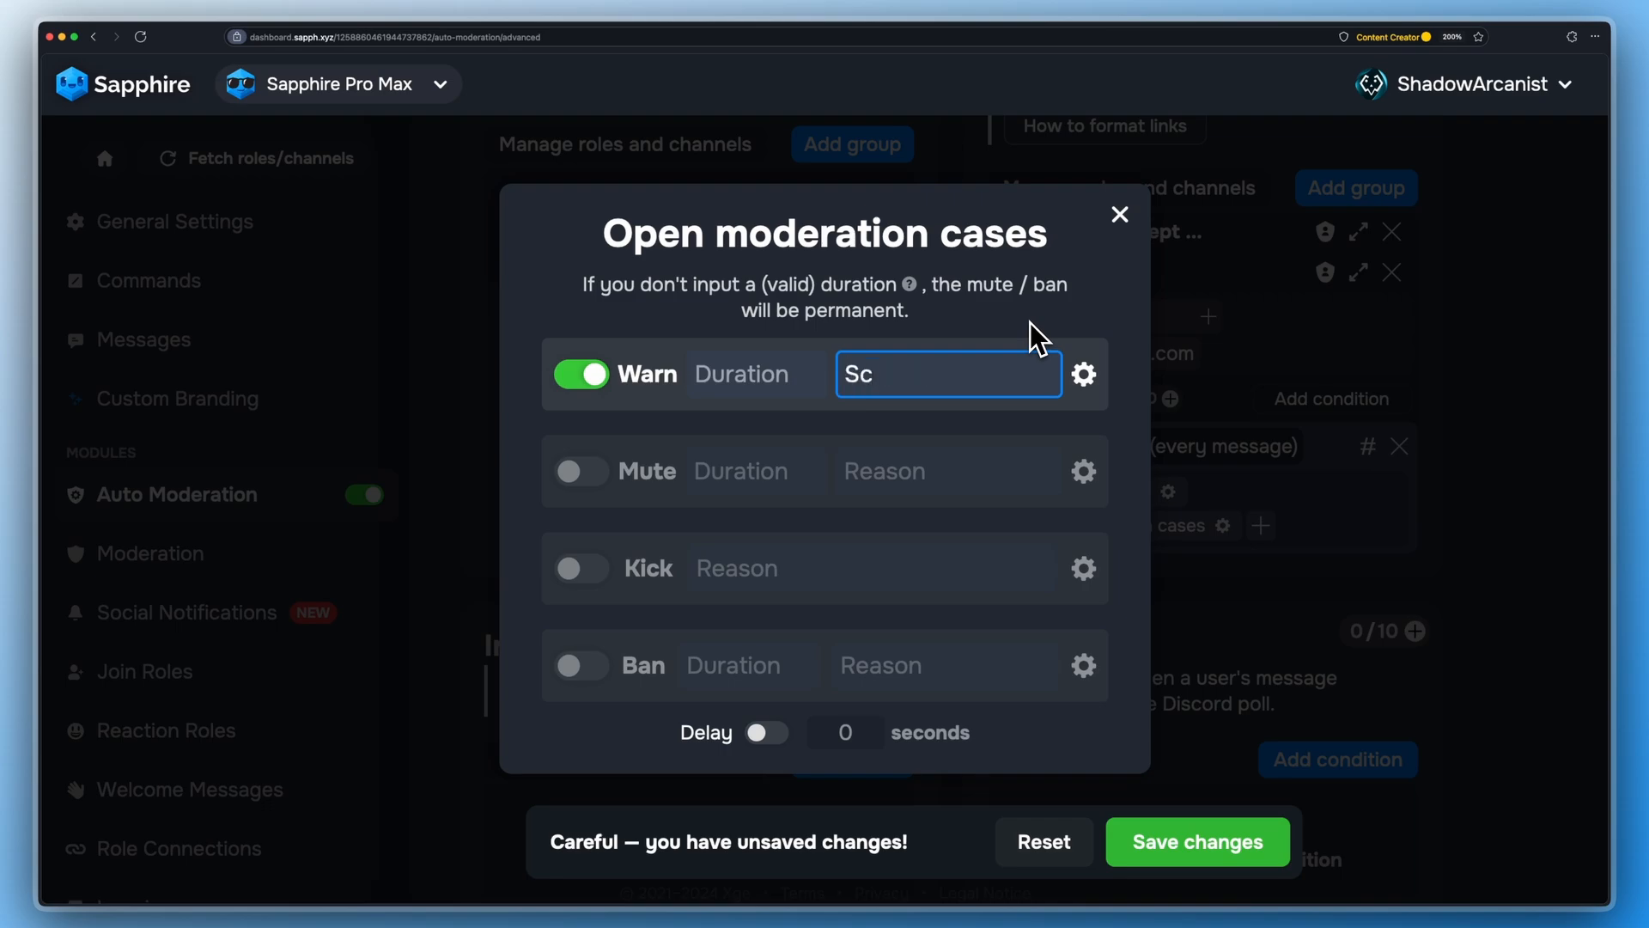
pyautogui.write('am link')
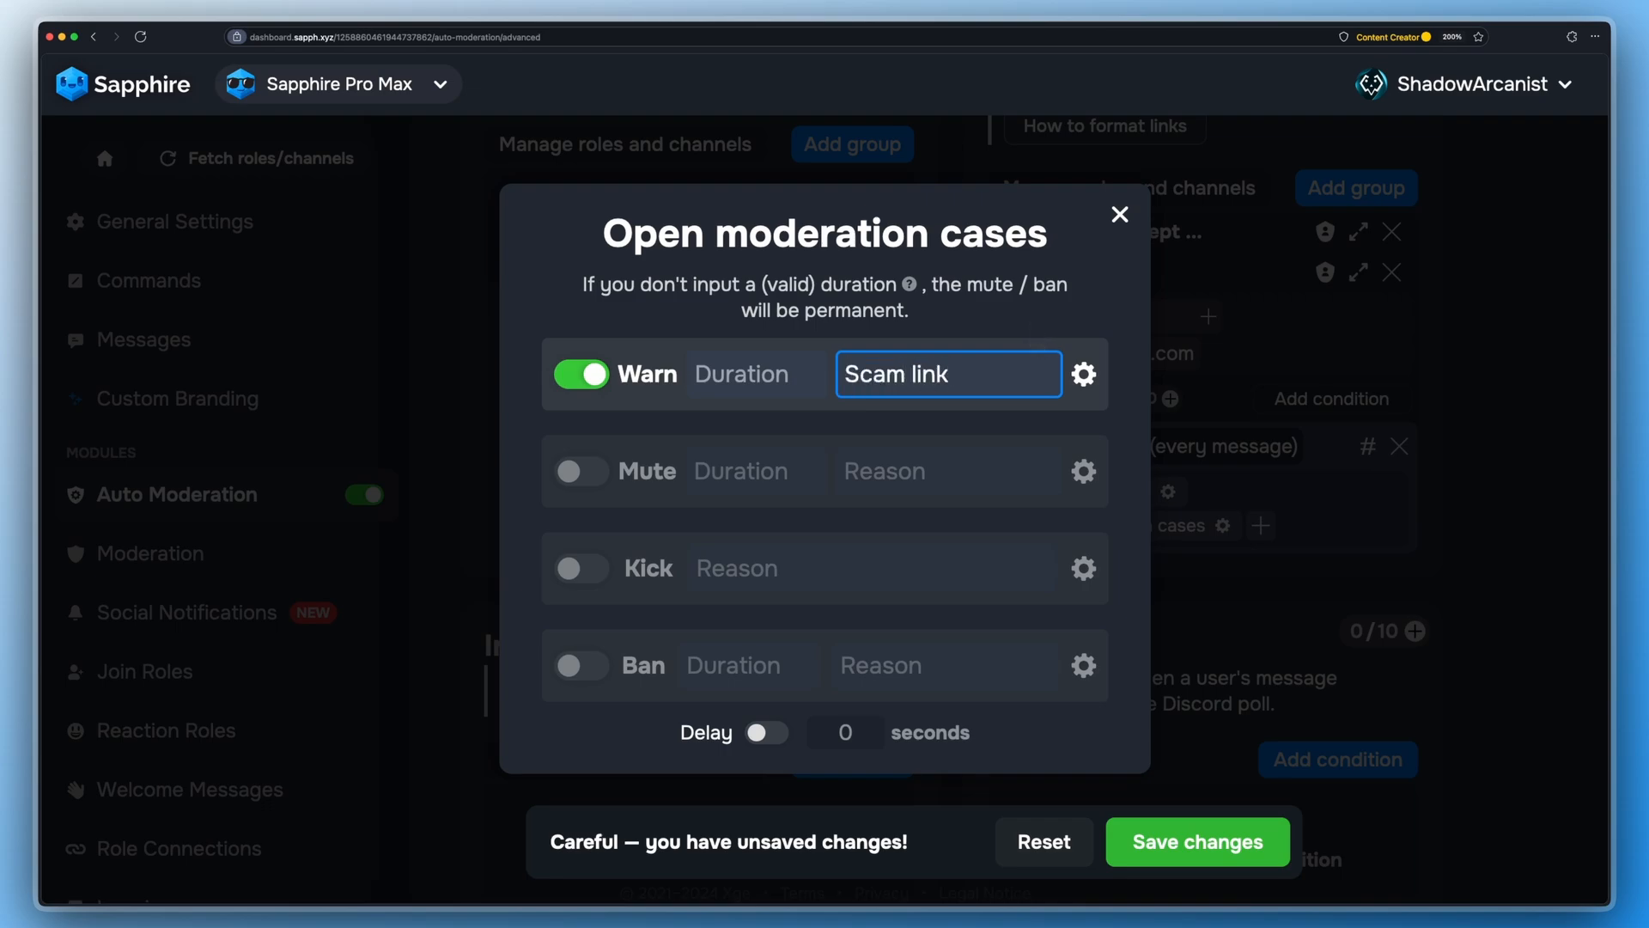
# Step: Override the default DM config in the warn notification options
pyautogui.click(1084, 374)
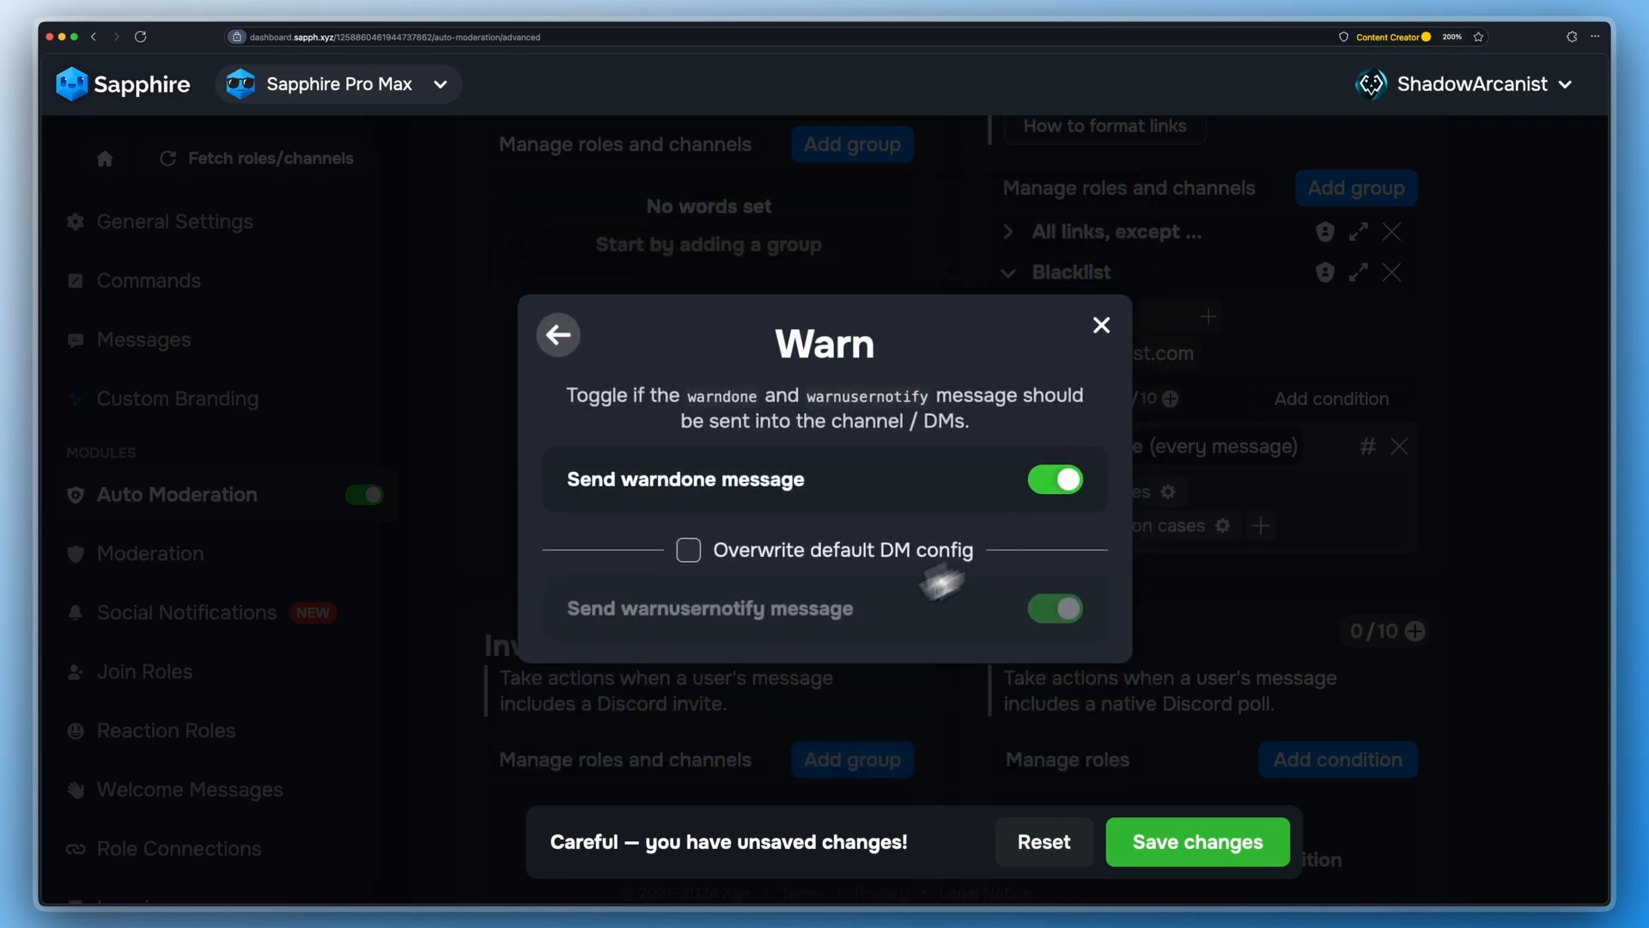
pyautogui.click(689, 549)
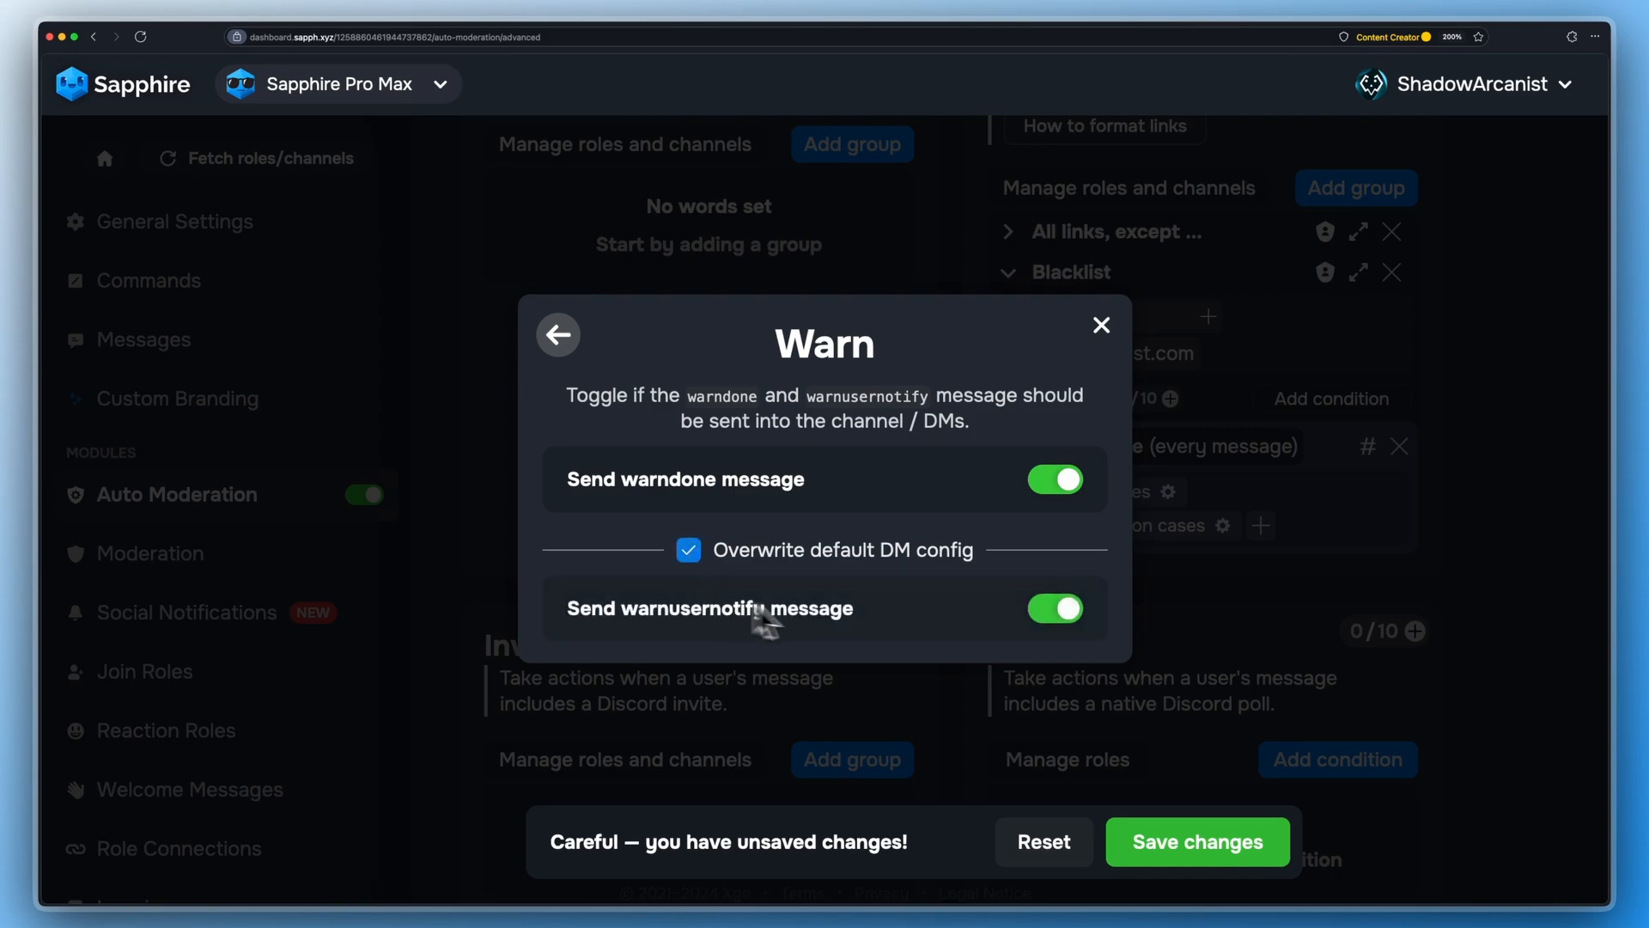
pyautogui.moveTo(791, 587)
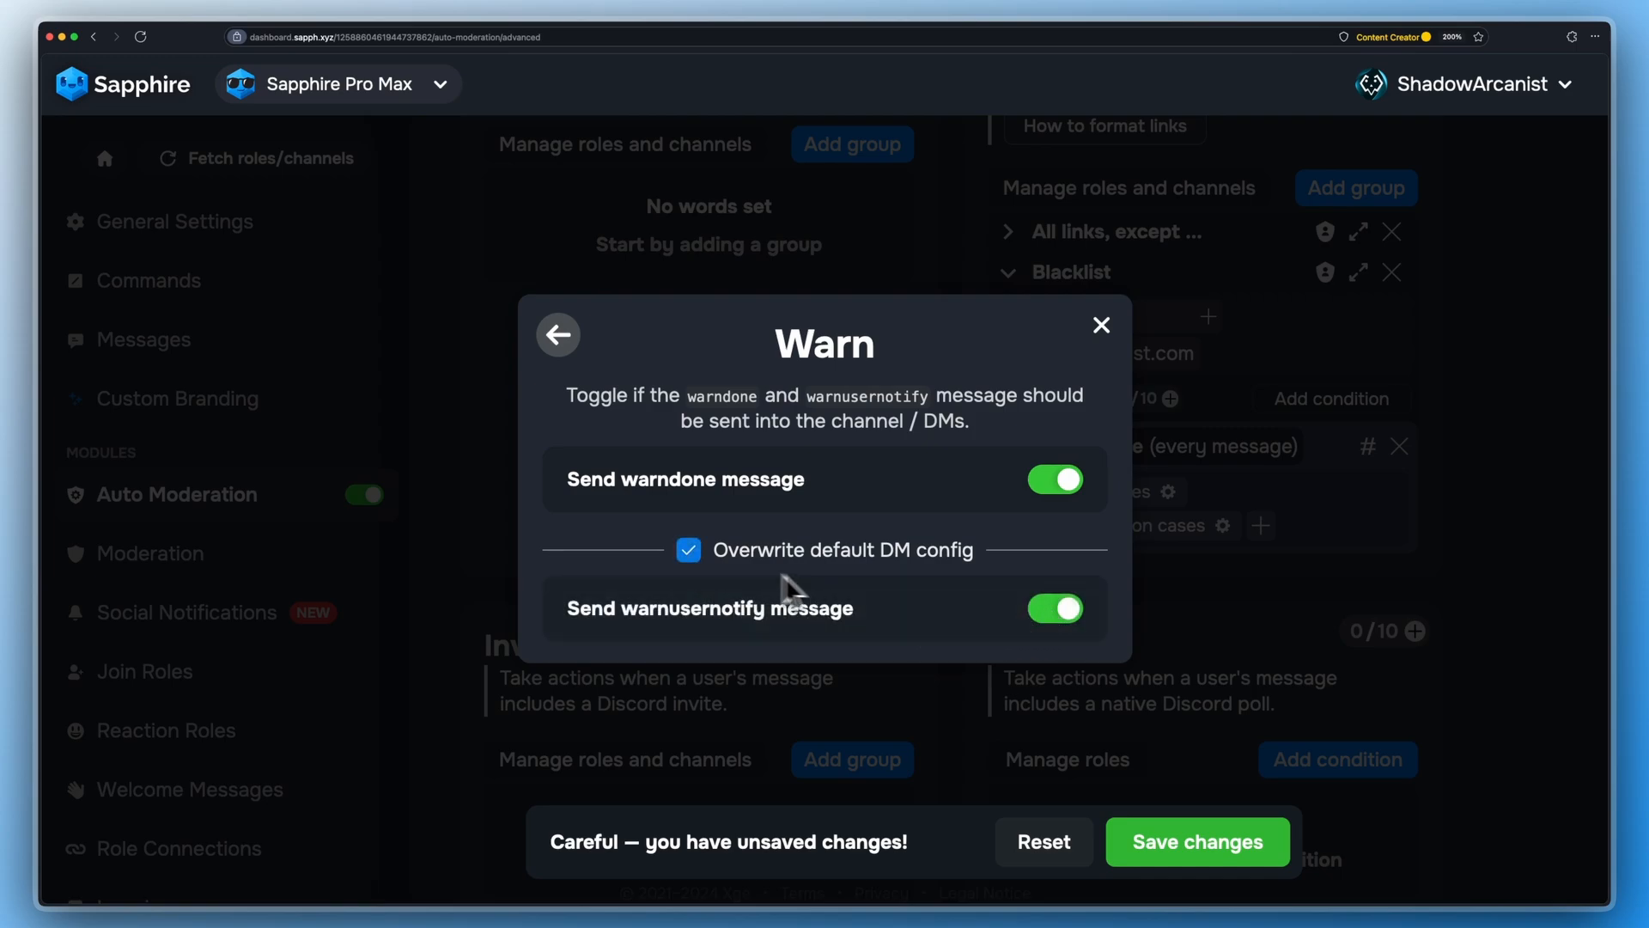
pyautogui.click(688, 549)
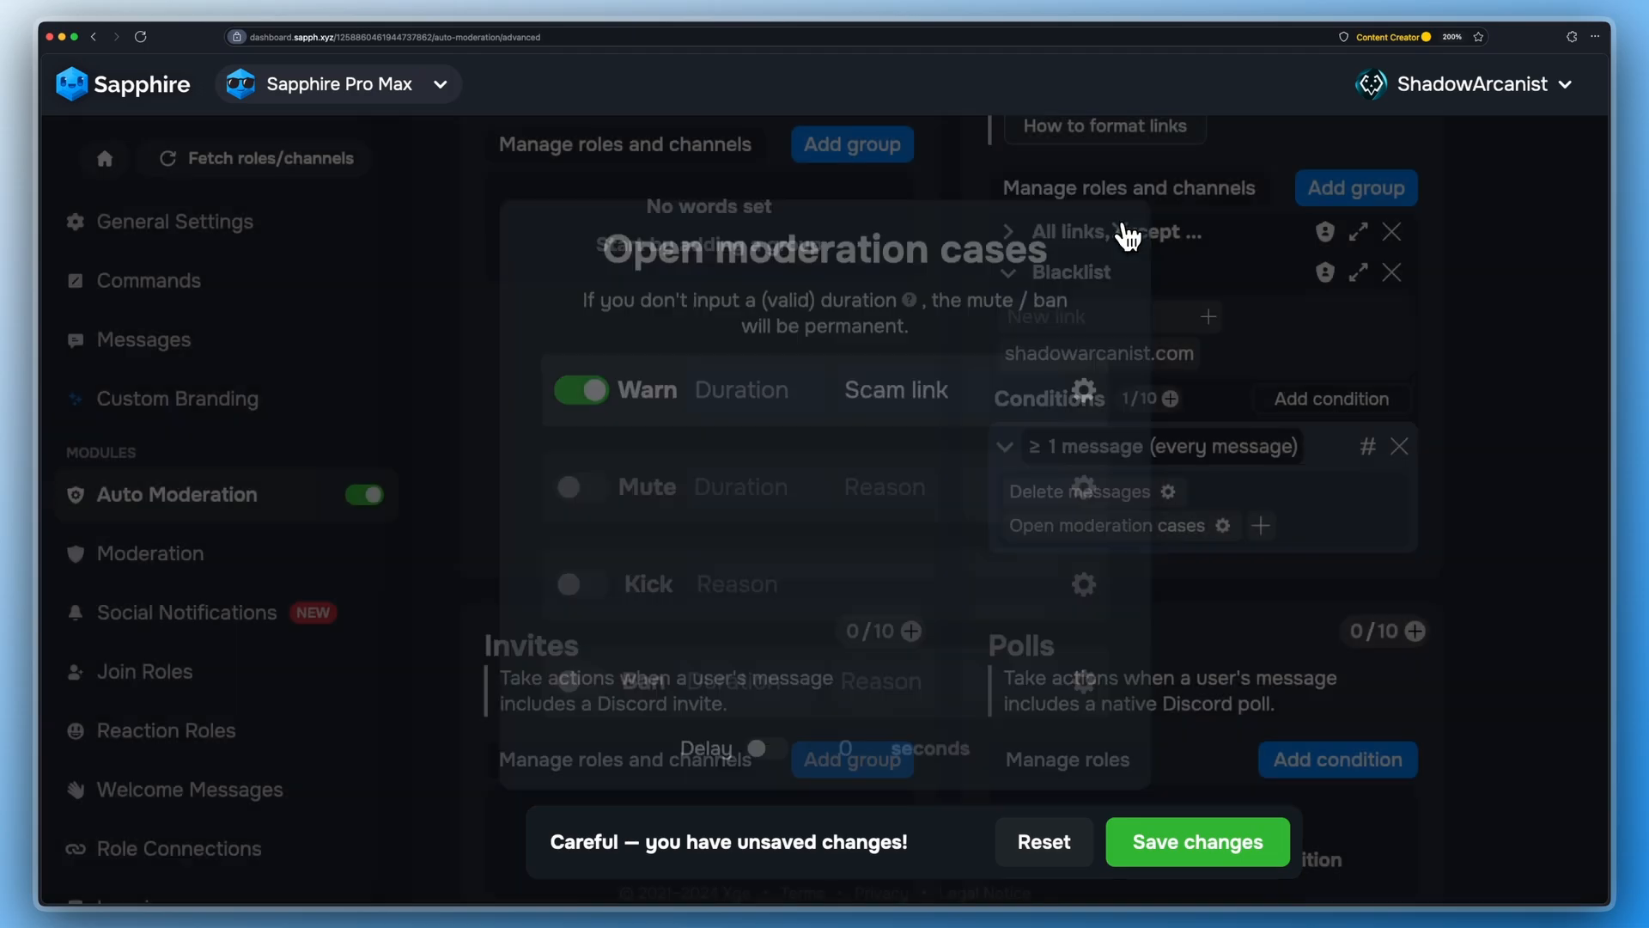
pyautogui.click(1197, 842)
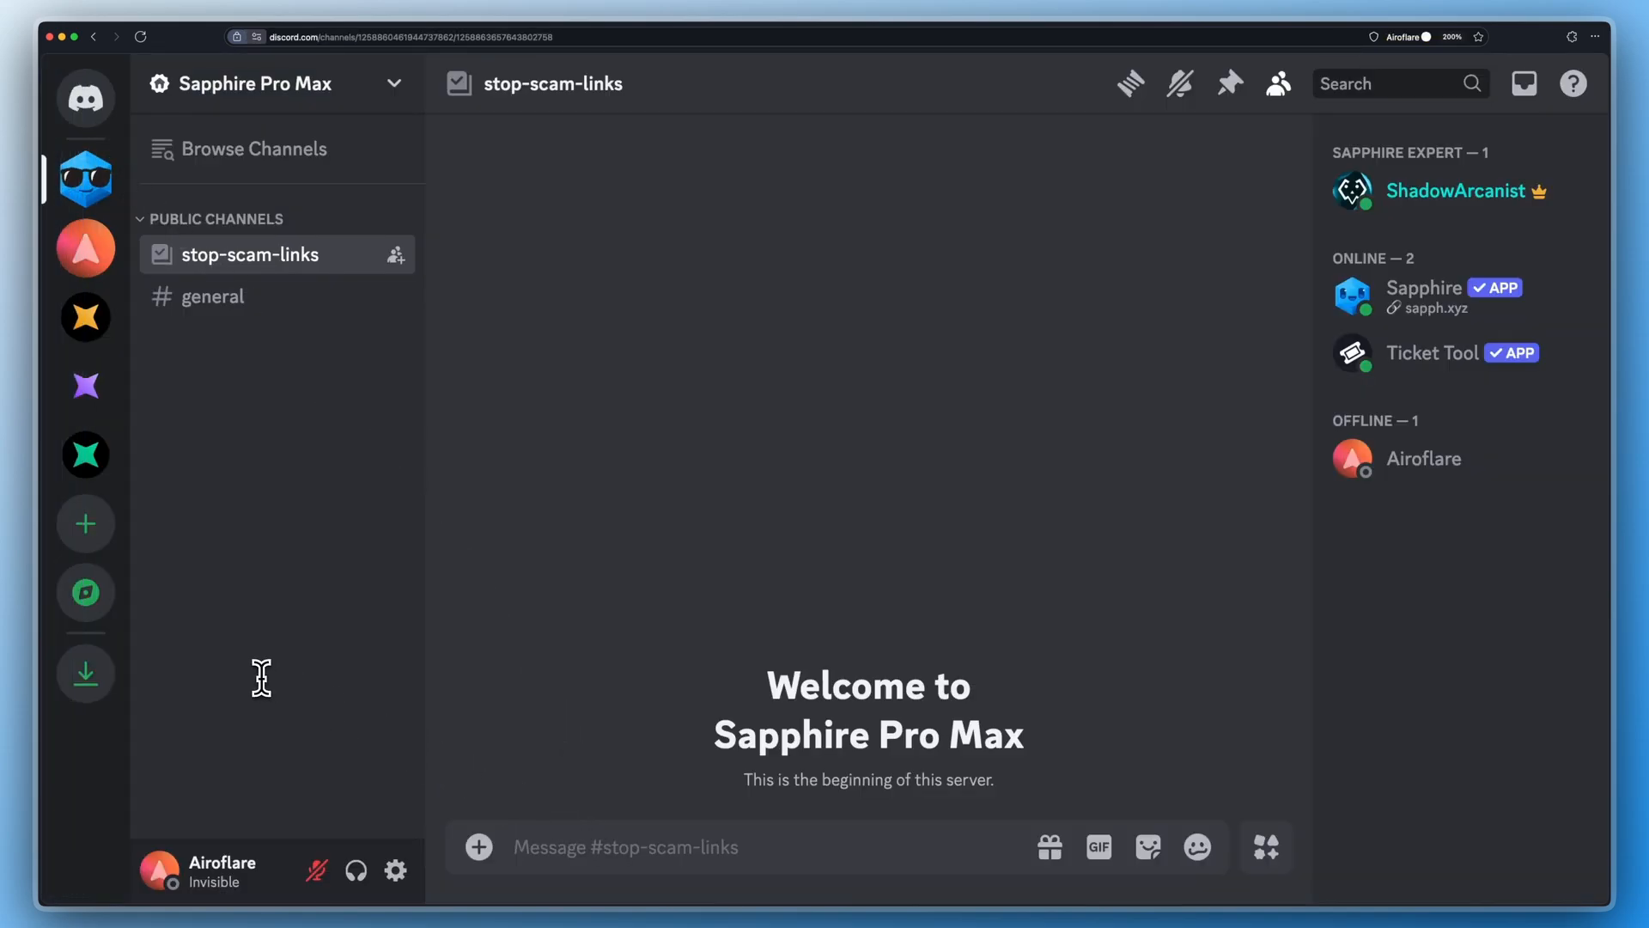
pyautogui.write('https://')
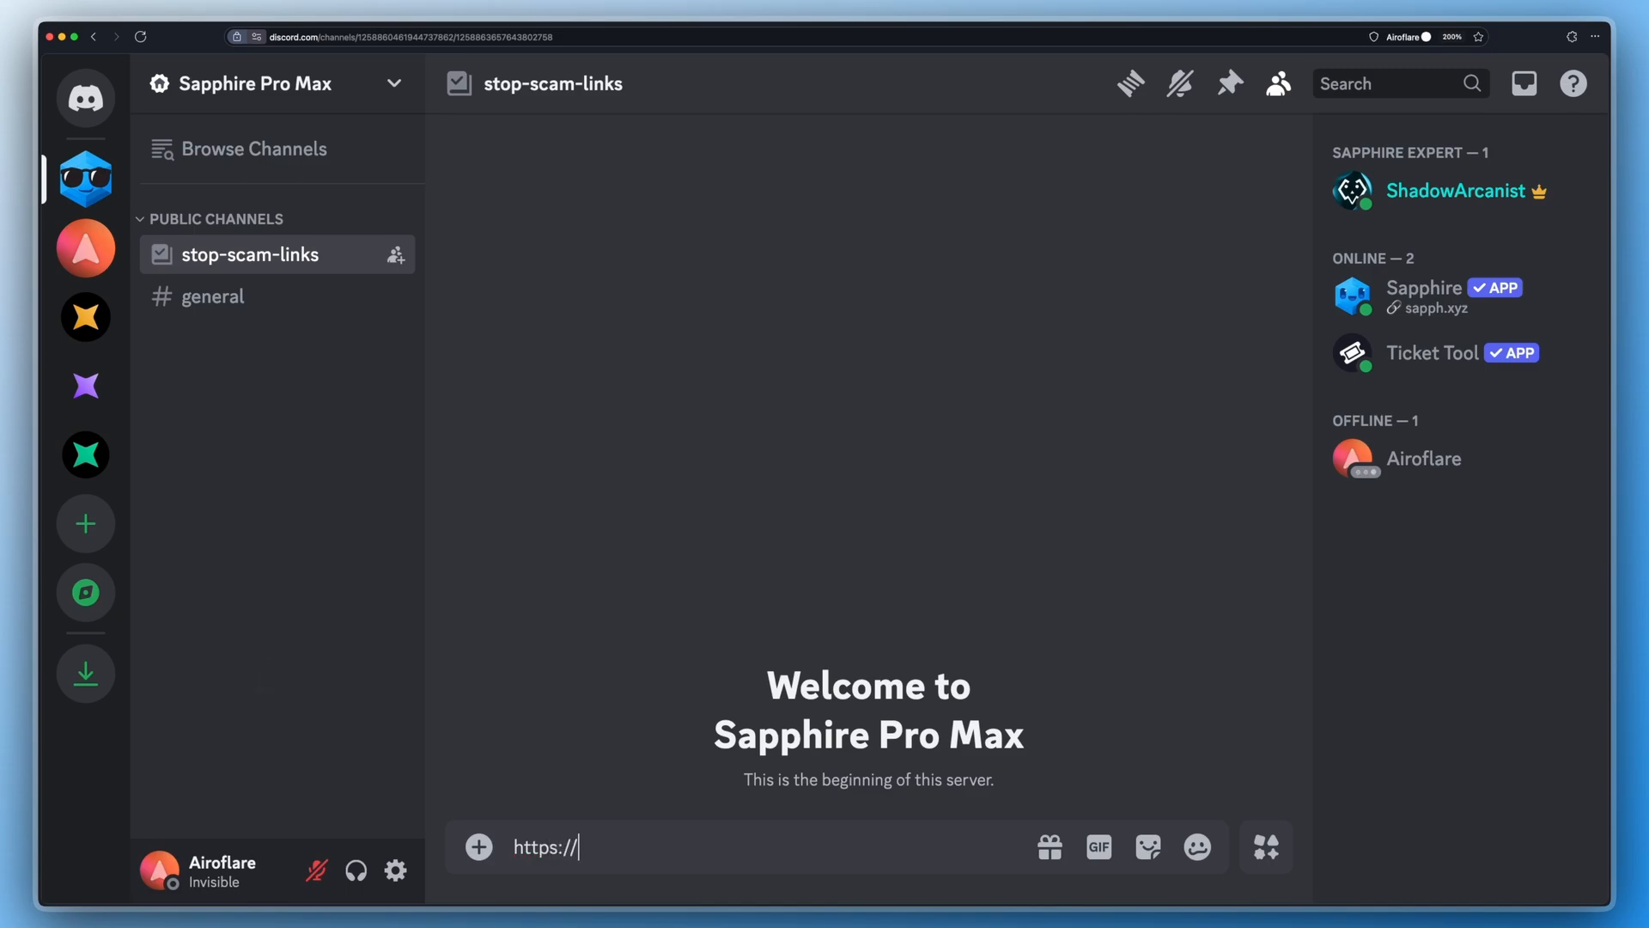
pyautogui.write('shadowarcanist')
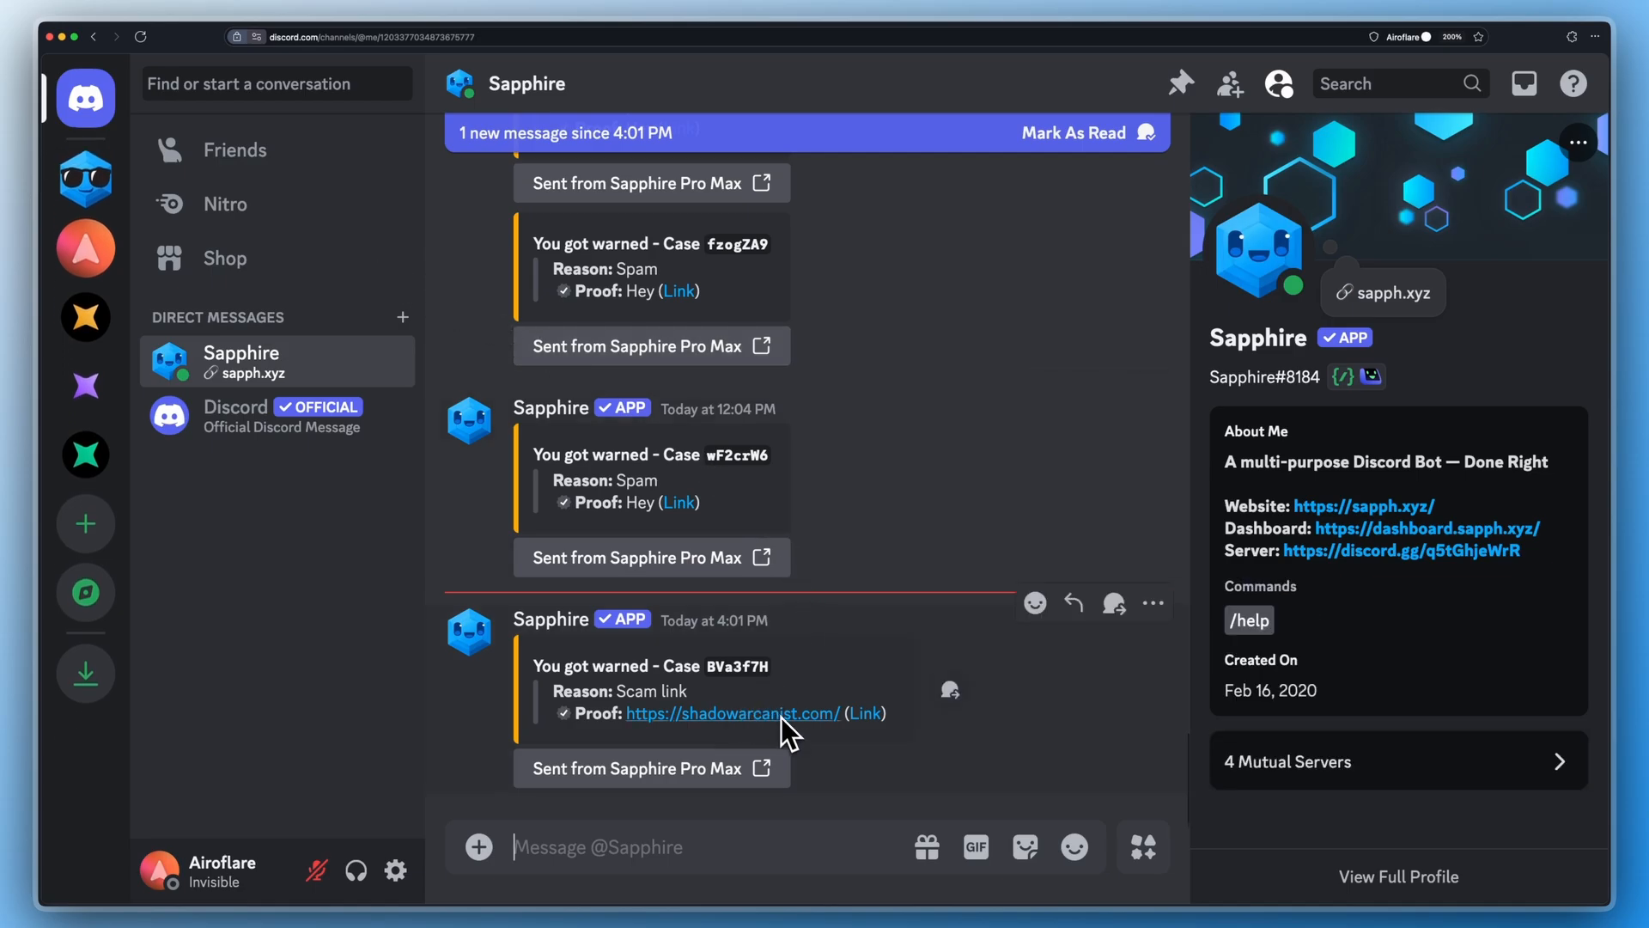
pyautogui.moveTo(85, 178)
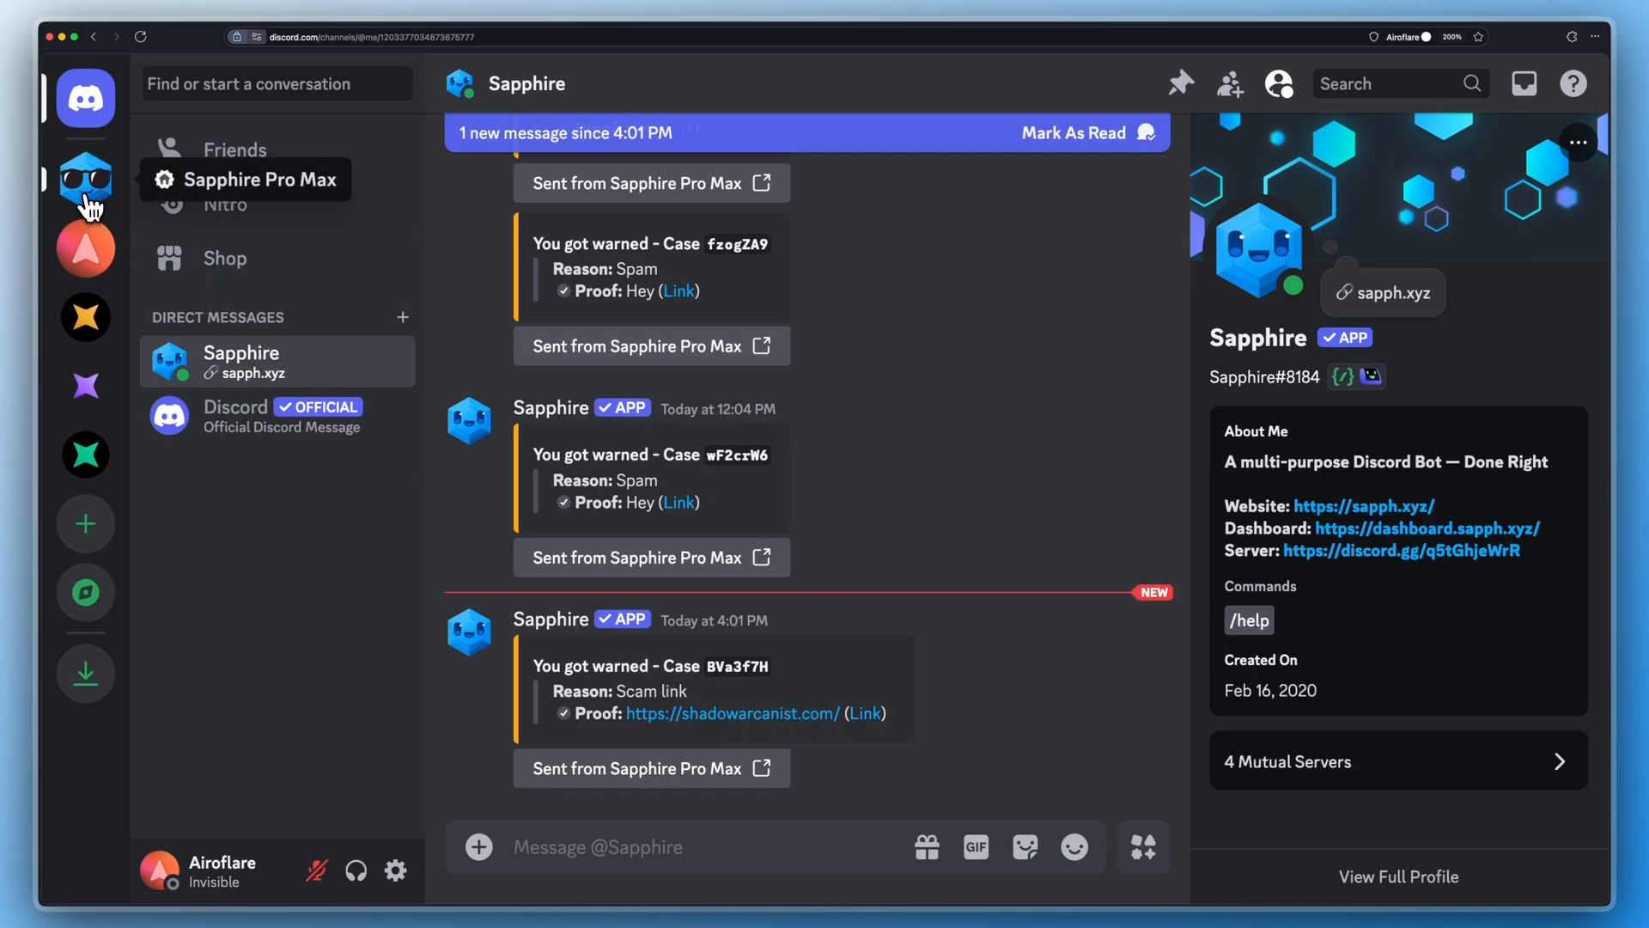
# Step: Return from Sapphire's warning DM to the Sapphire Pro Max server
pyautogui.click(86, 178)
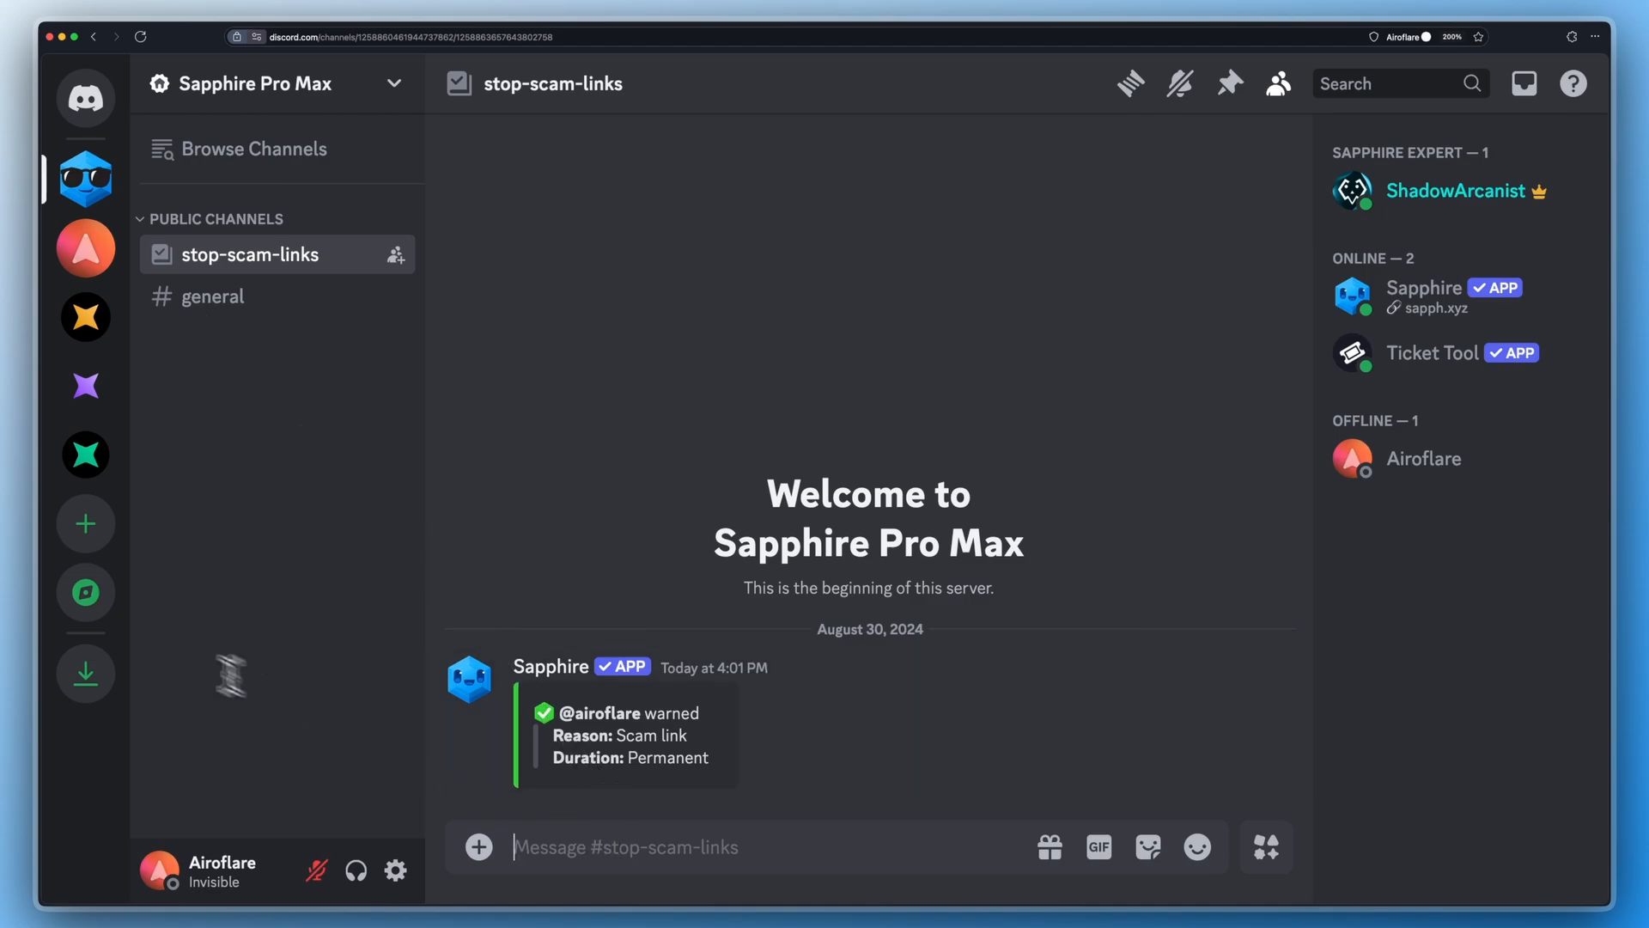
pyautogui.write('https')
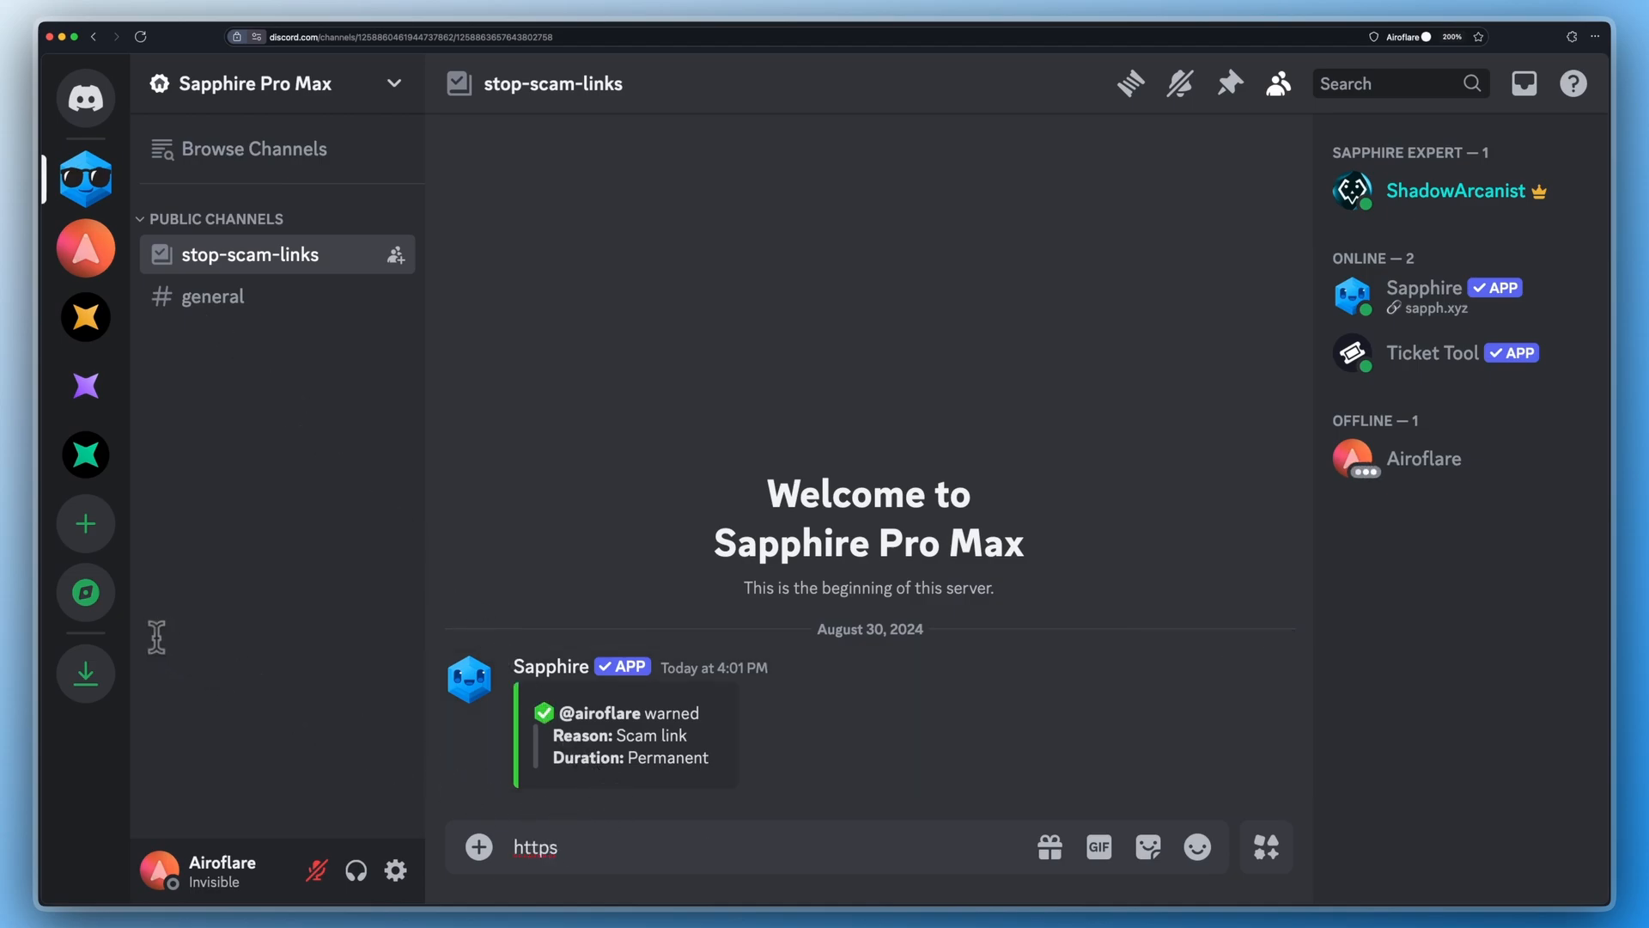
pyautogui.write('://youtube')
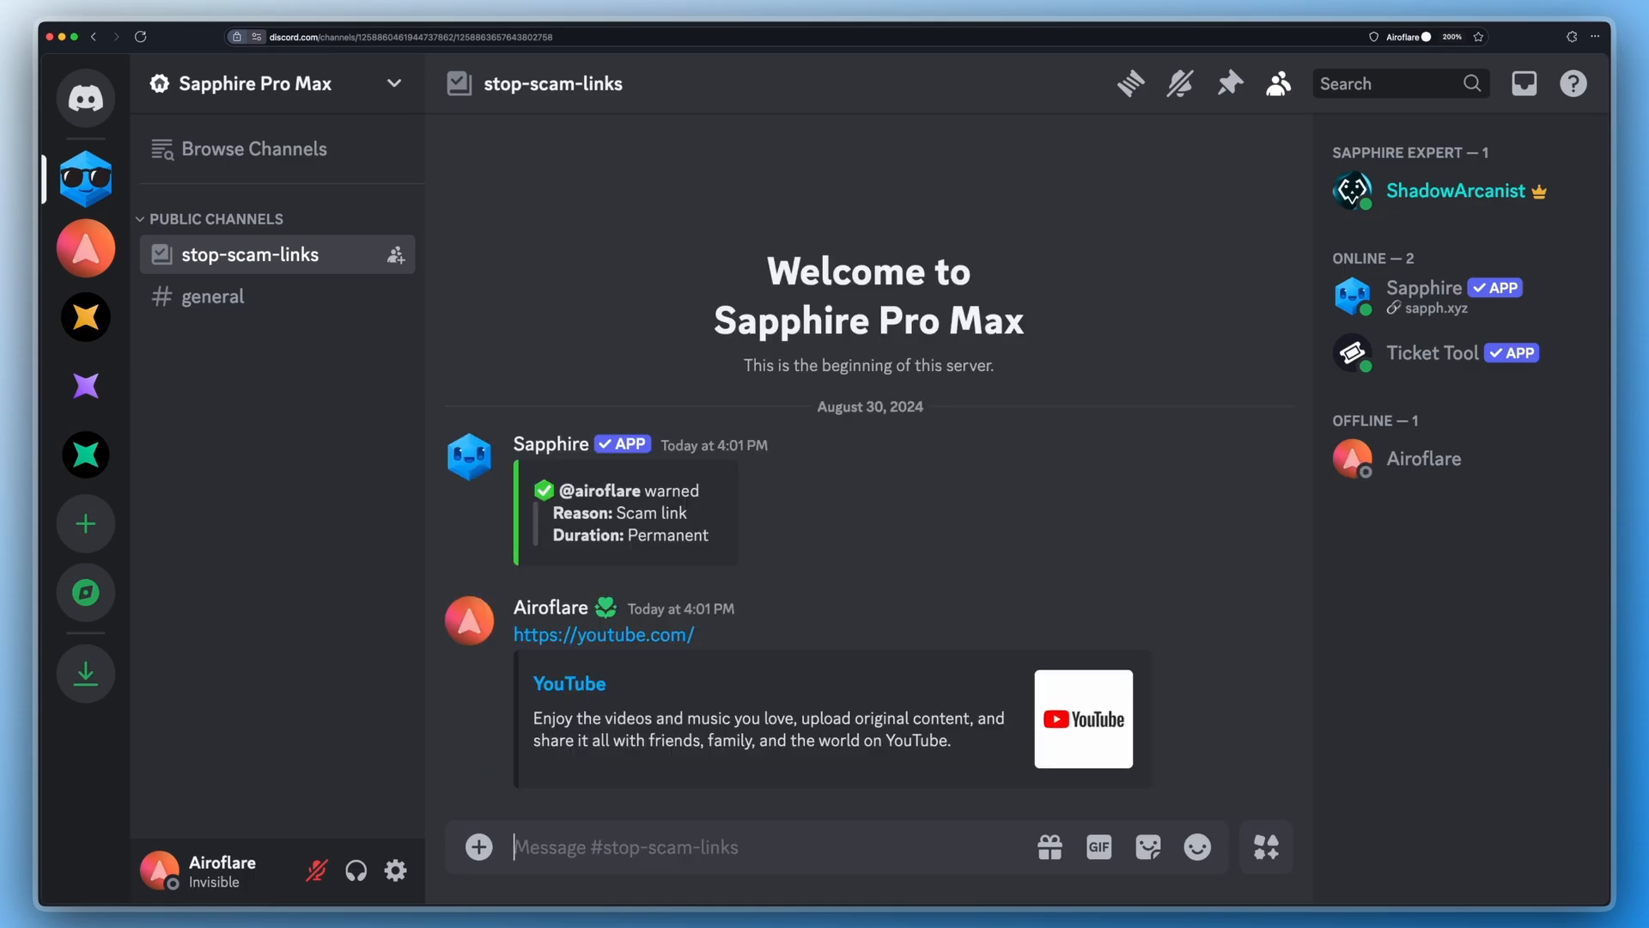
pyautogui.moveTo(621, 673)
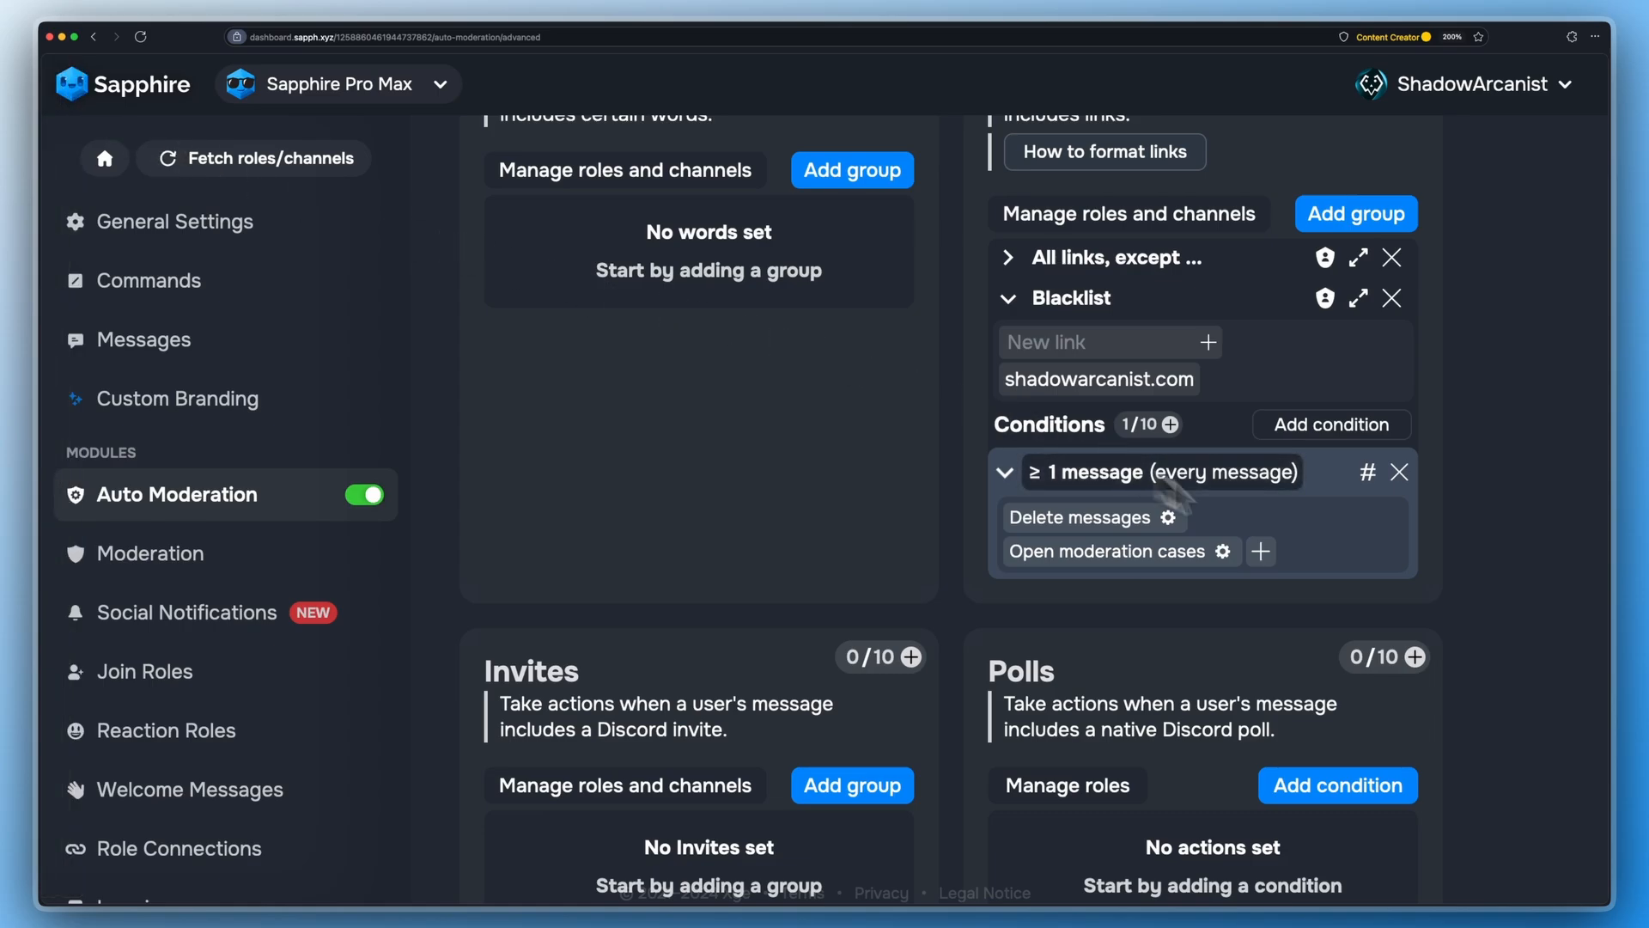
# Step: Create an empty 'Group 1' in the Words auto-moderation filter
pyautogui.scroll(3)
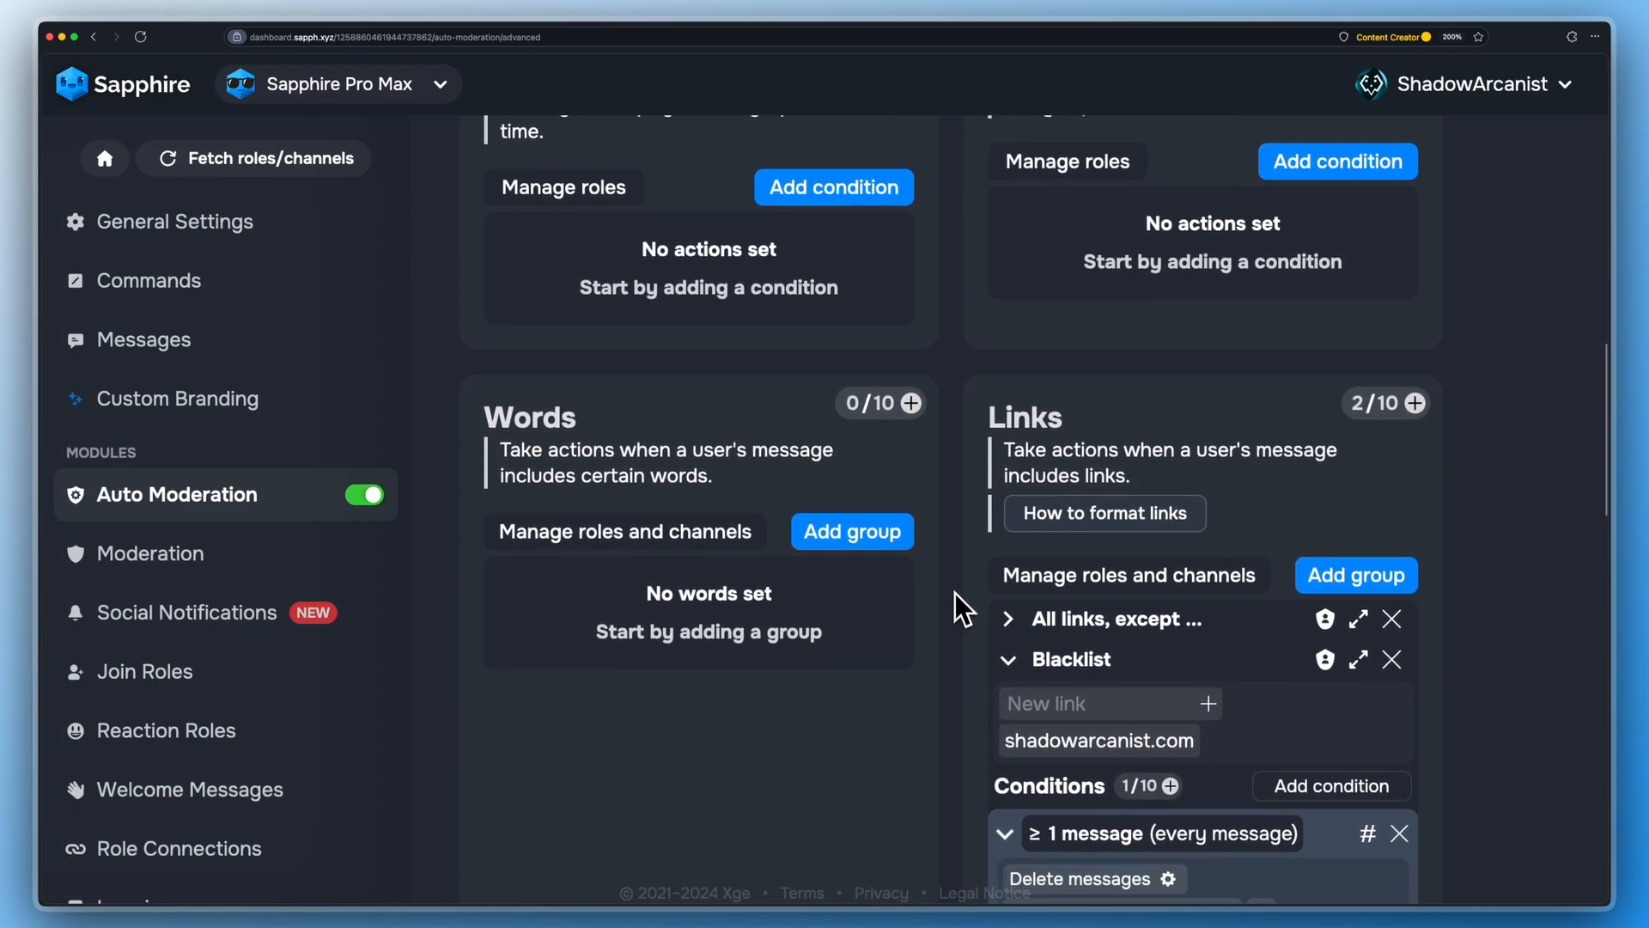
pyautogui.click(852, 531)
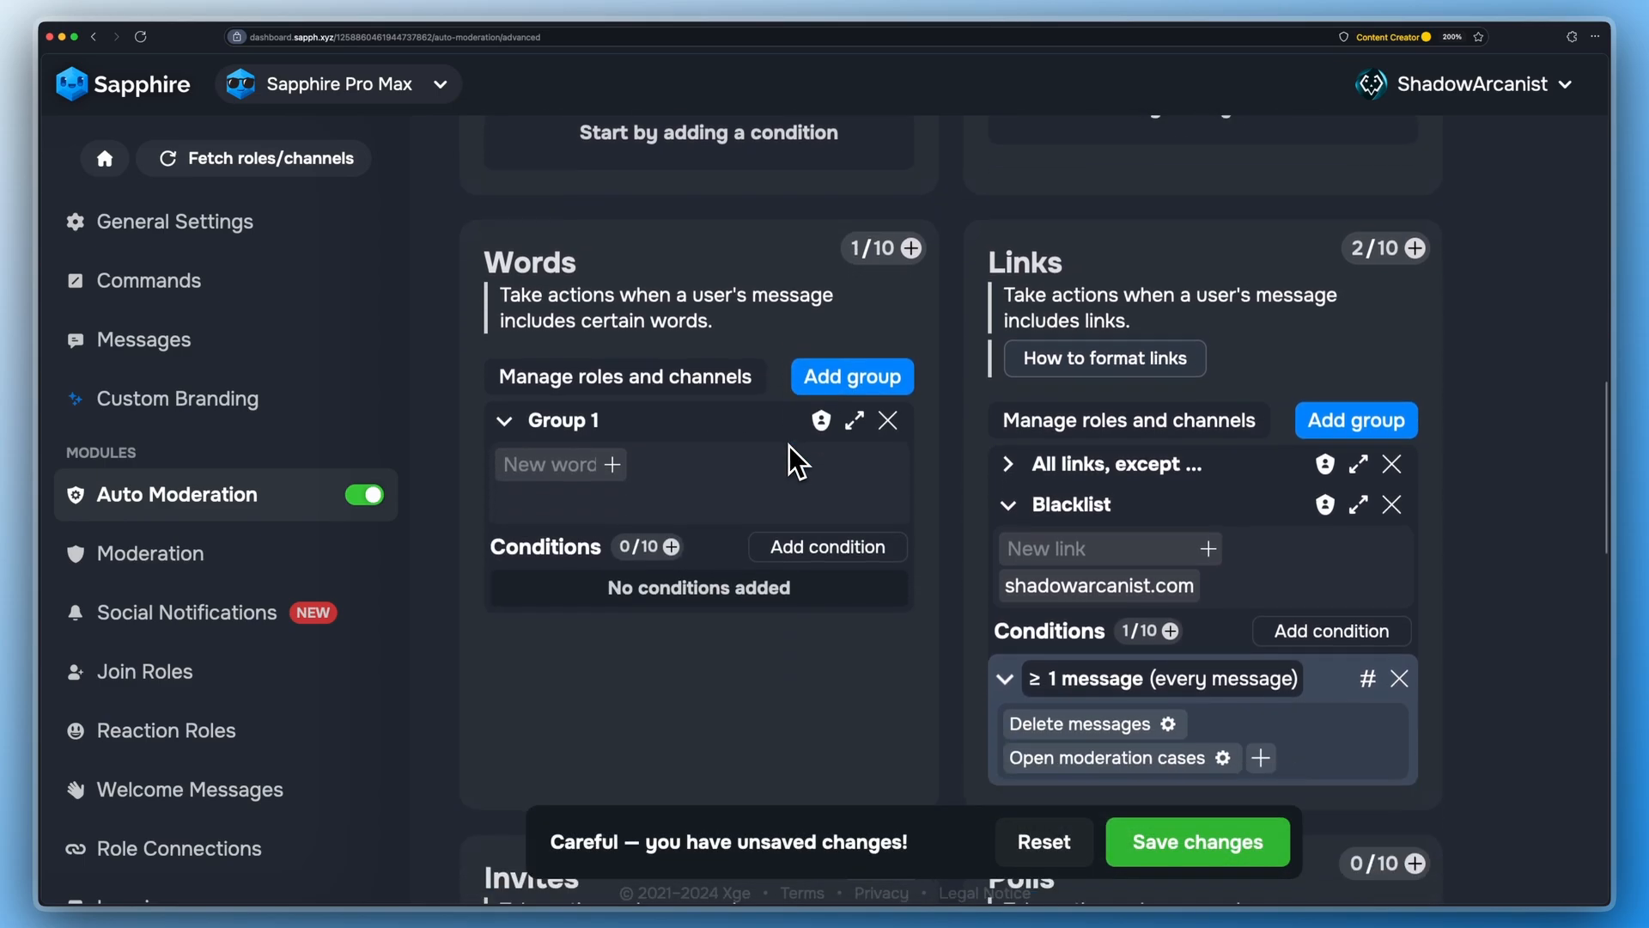
pyautogui.moveTo(870, 454)
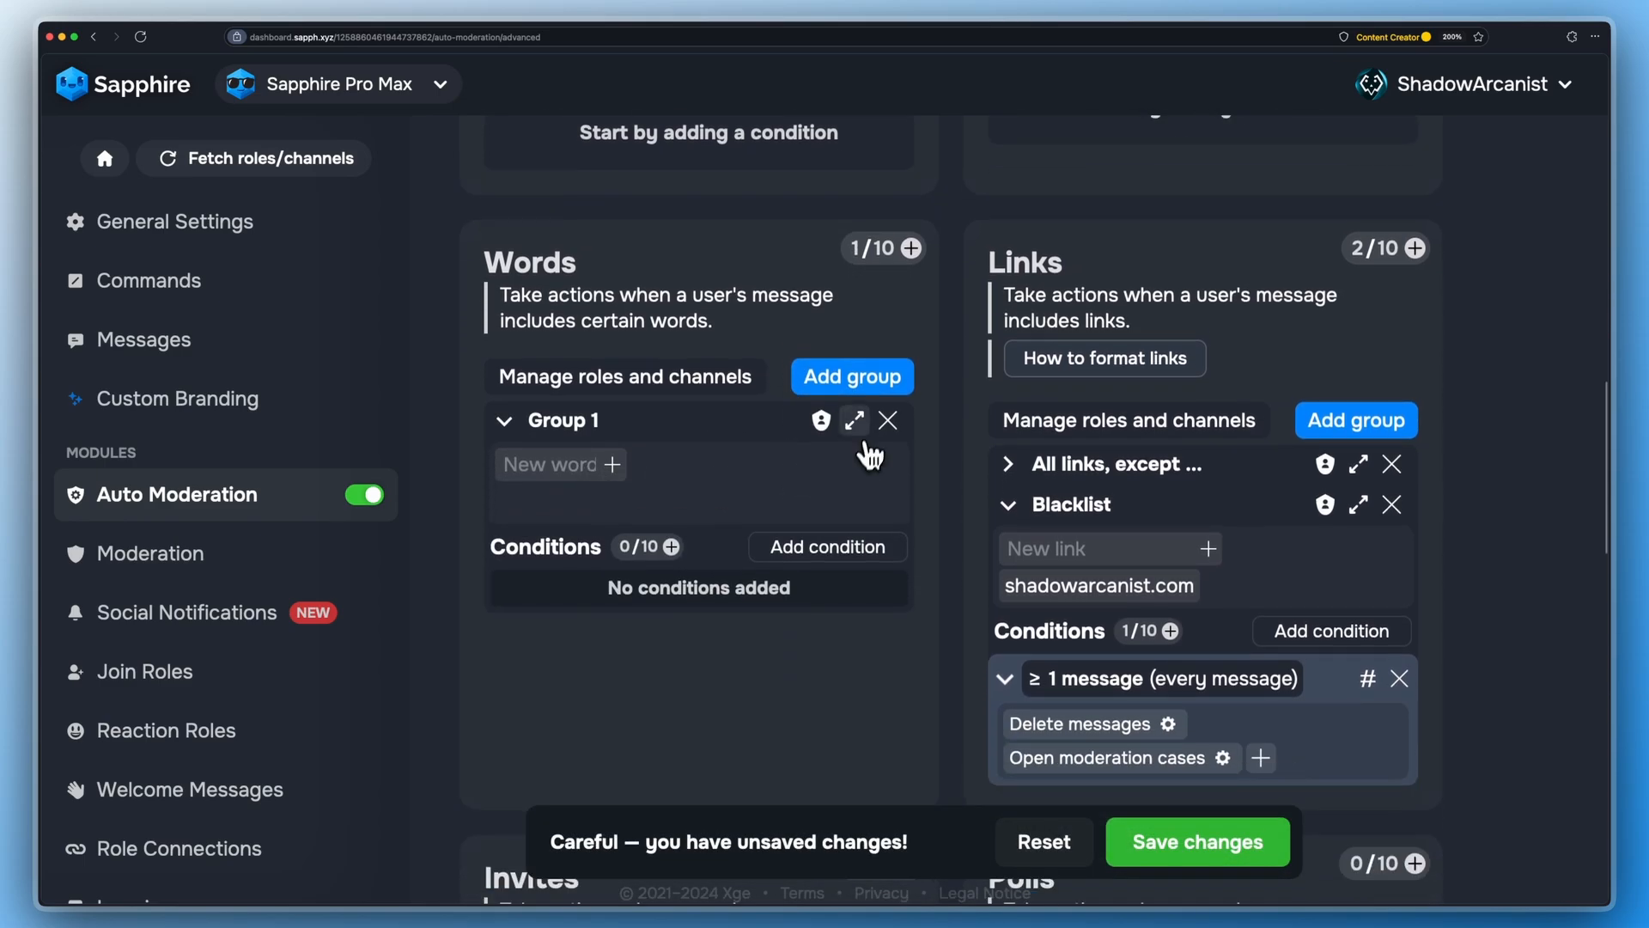
pyautogui.click(853, 420)
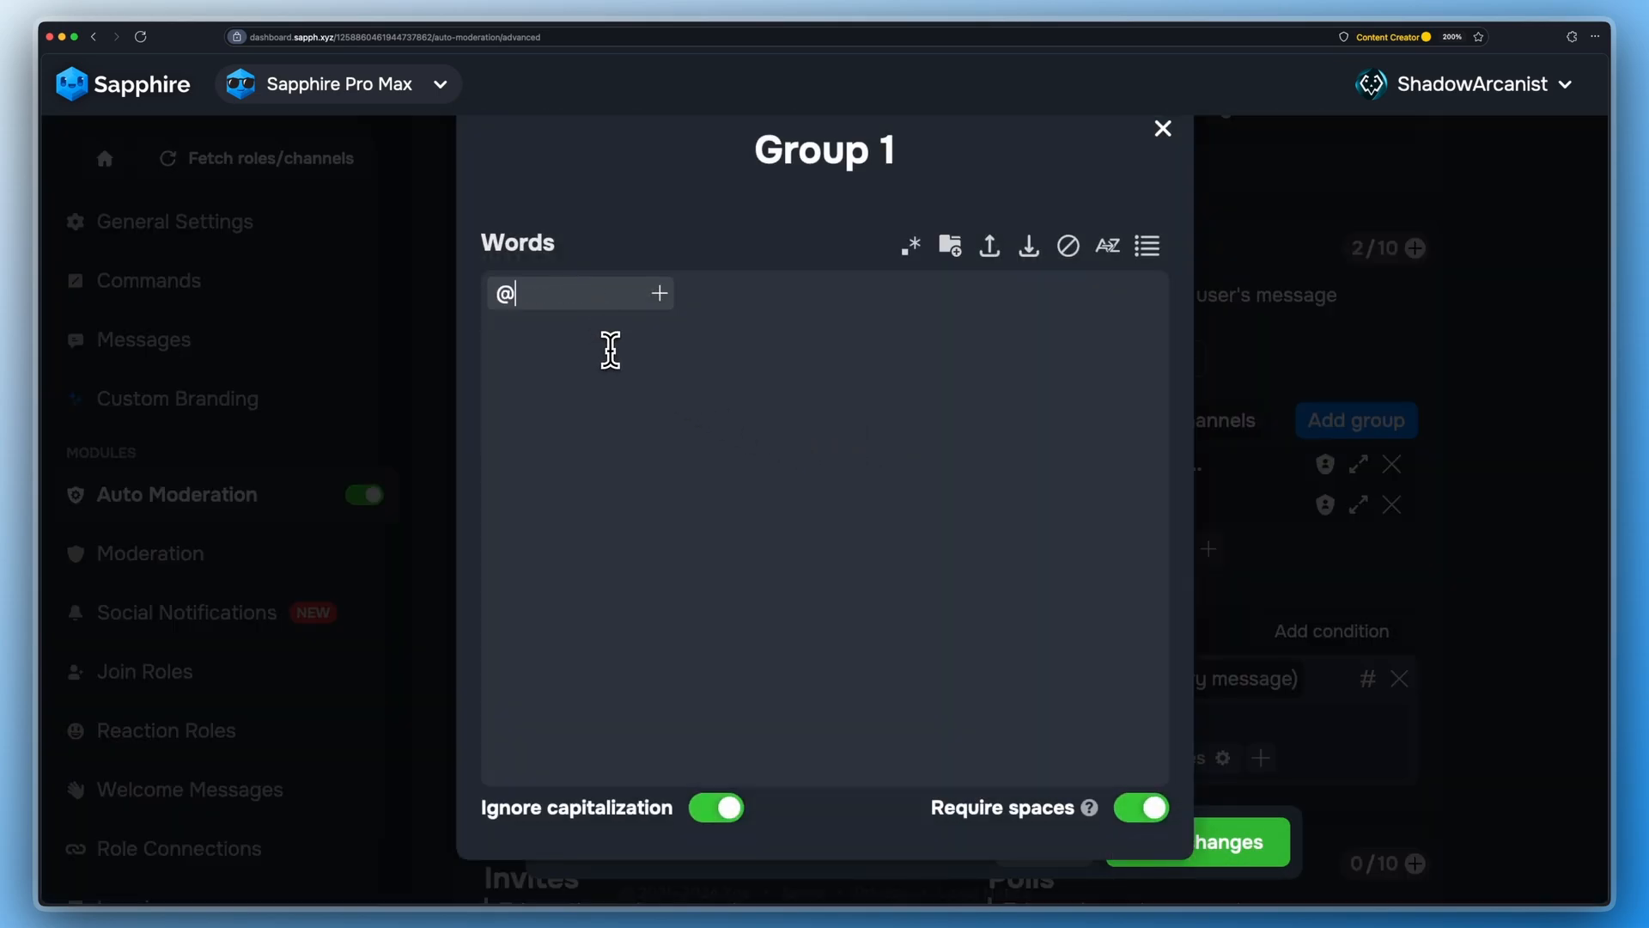
pyautogui.write('everyone')
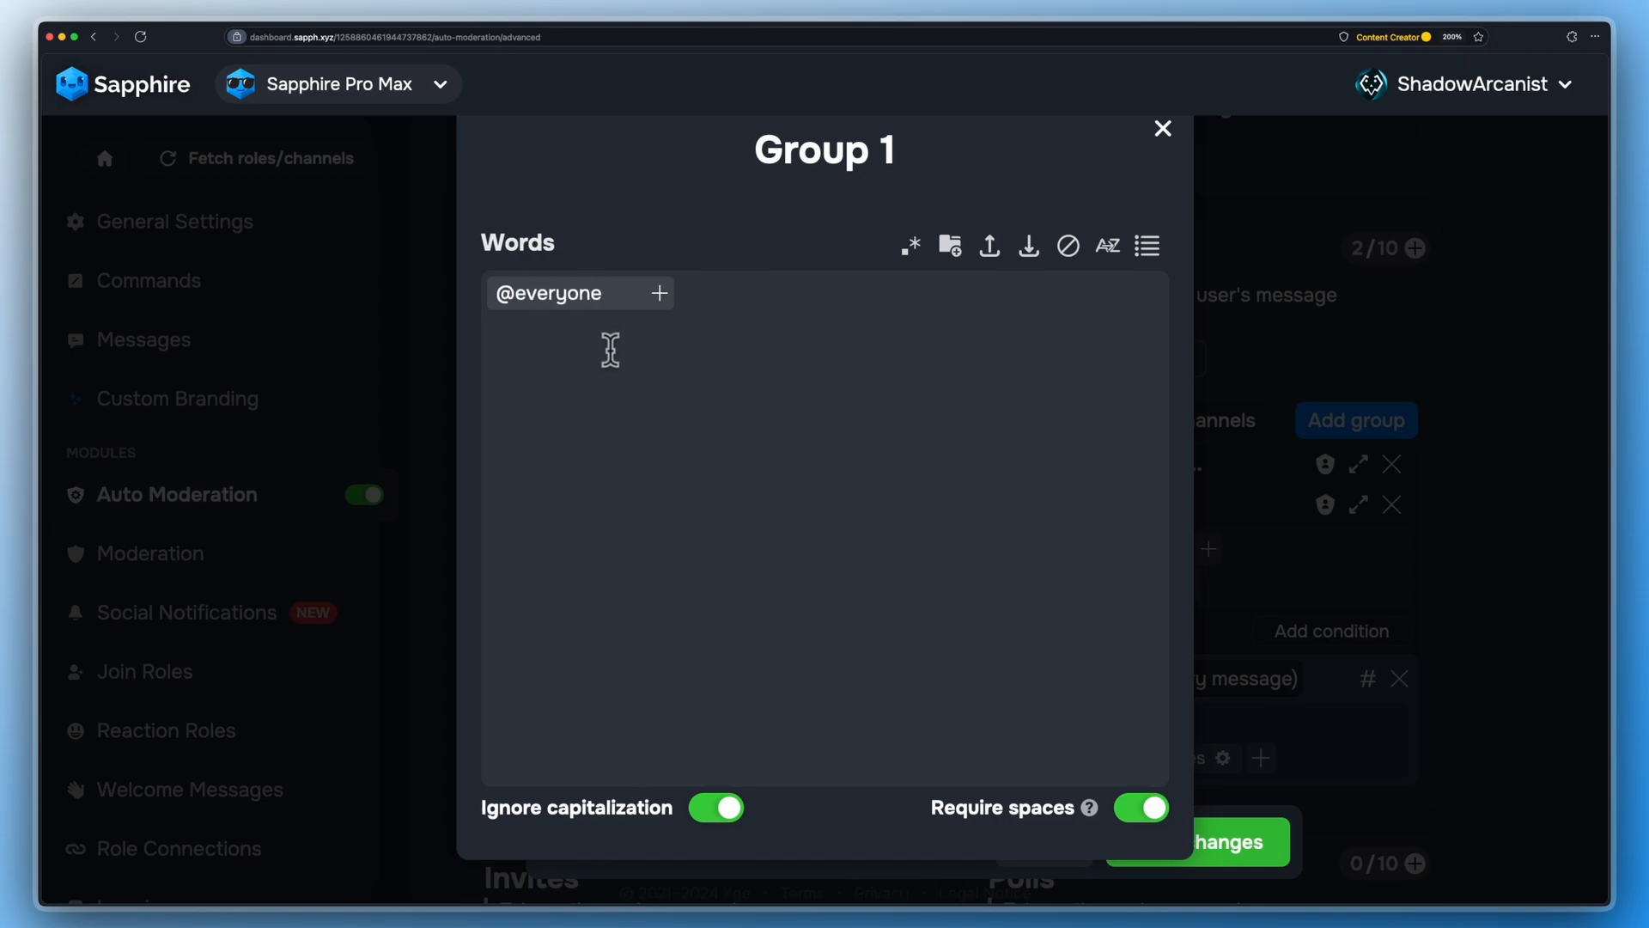
pyautogui.click(659, 293)
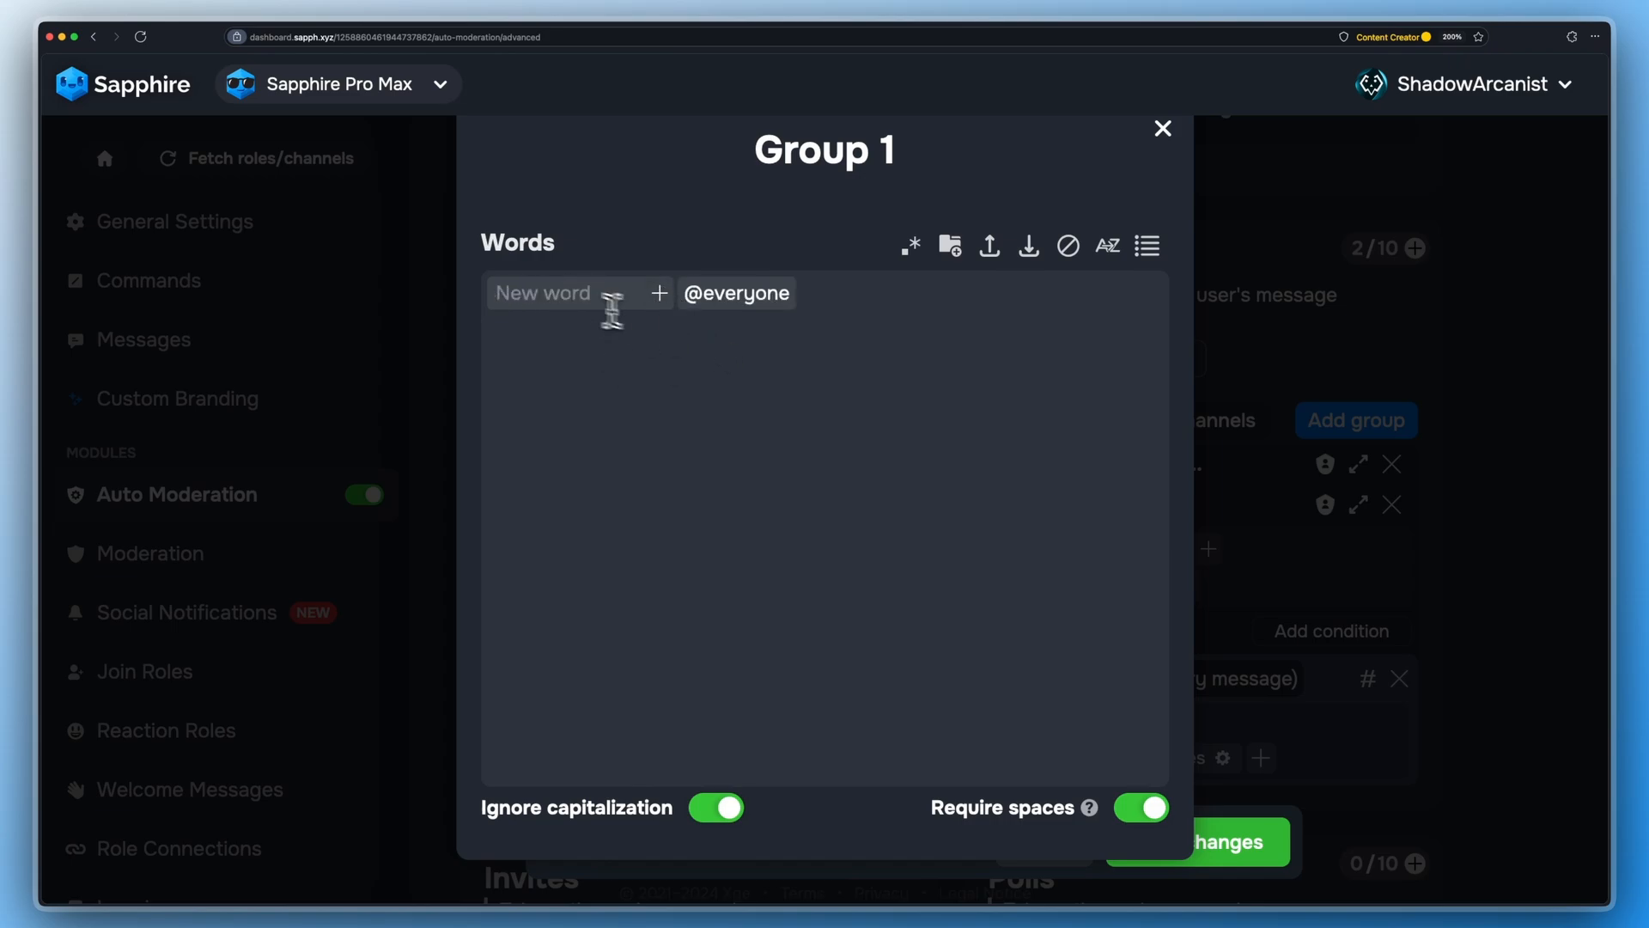
pyautogui.write('@here')
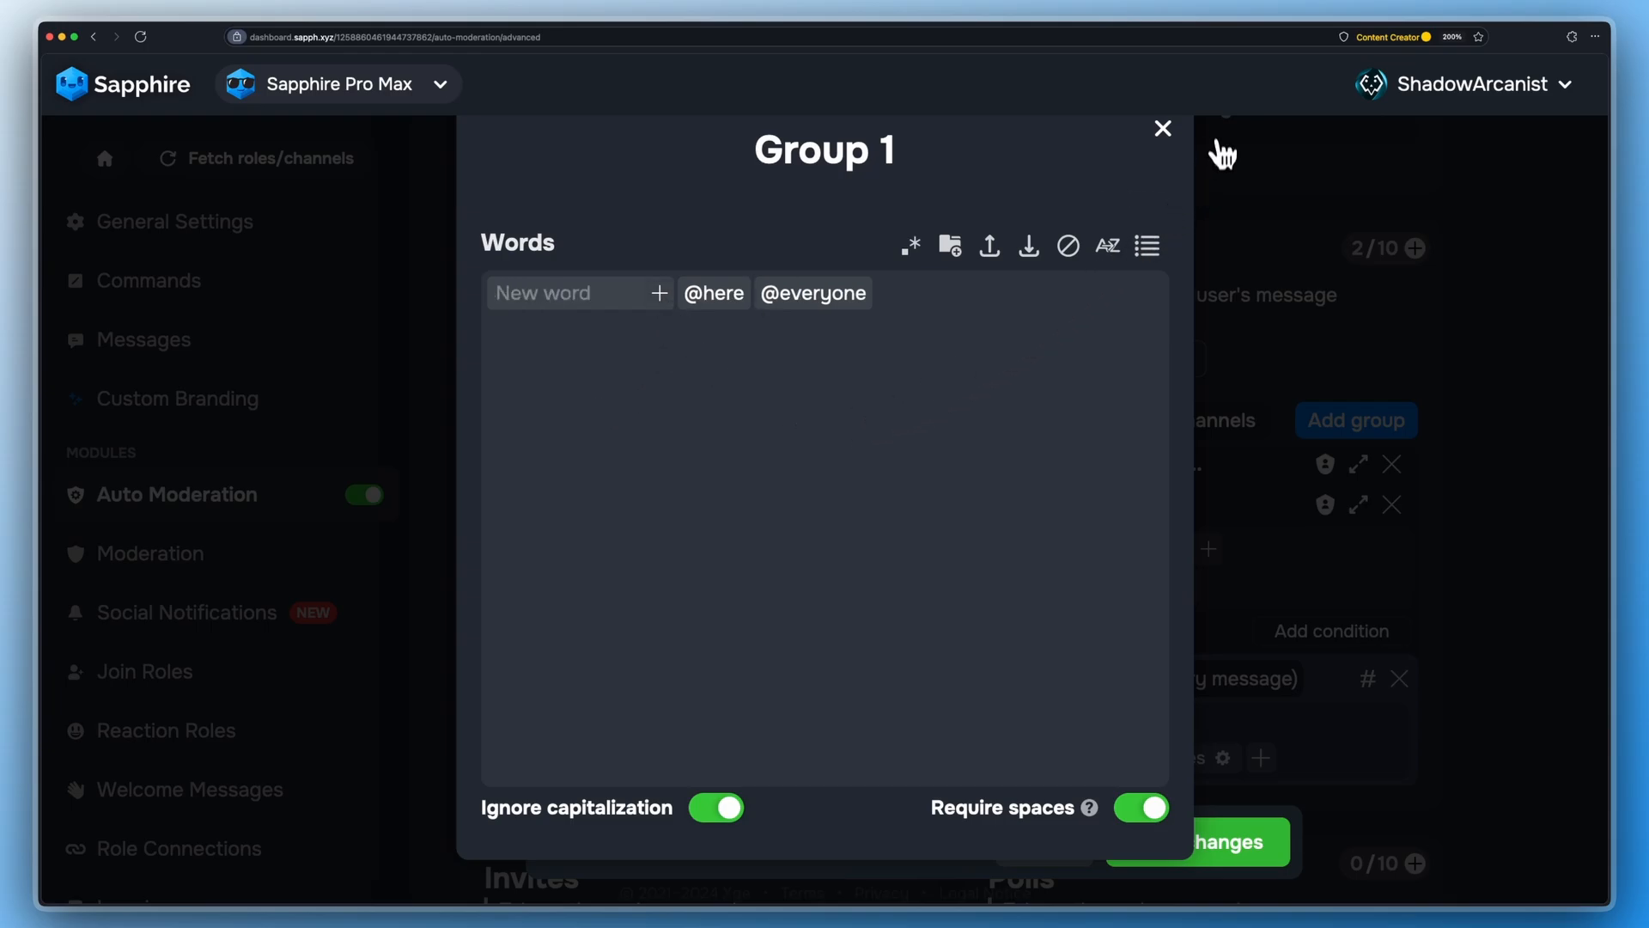
pyautogui.click(1163, 127)
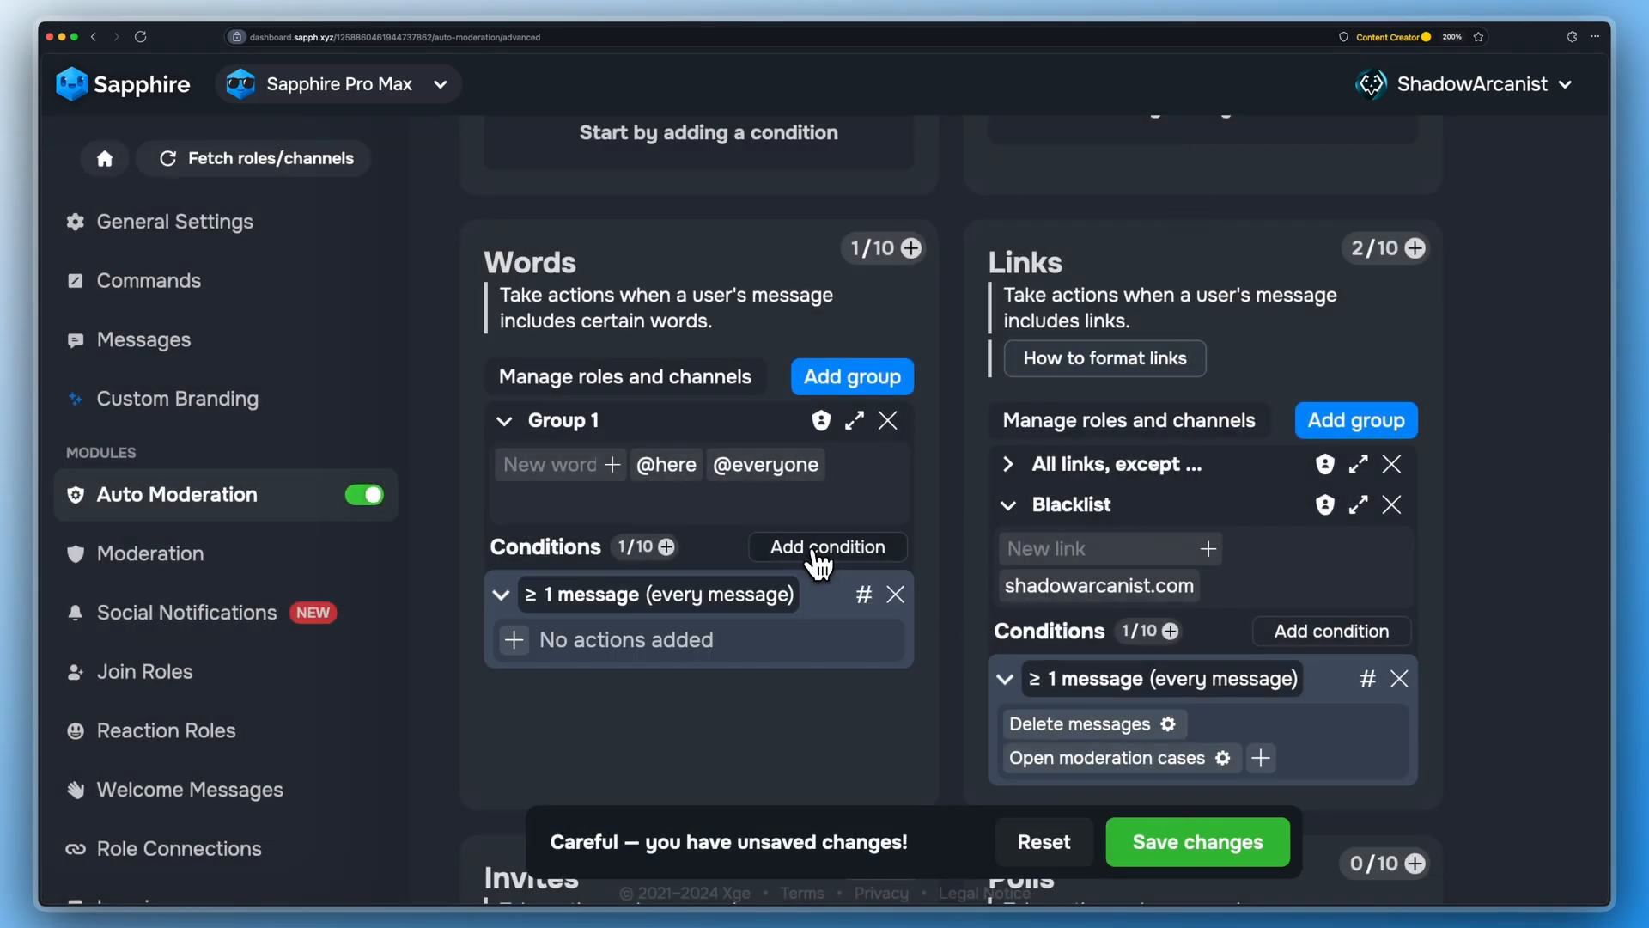
# Step: Attach a Block messages action with no note to Group 1's every-message condition, discarding the Delete messages choice
pyautogui.scroll(-3)
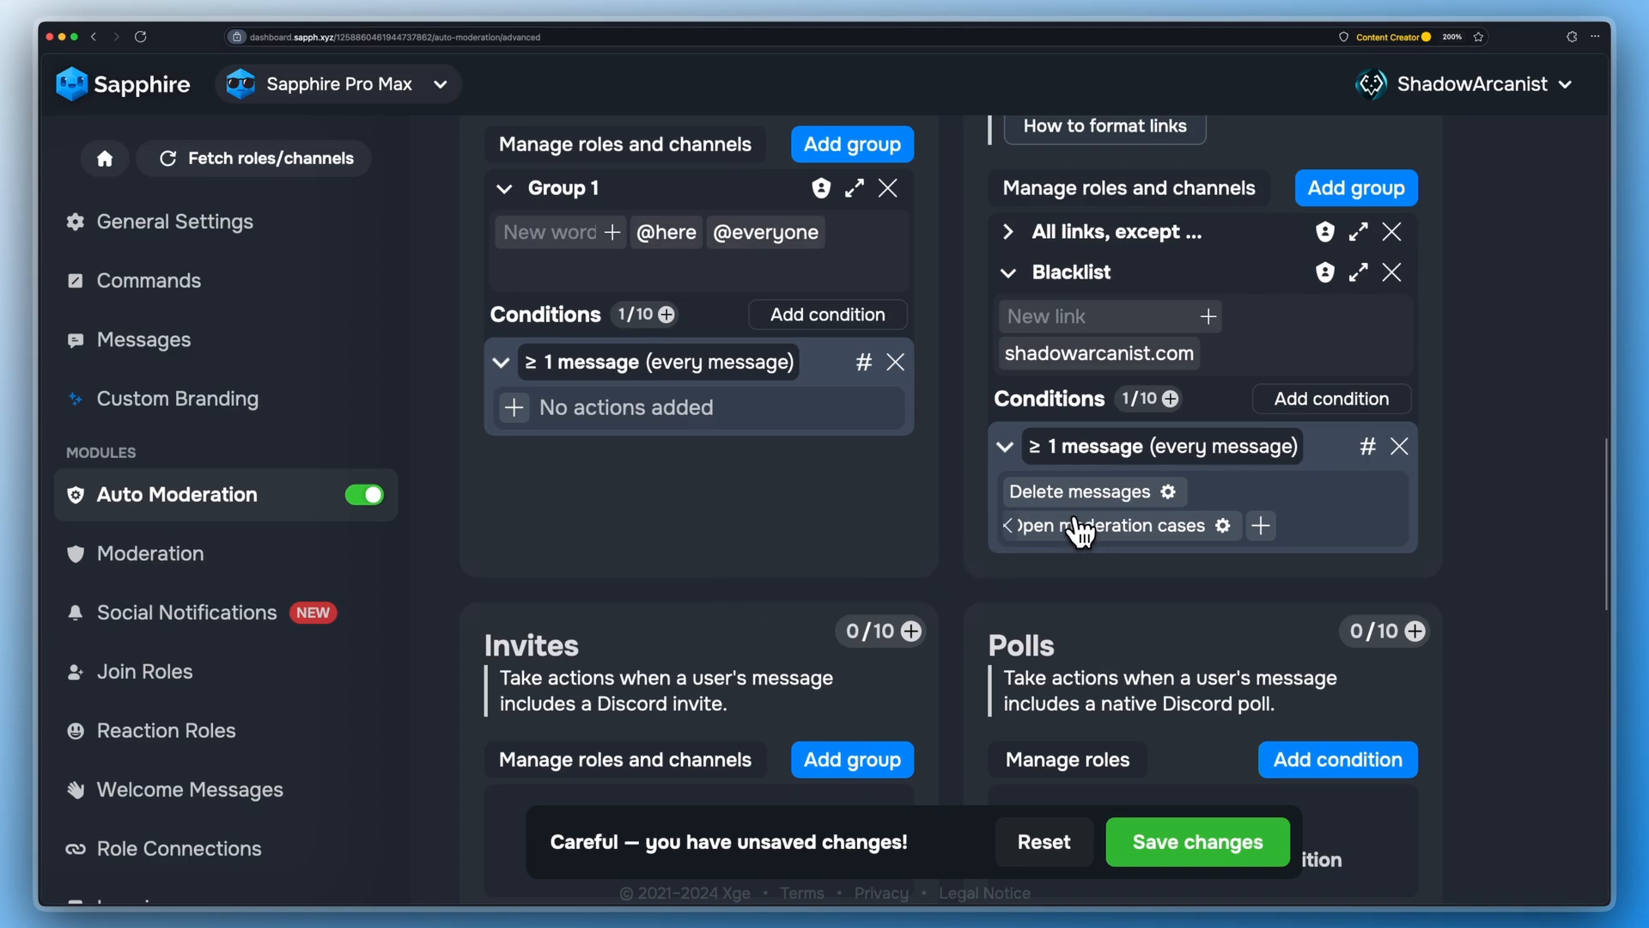
pyautogui.click(514, 407)
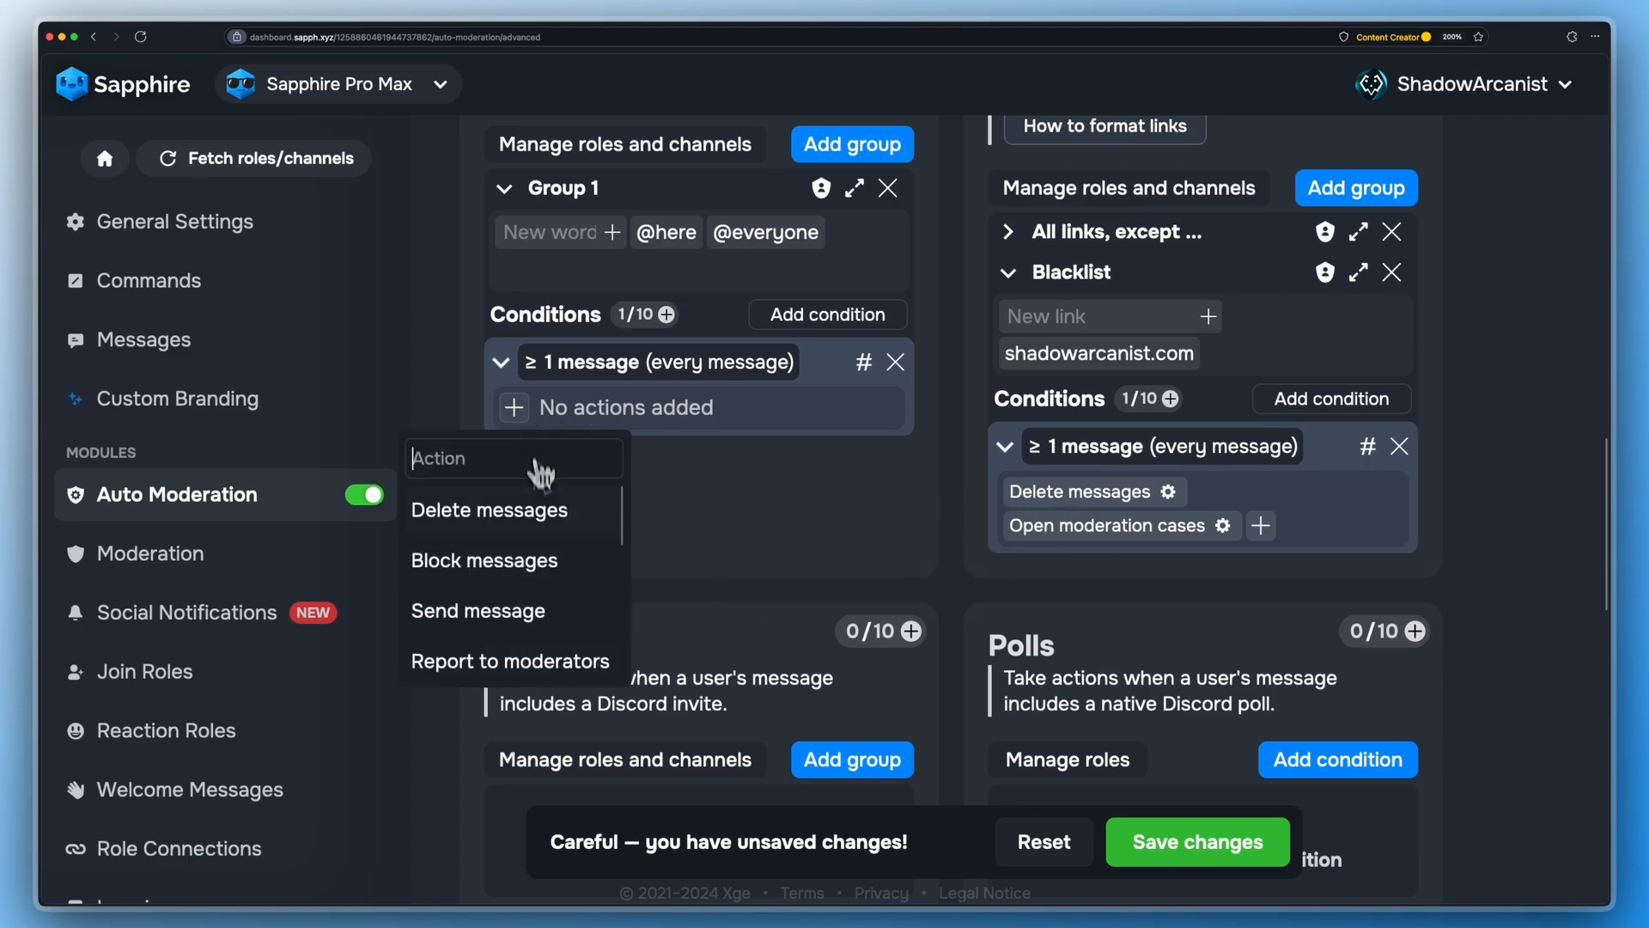
pyautogui.click(488, 510)
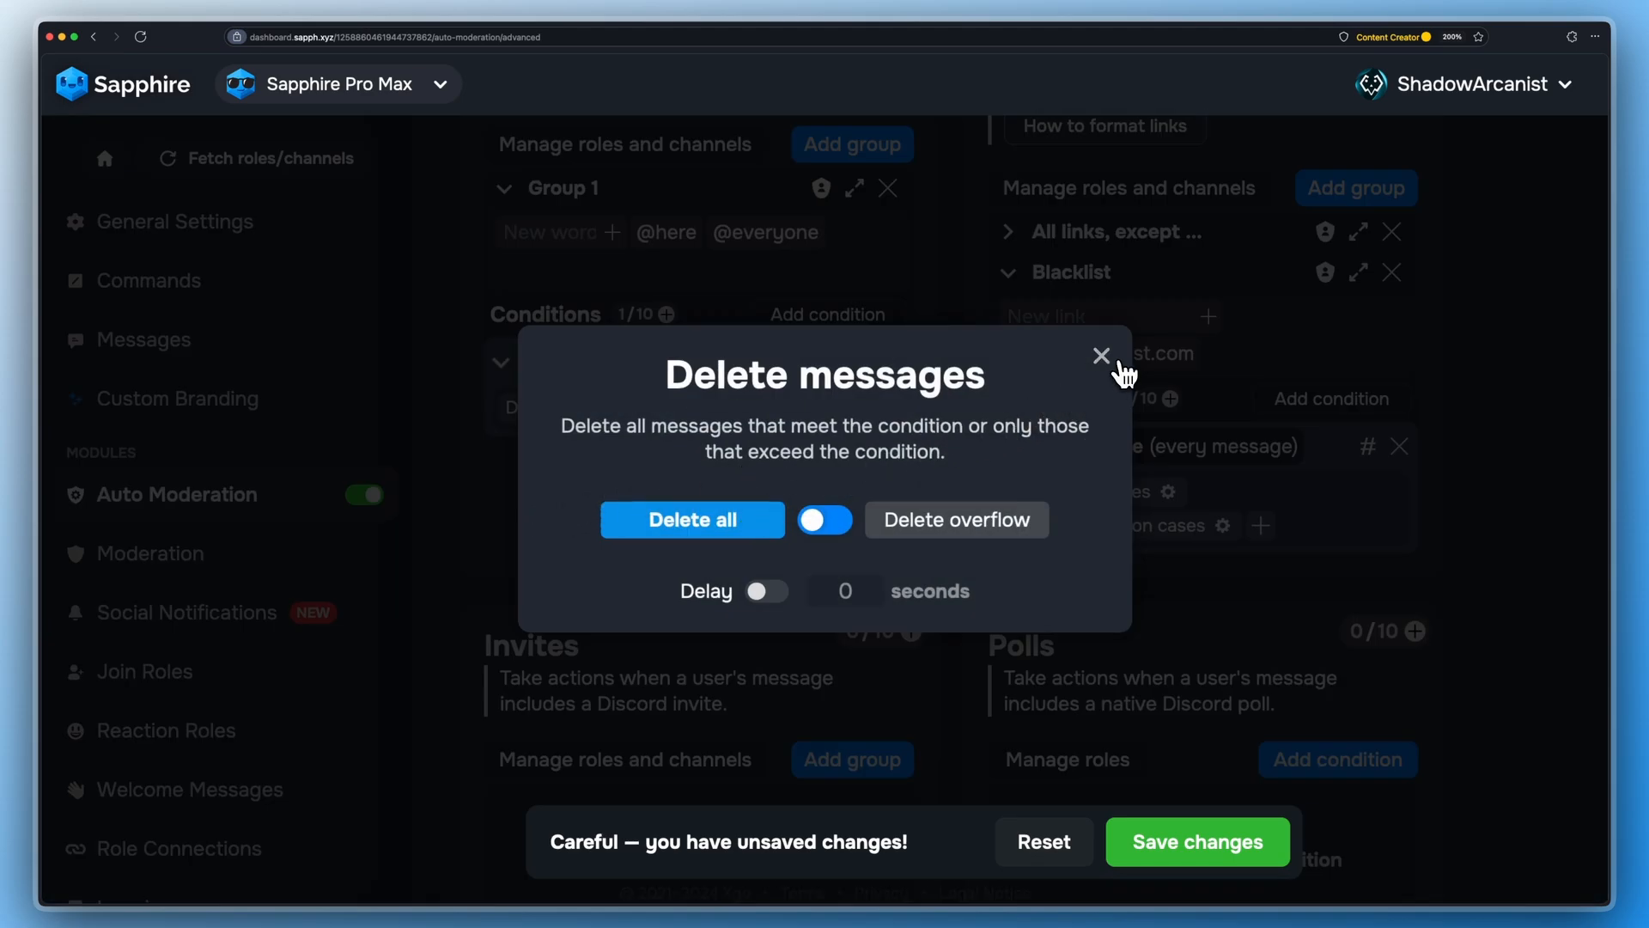
pyautogui.click(1102, 355)
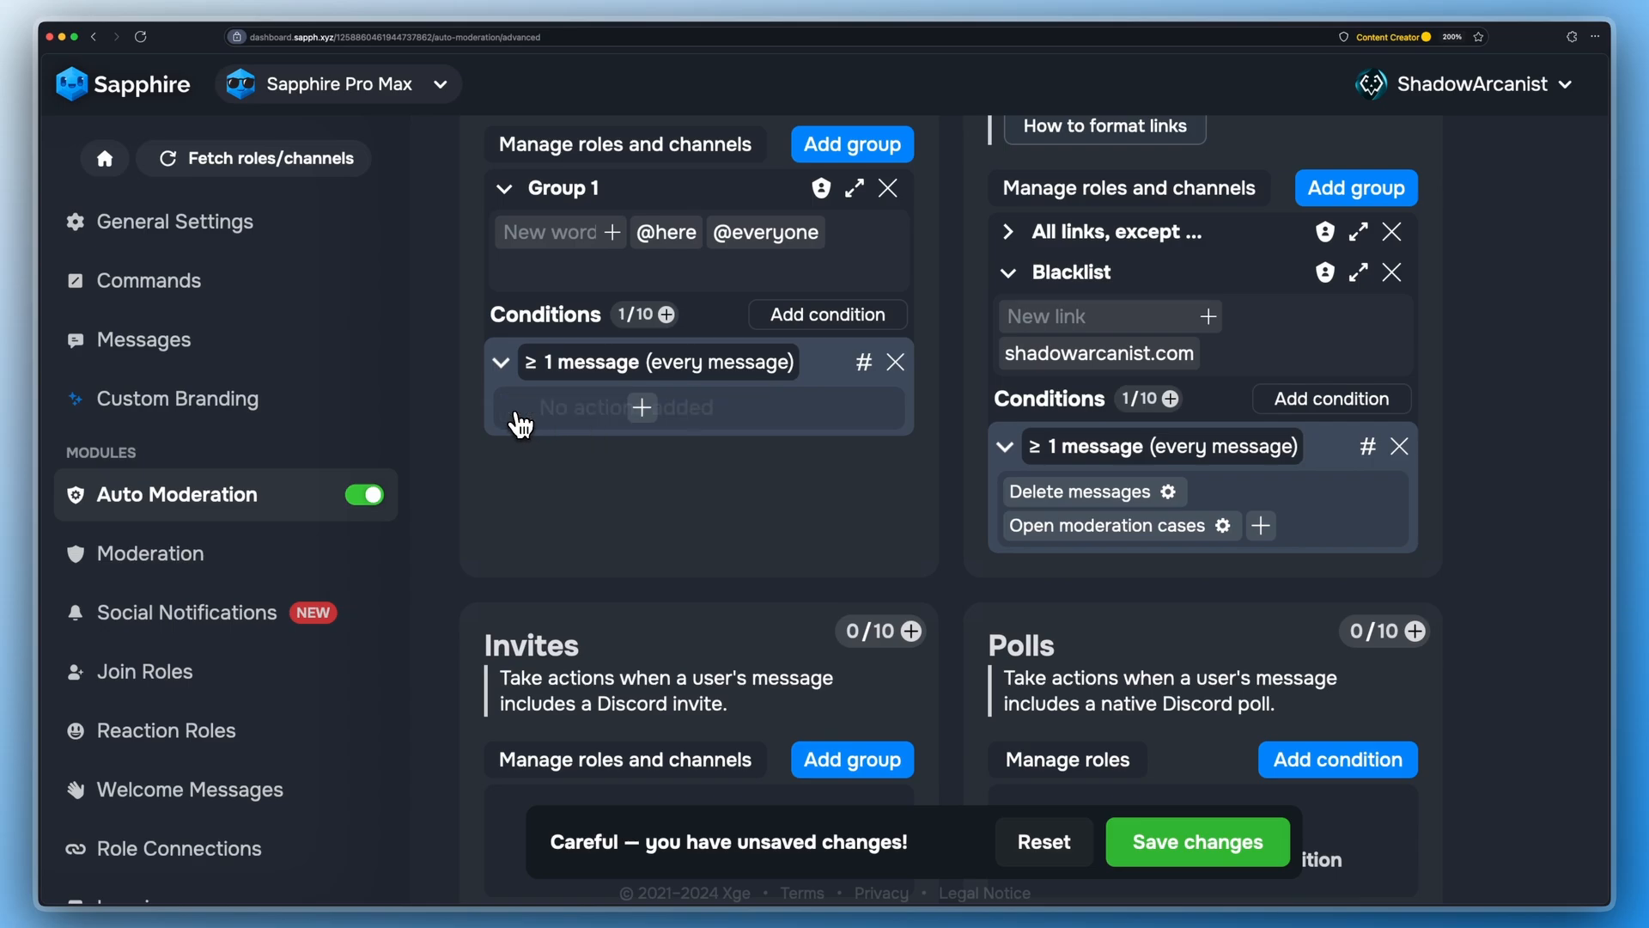
pyautogui.click(641, 407)
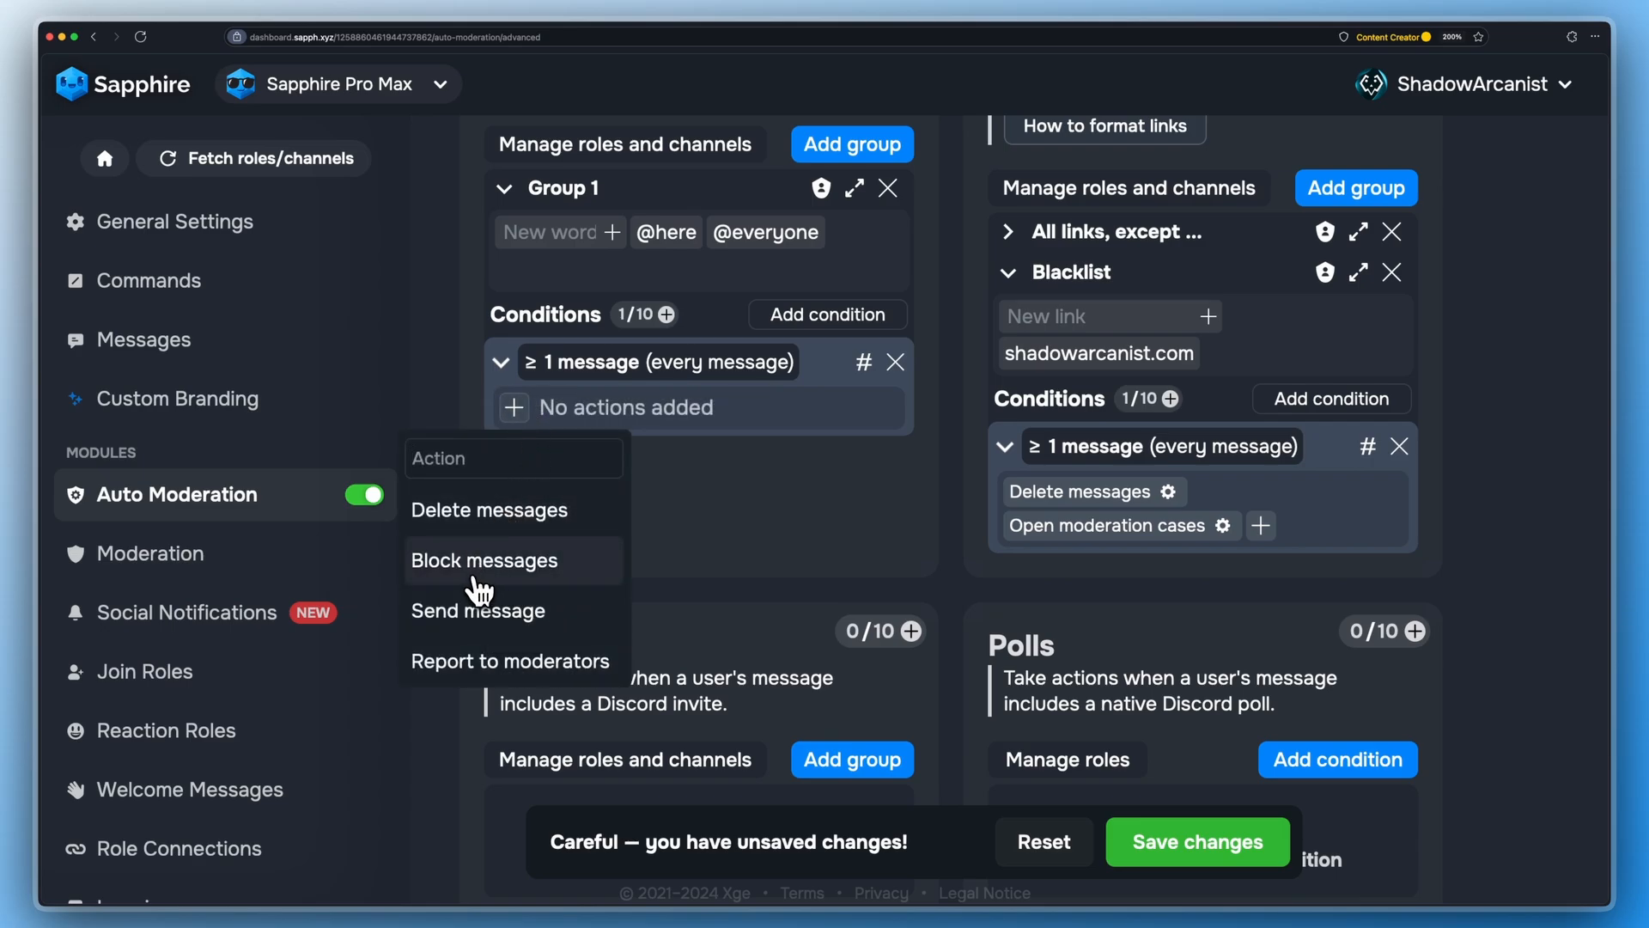
pyautogui.click(484, 559)
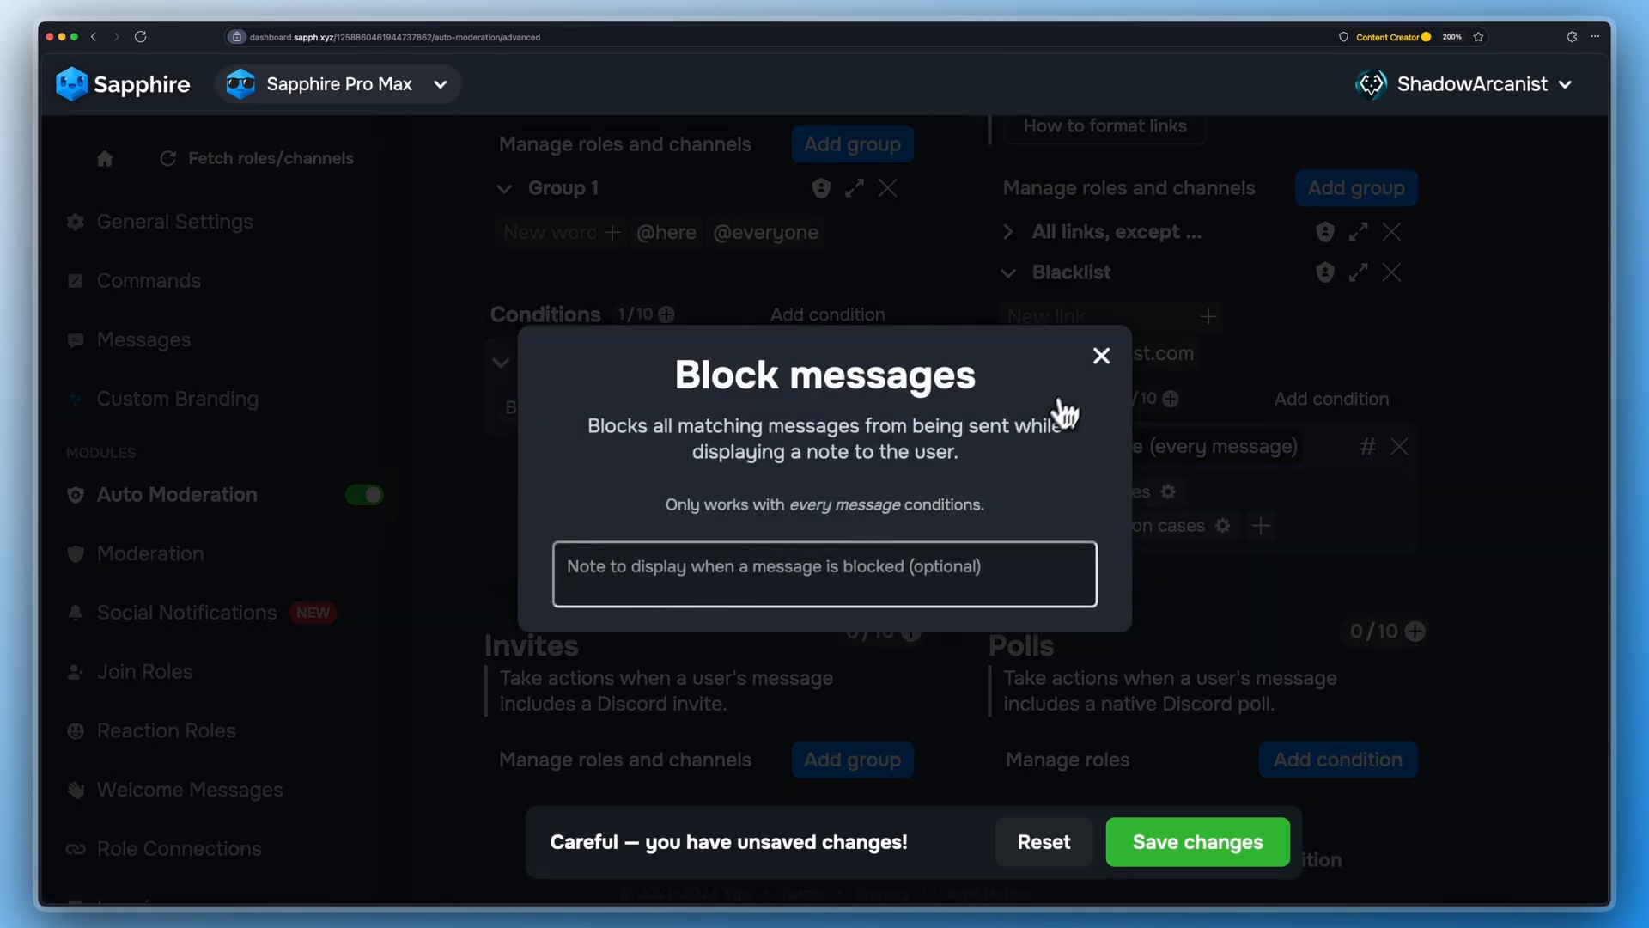
pyautogui.click(1101, 355)
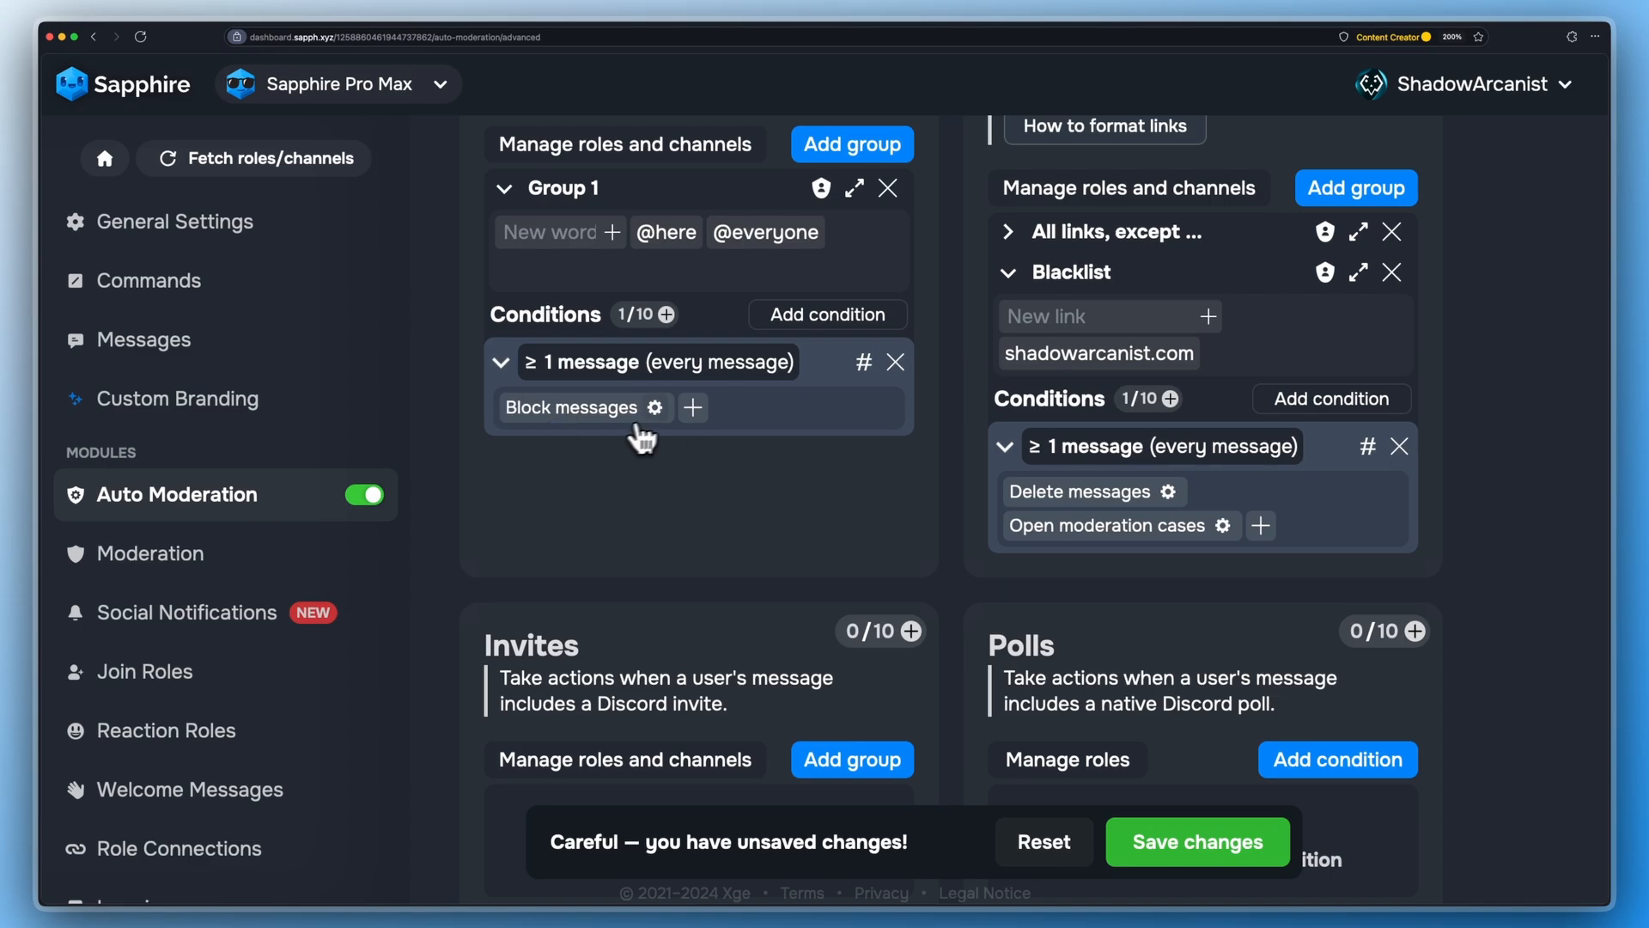